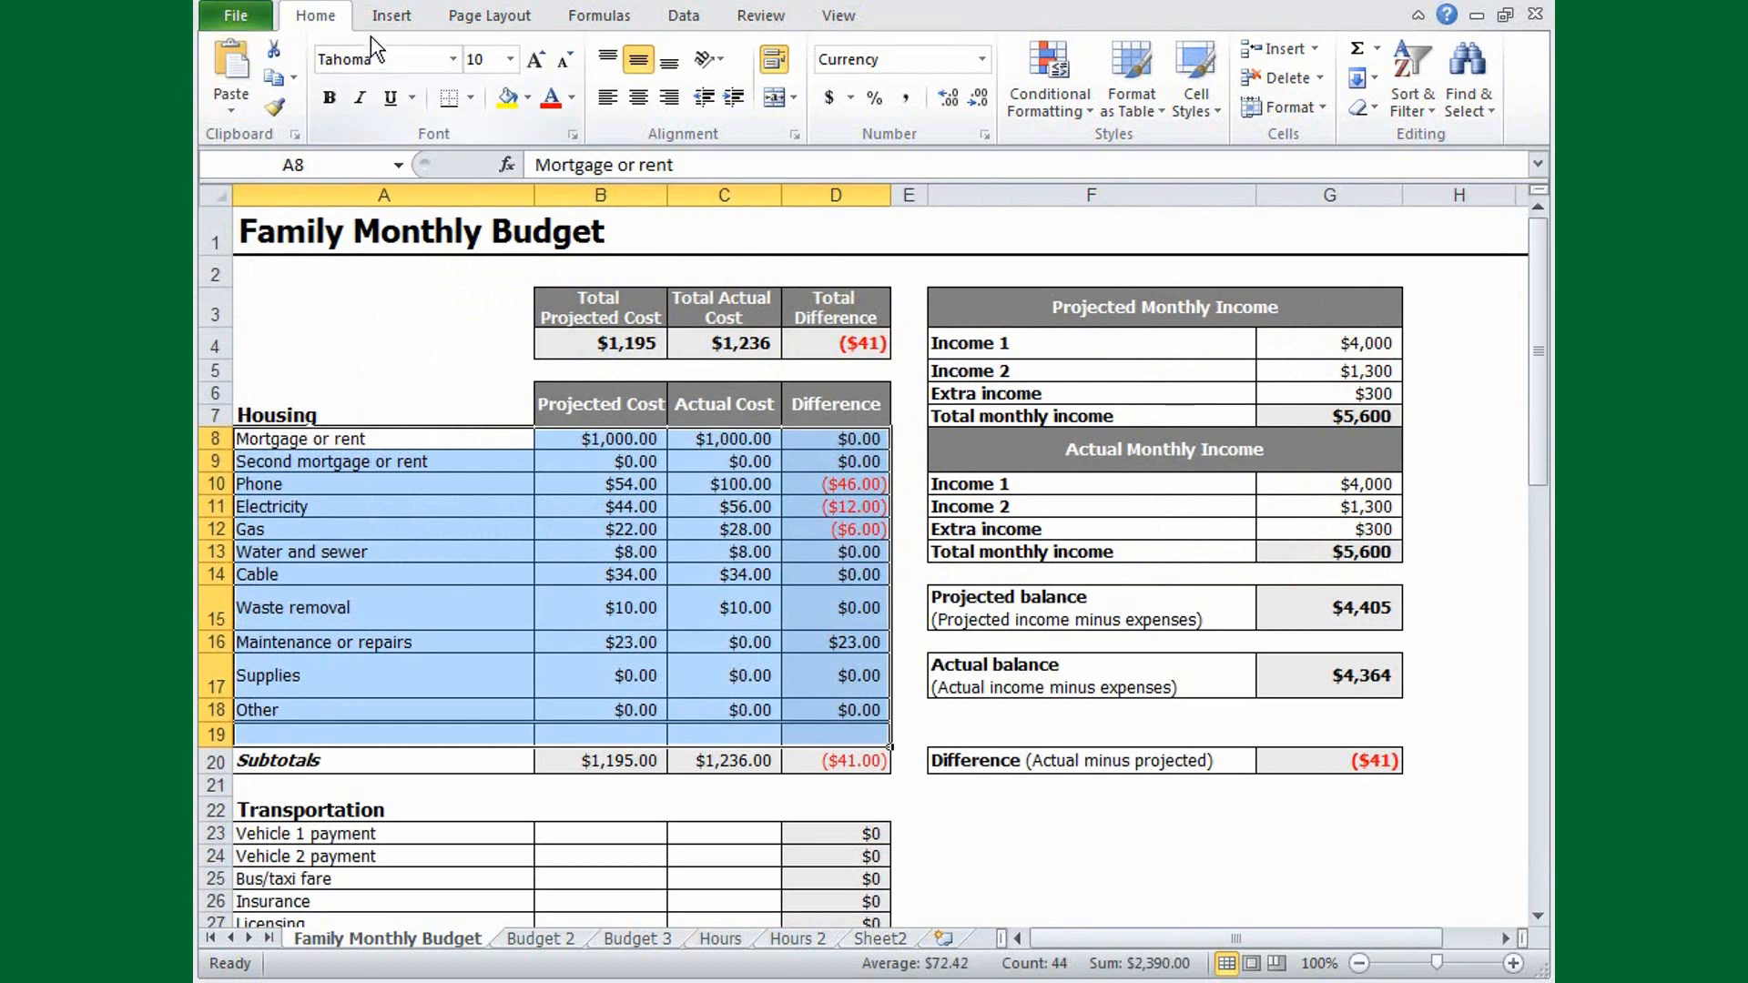
# Open the Column chart type gallery from the Insert ribbon.
pyautogui.click(391, 15)
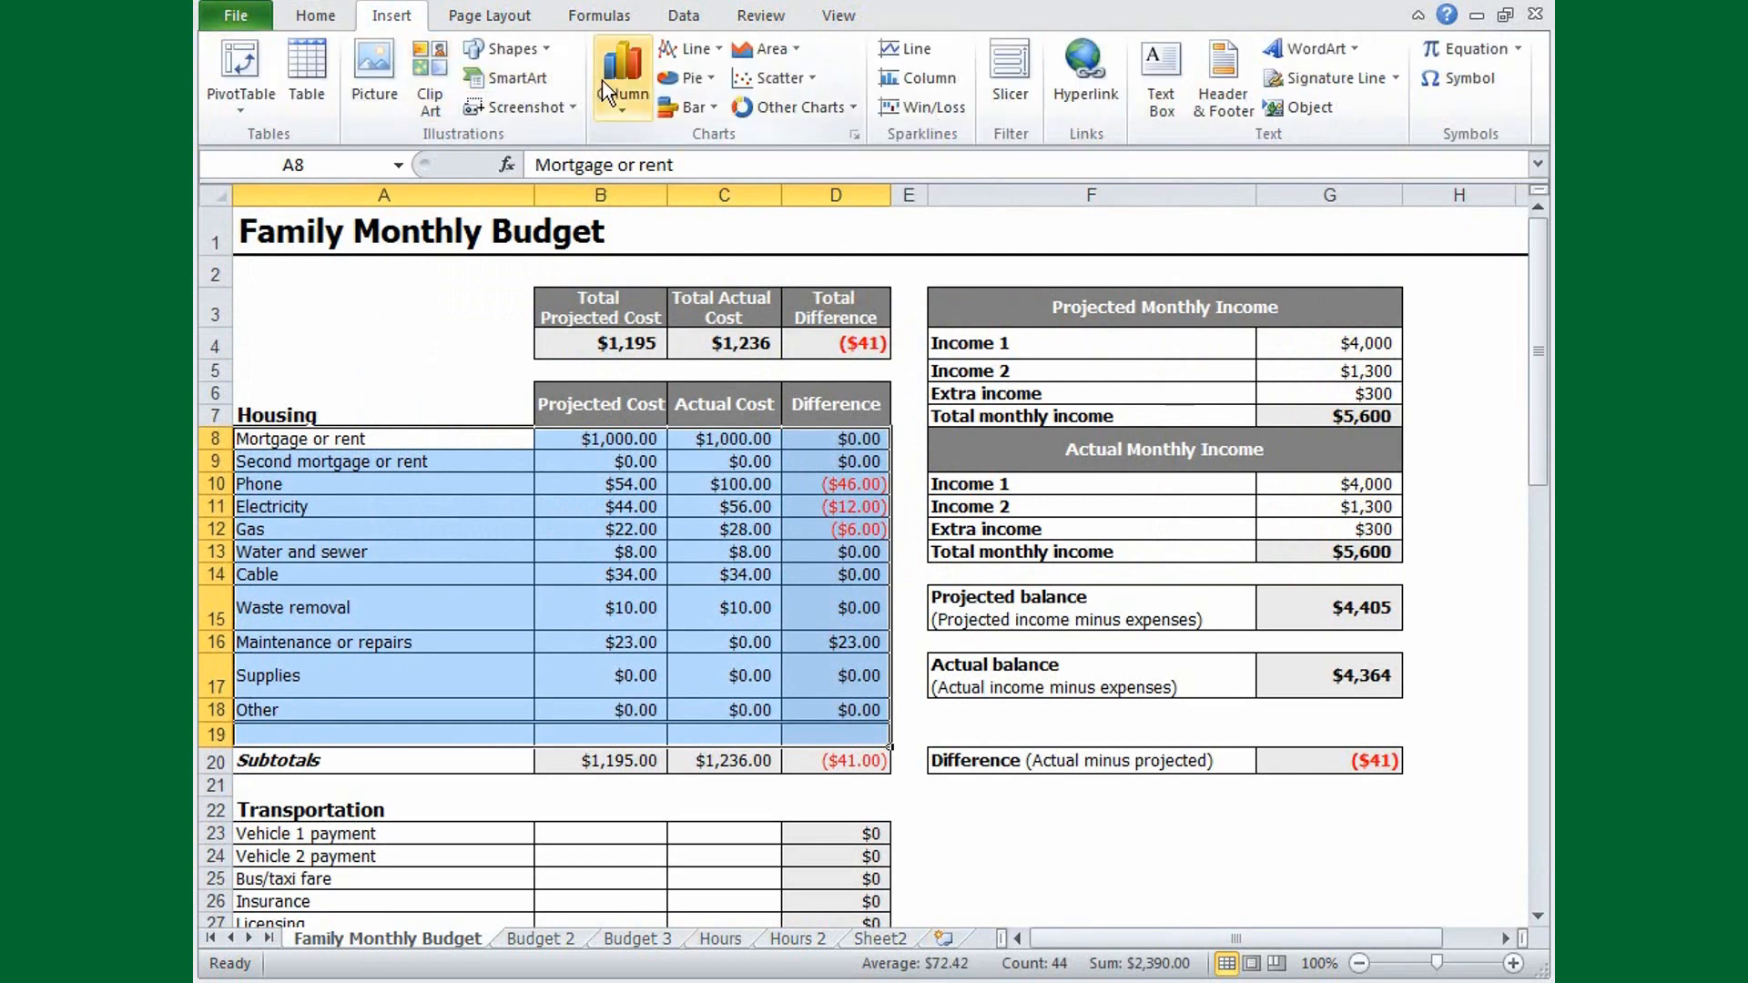
pyautogui.click(622, 72)
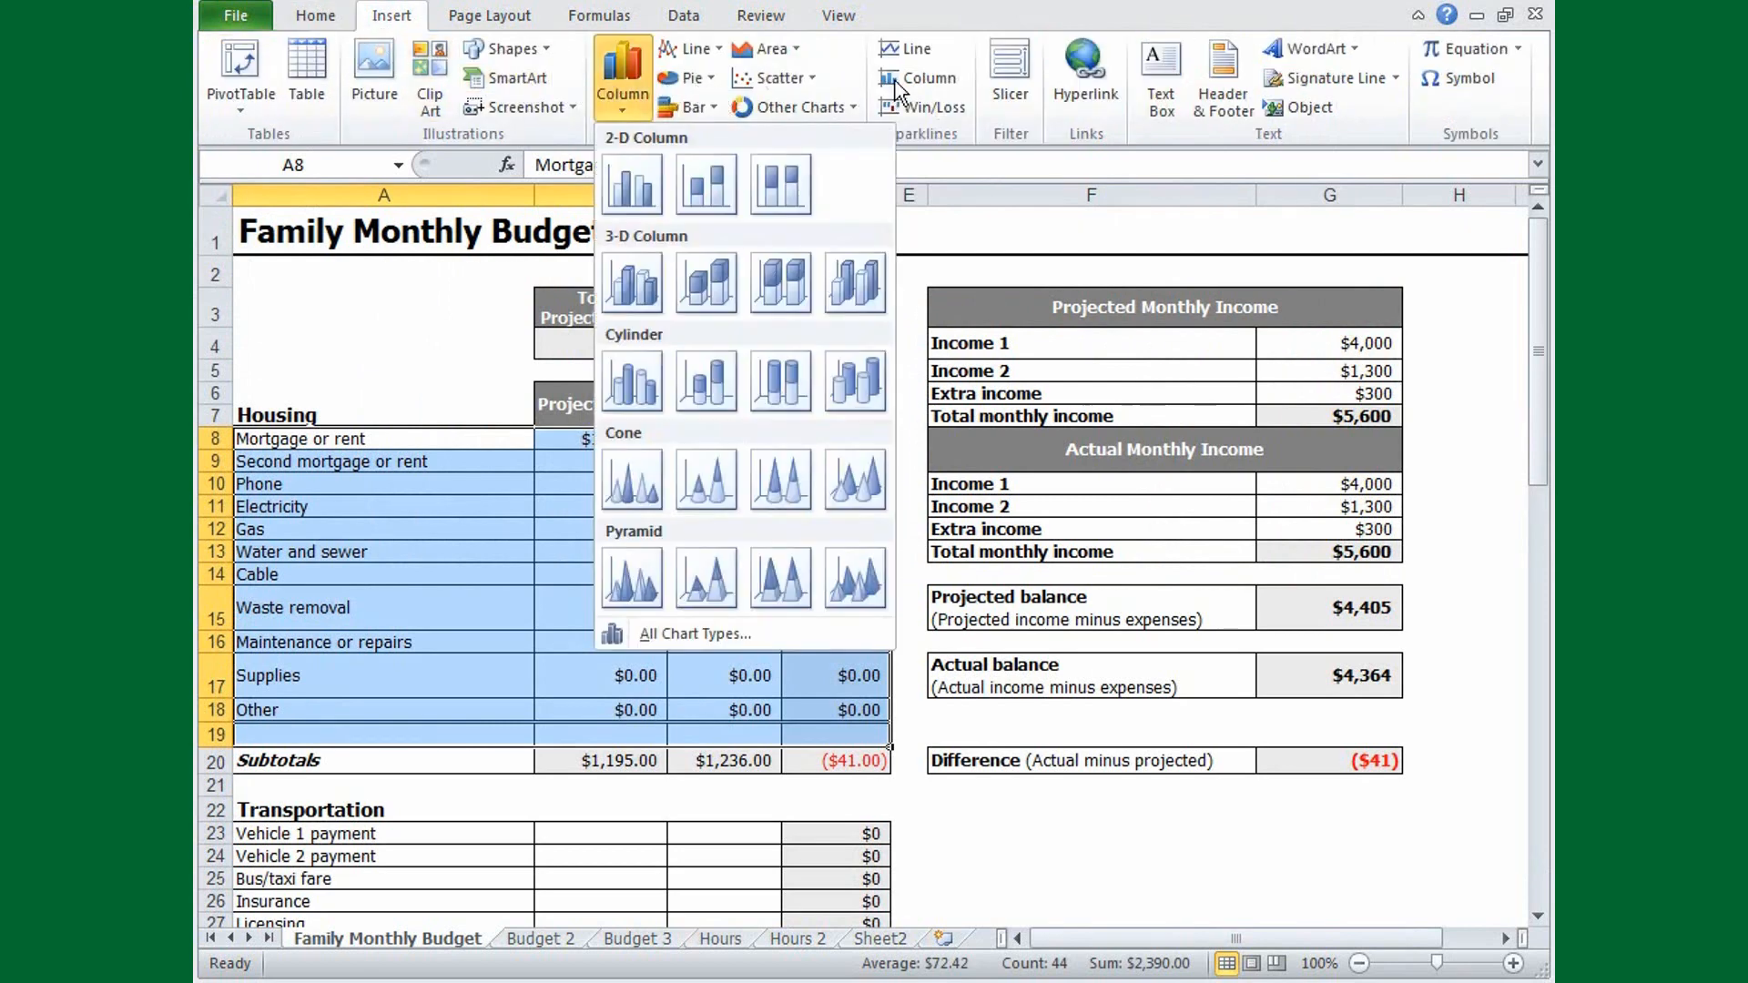
pyautogui.click(721, 938)
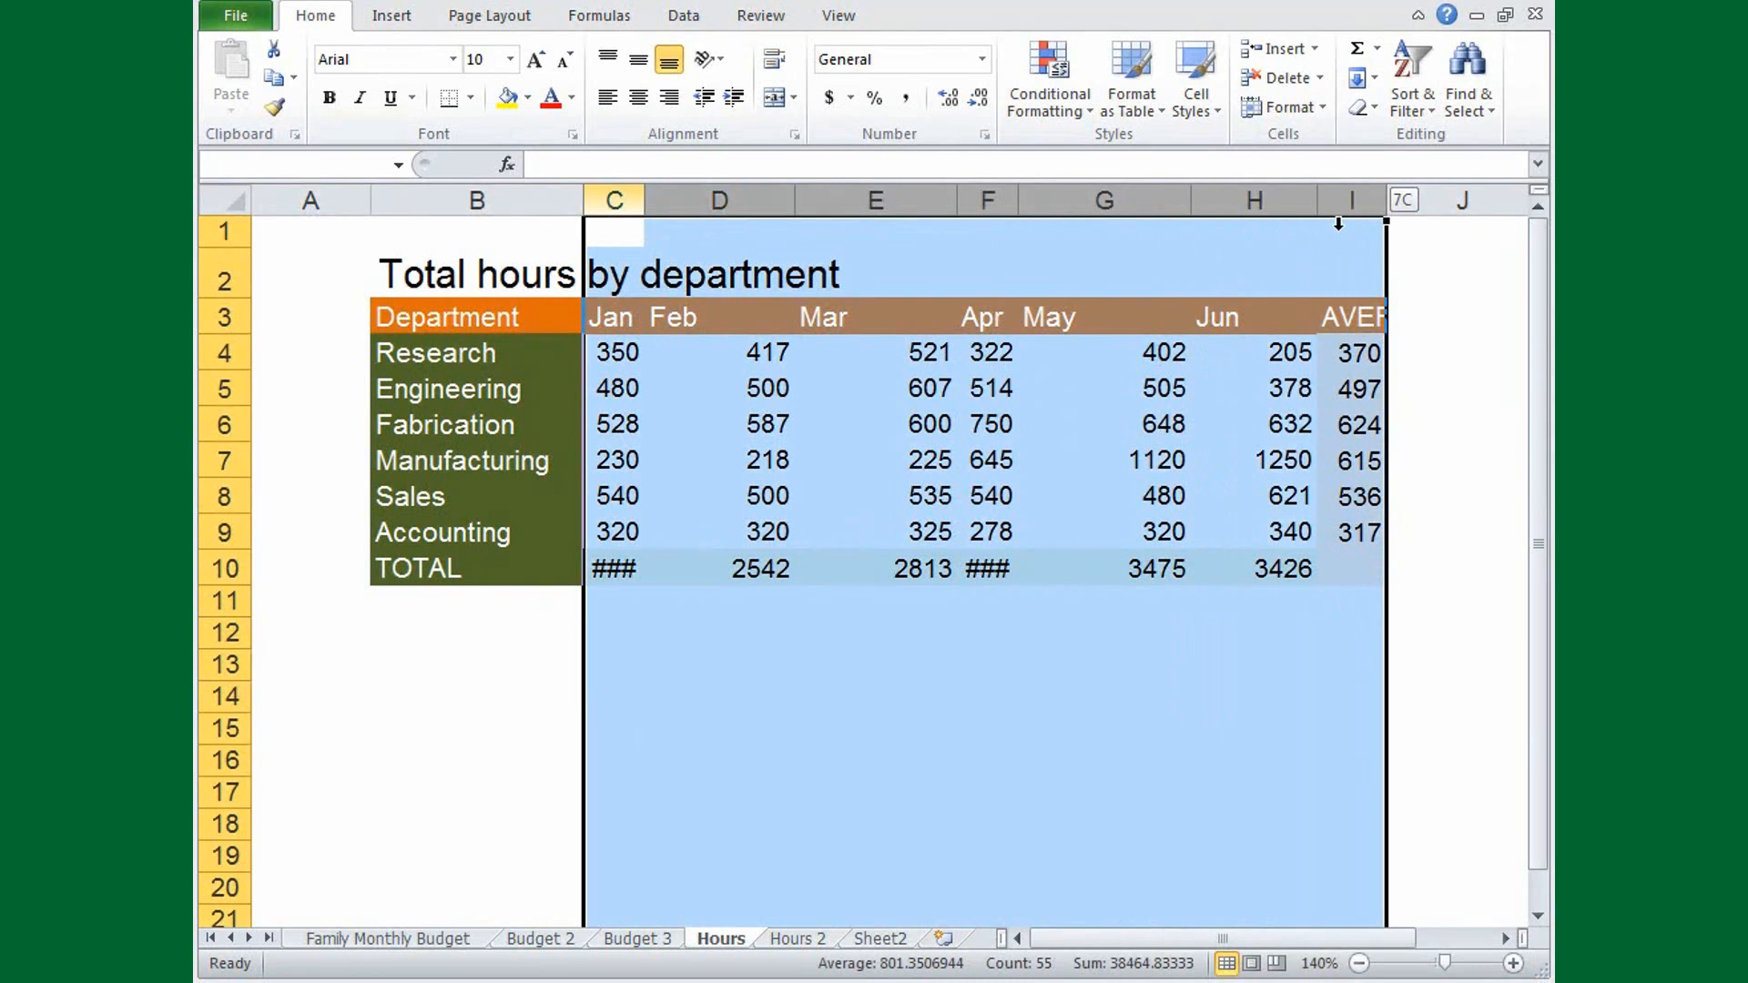
# AutoFit the widths of columns C through I on the Hours sheet.
pyautogui.press('alt')
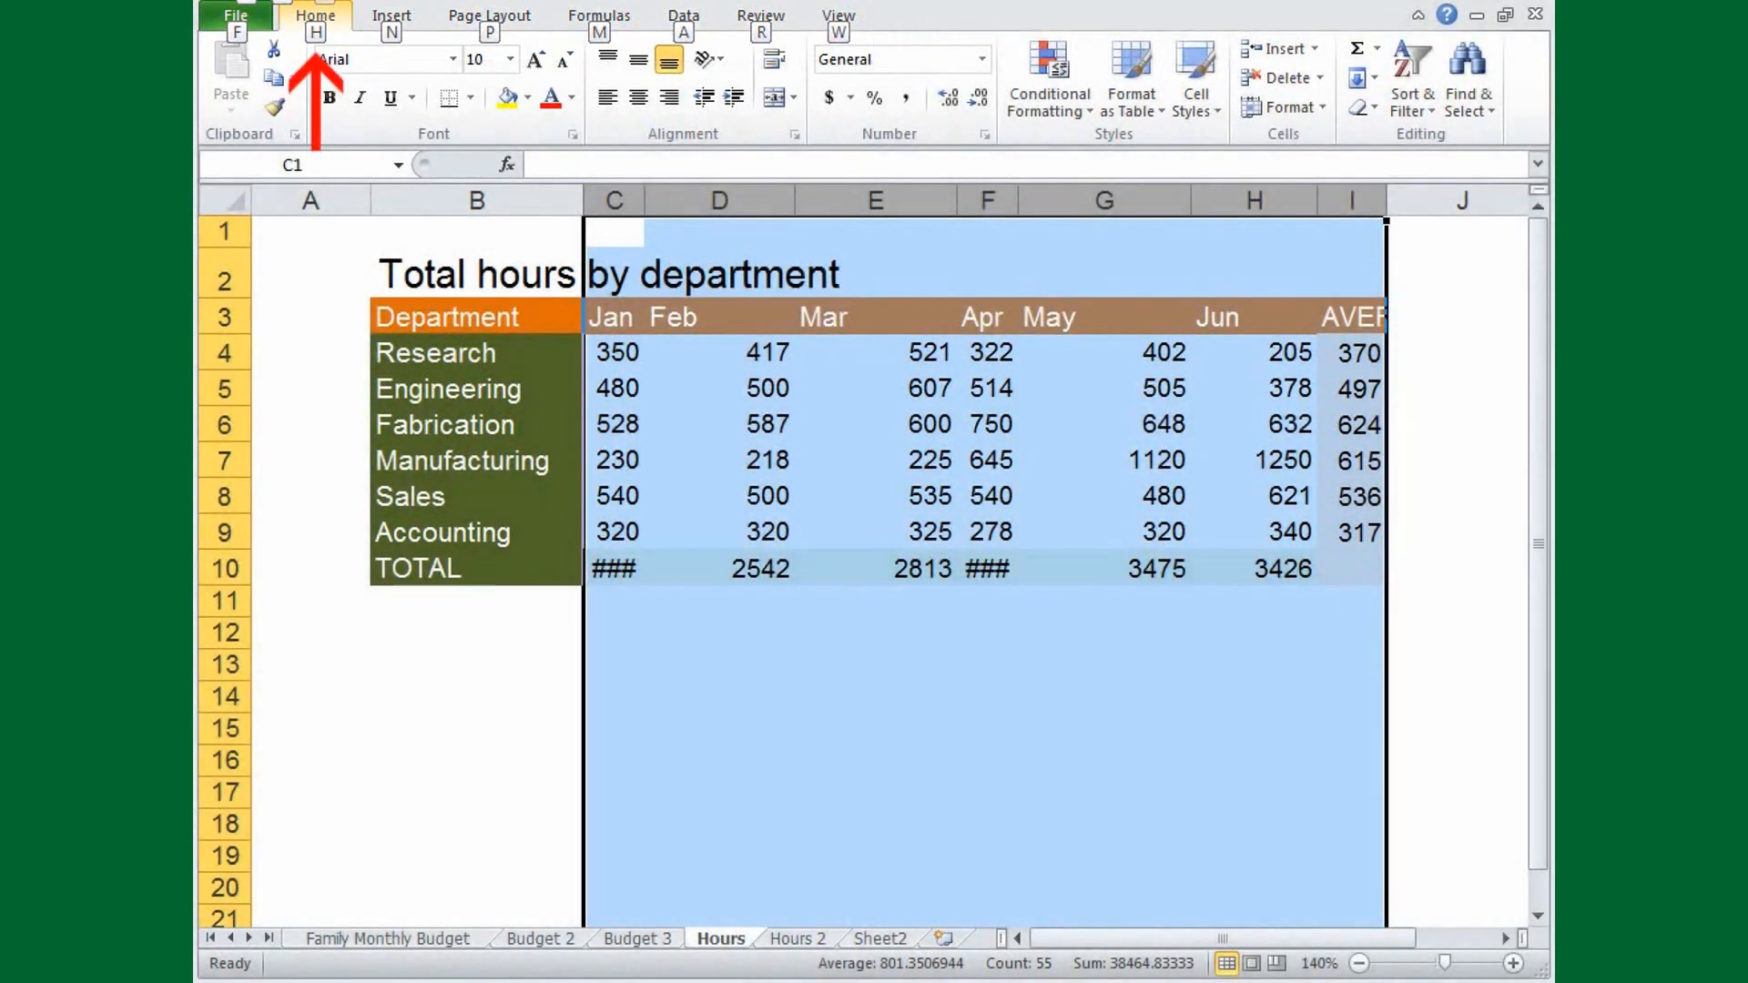
pyautogui.press('alt')
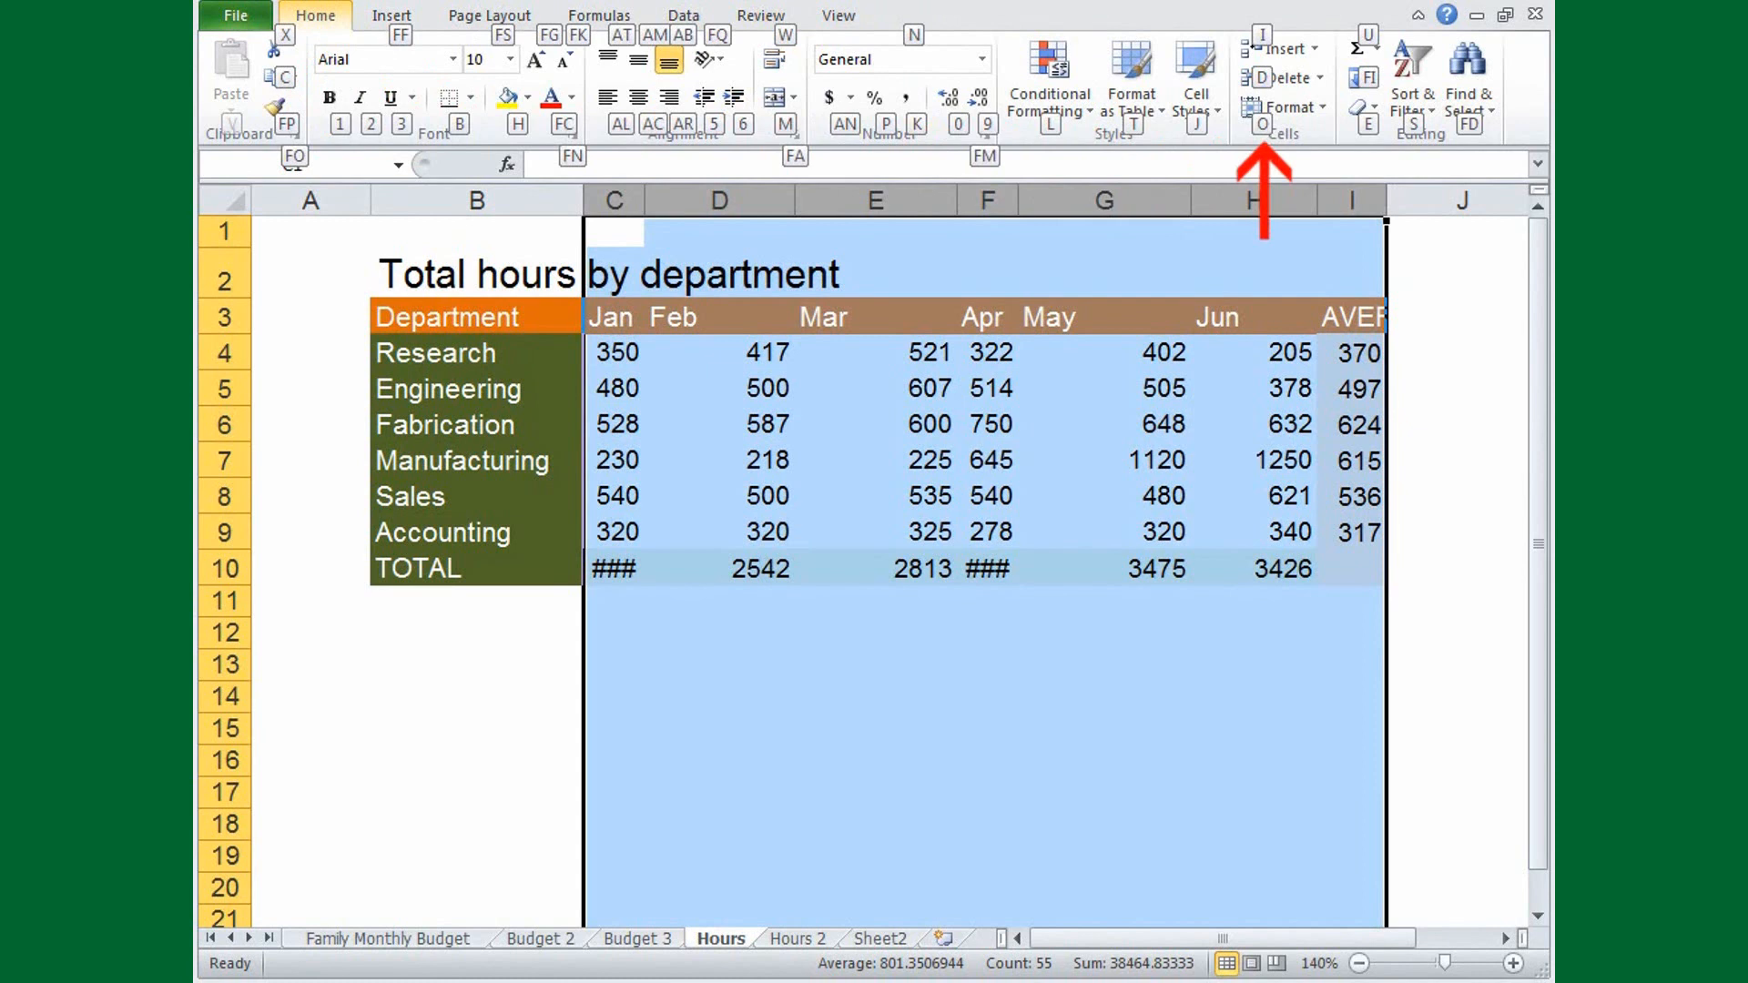
pyautogui.click(1284, 108)
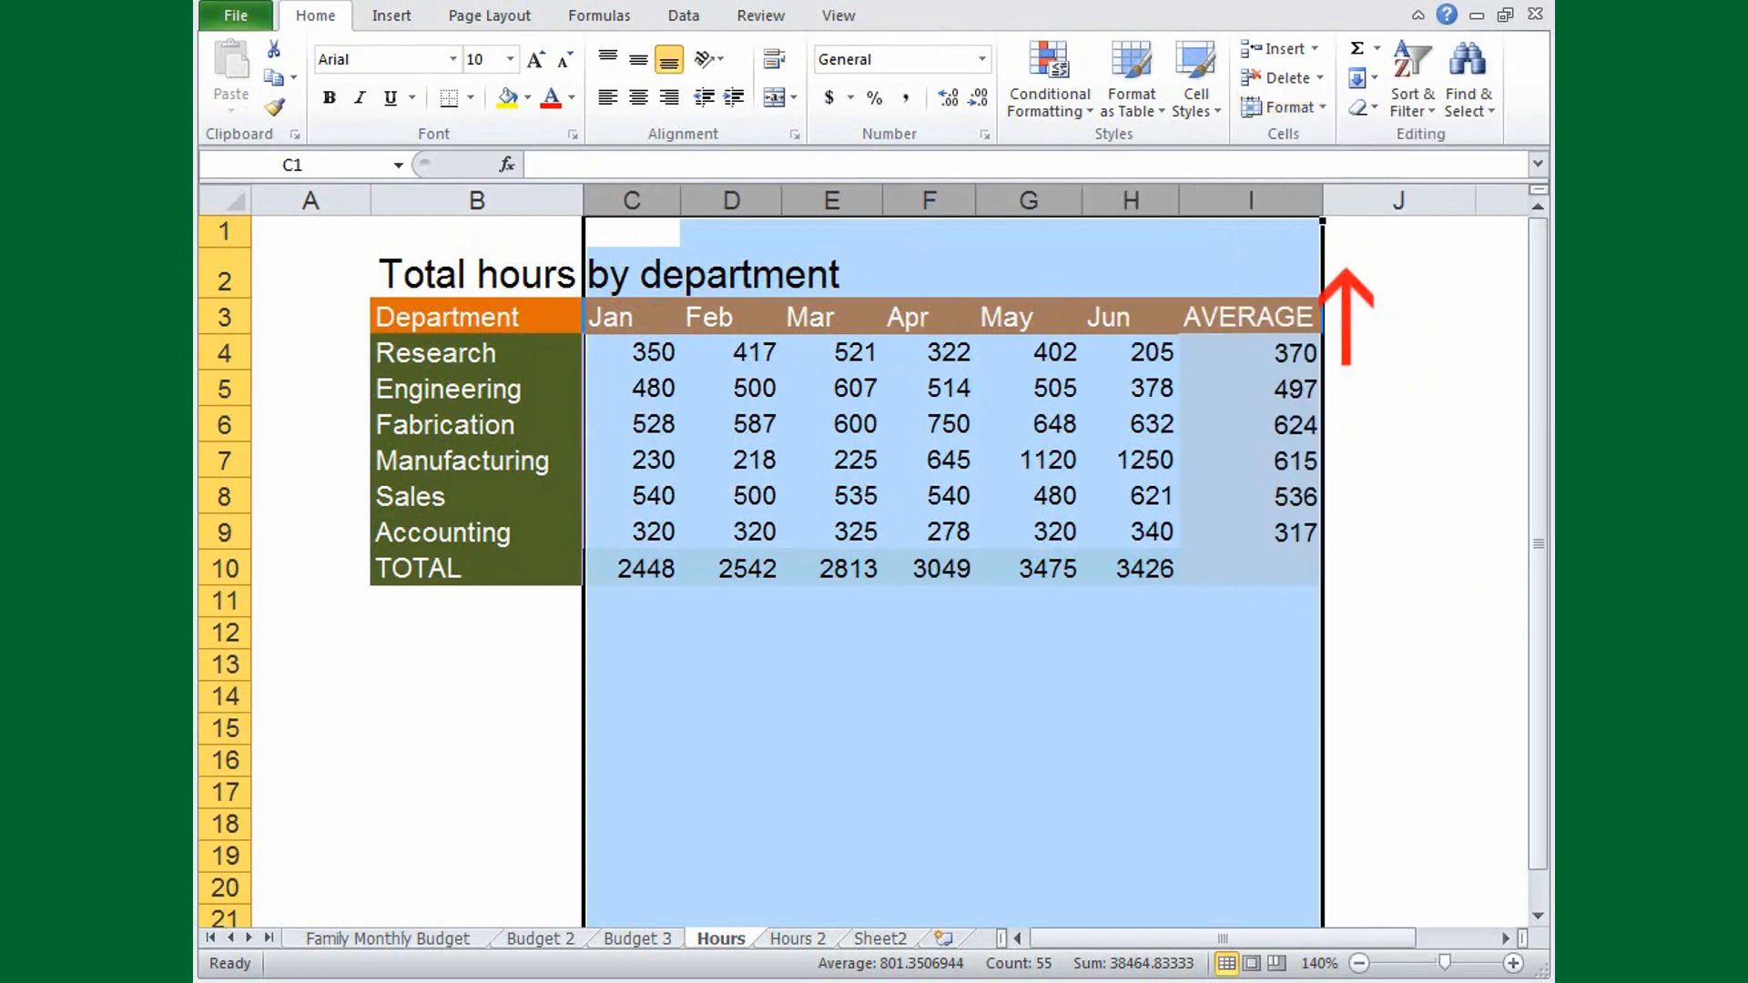
pyautogui.click(795, 938)
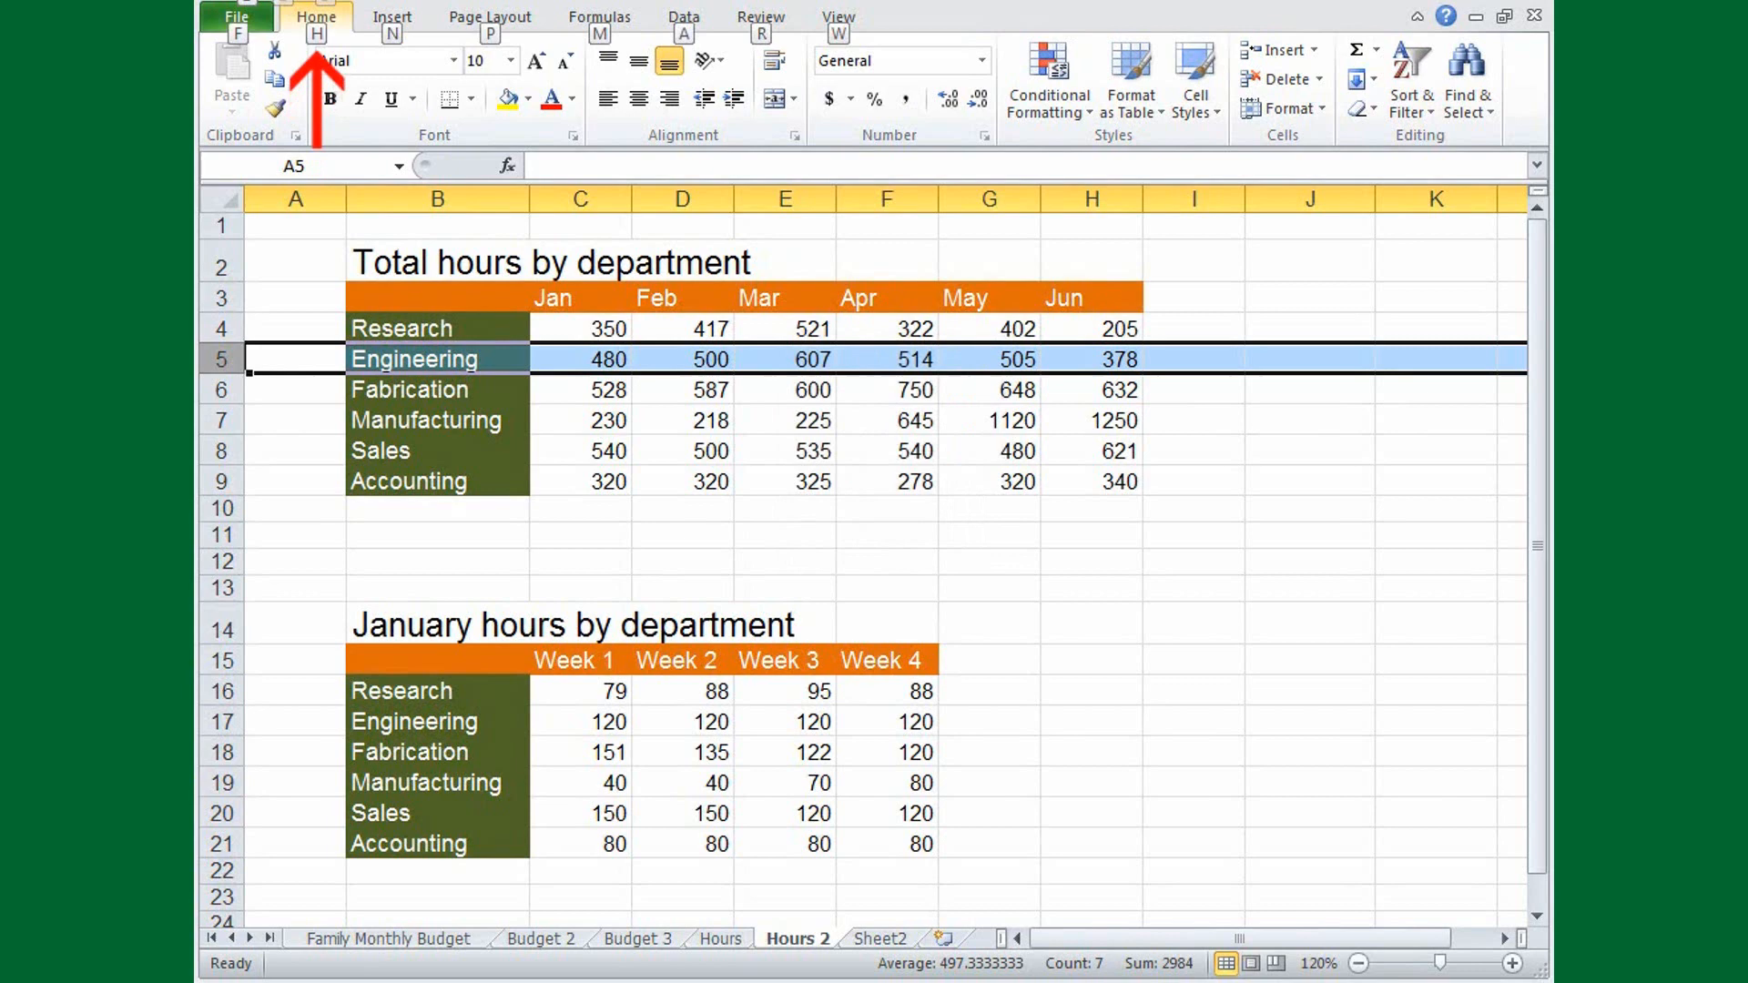
# Insert a blank sheet row above Engineering on the Hours 2 sheet.
pyautogui.press('alt')
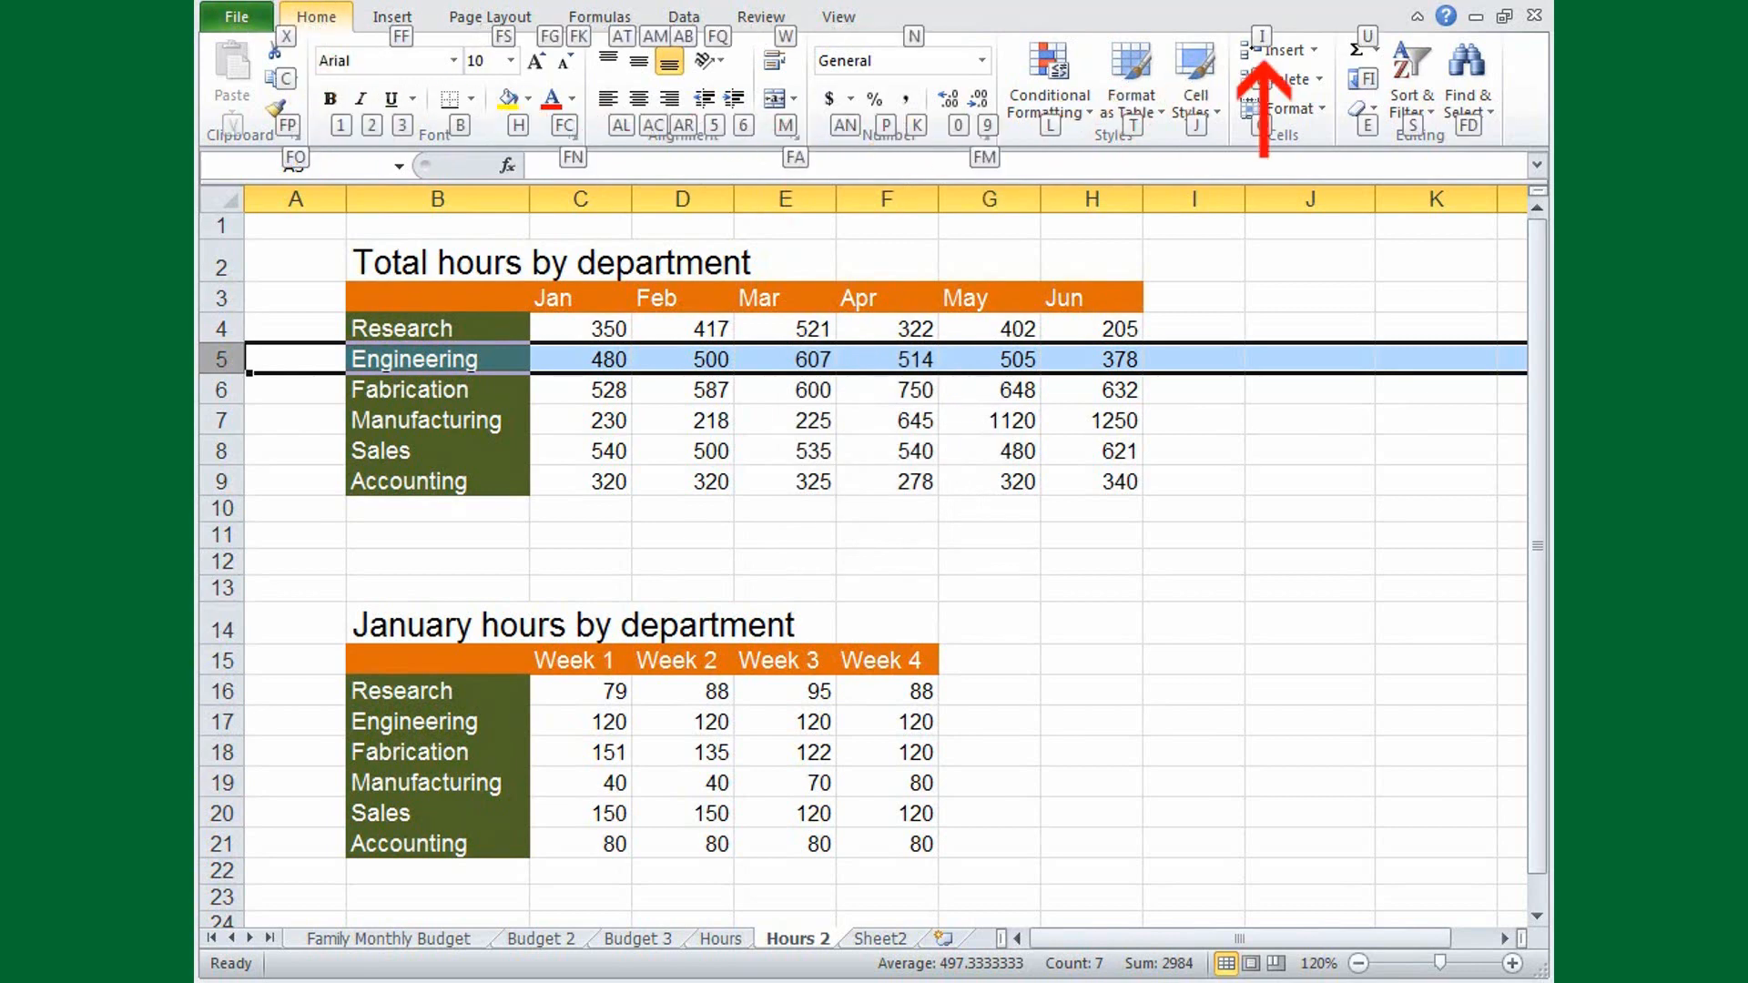
pyautogui.click(1312, 50)
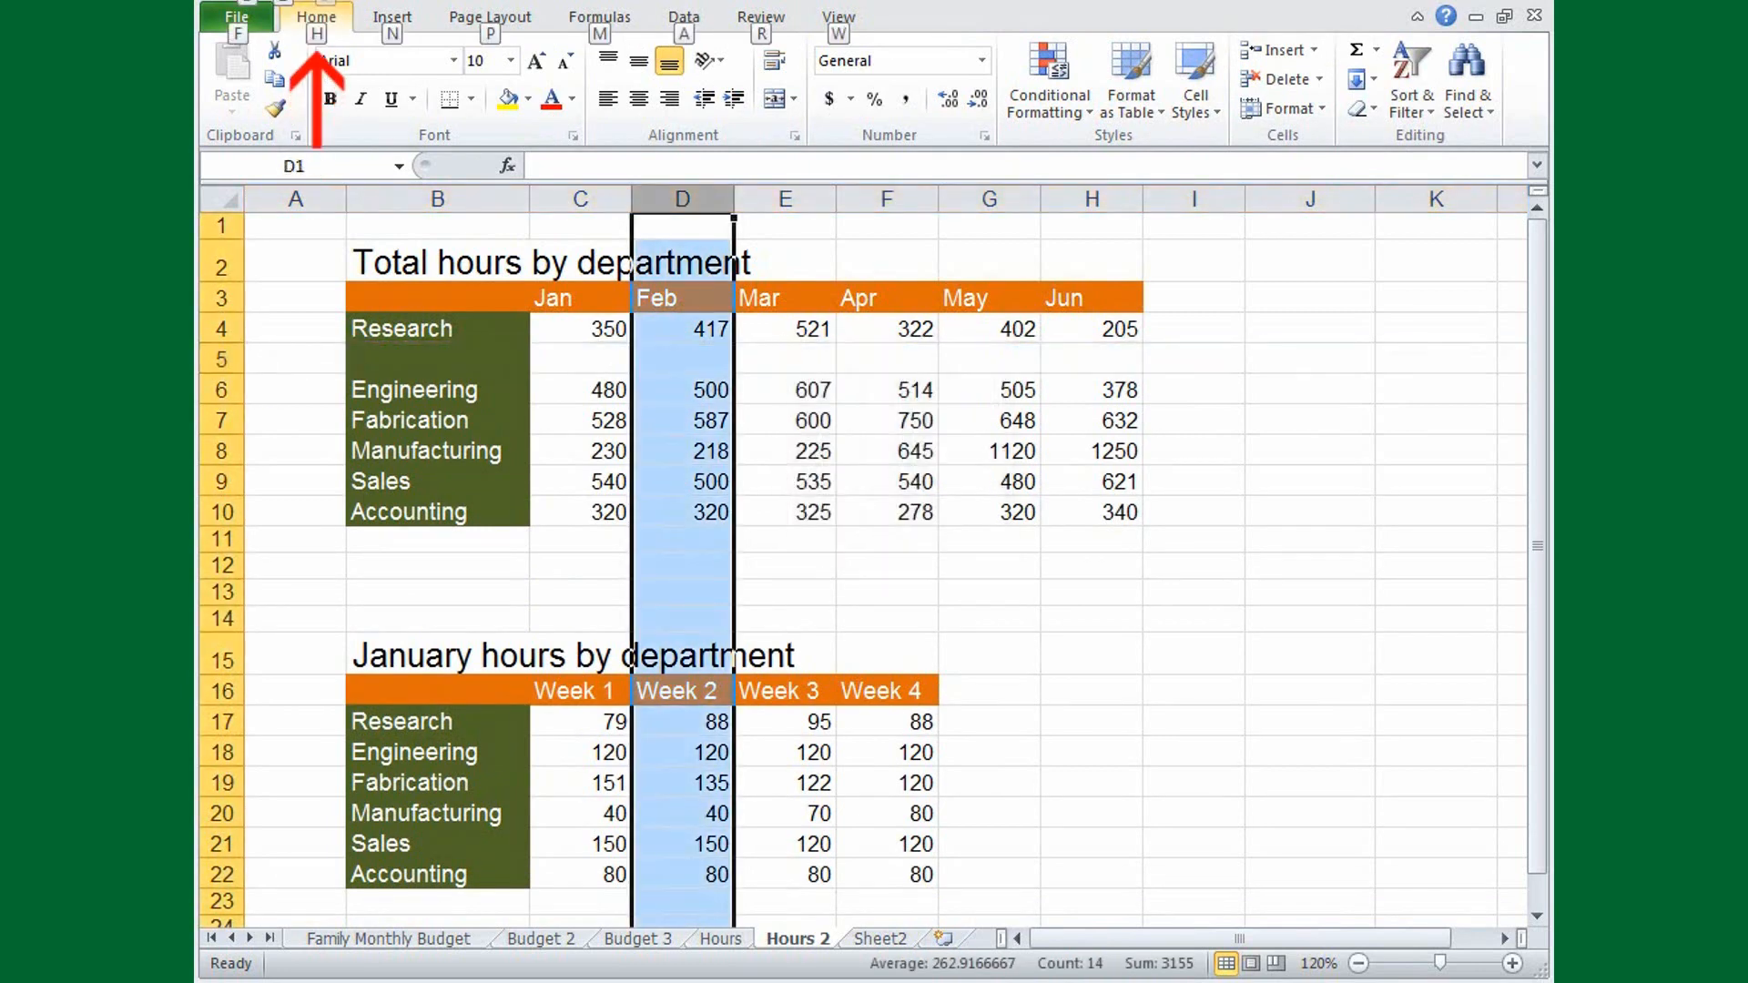
pyautogui.click(1313, 50)
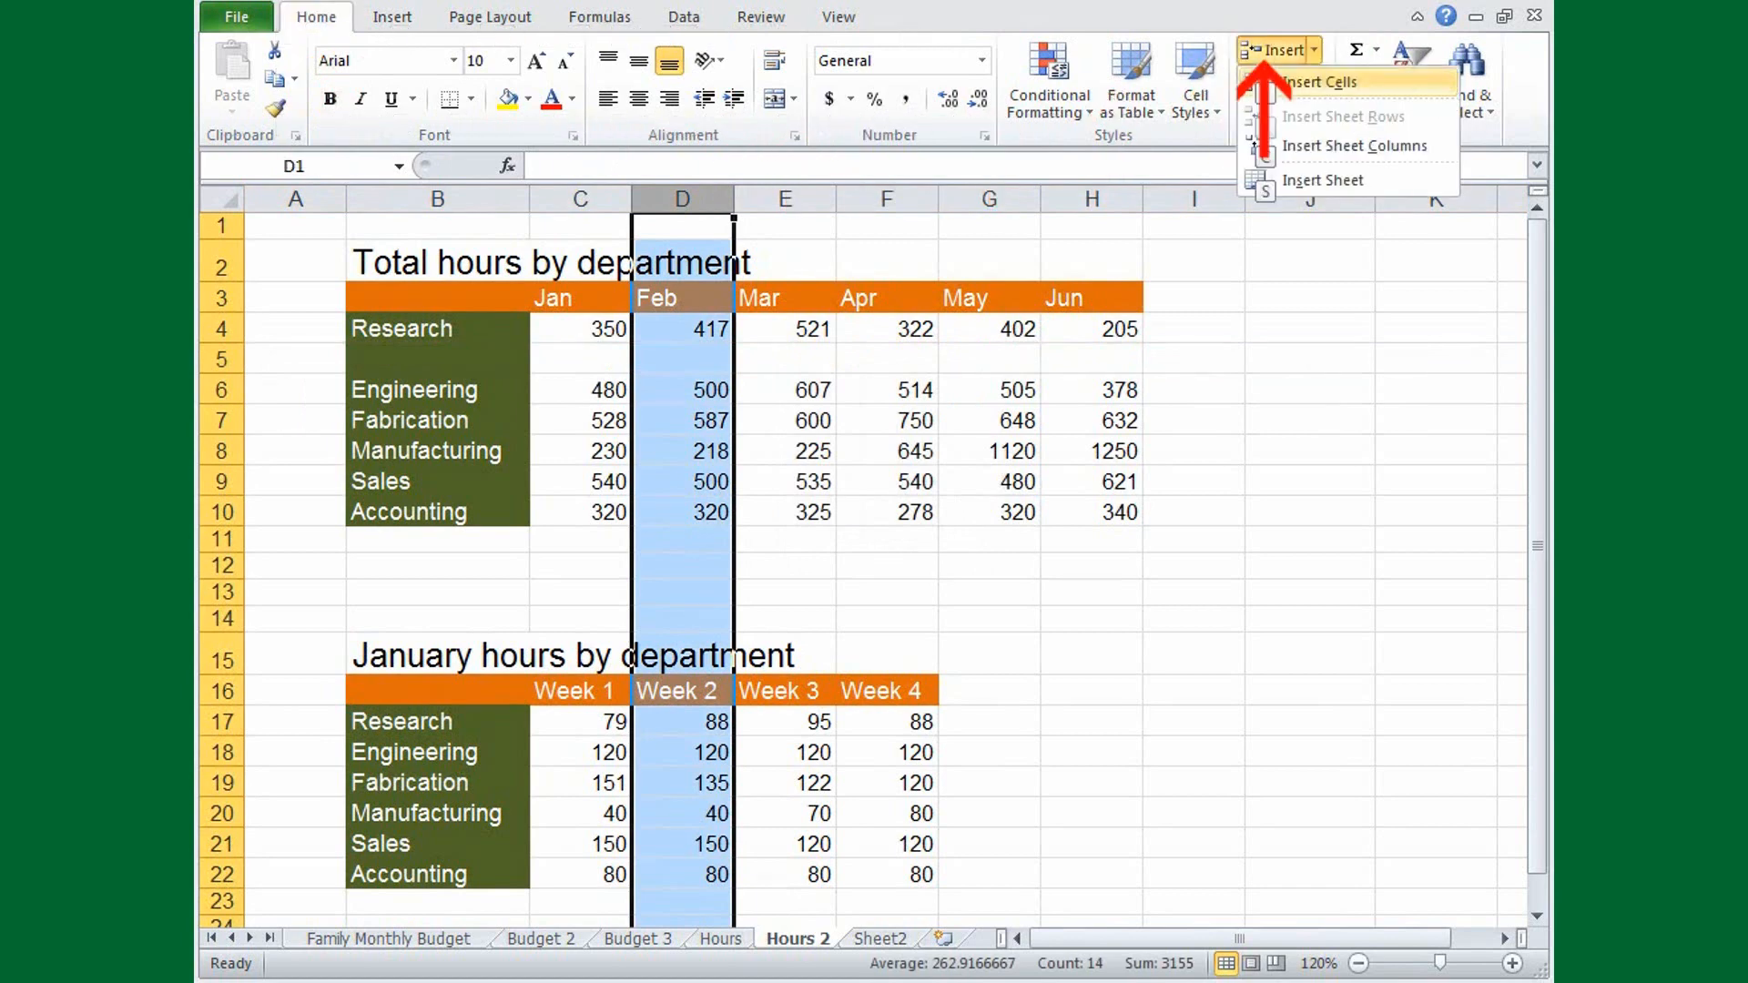
pyautogui.click(1321, 80)
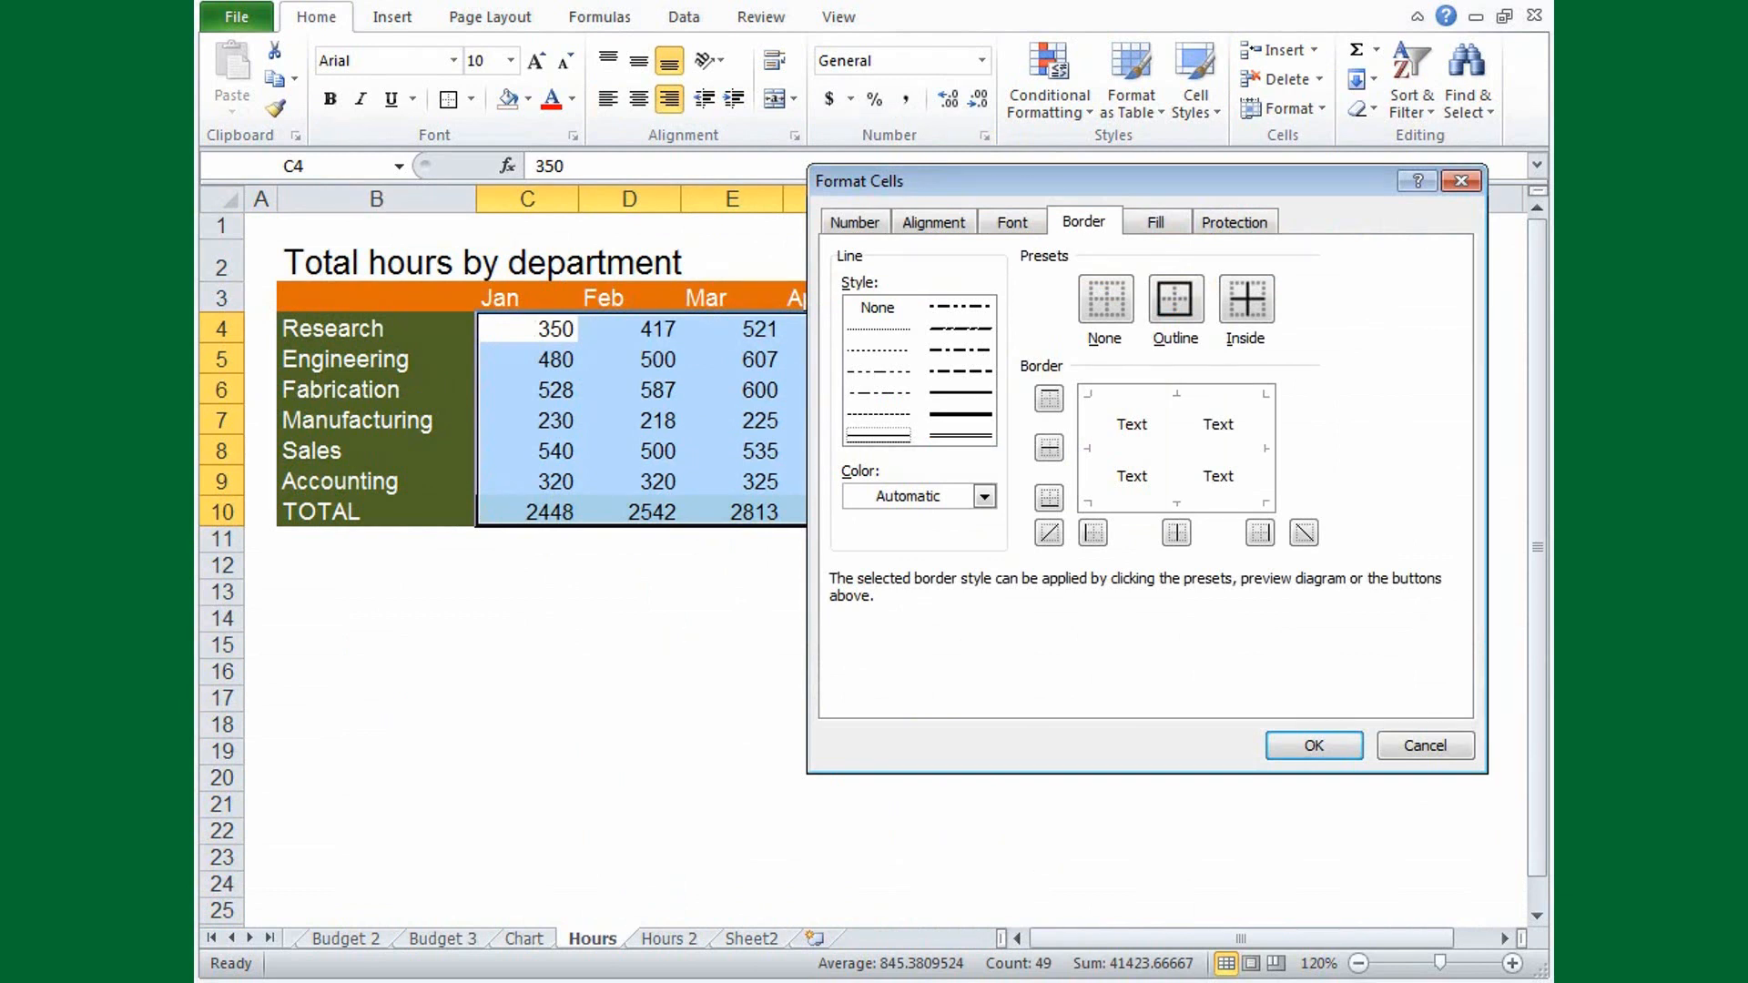
# Open Format Cells on the Border page for the hours figures C4:I10.
pyautogui.press('alt')
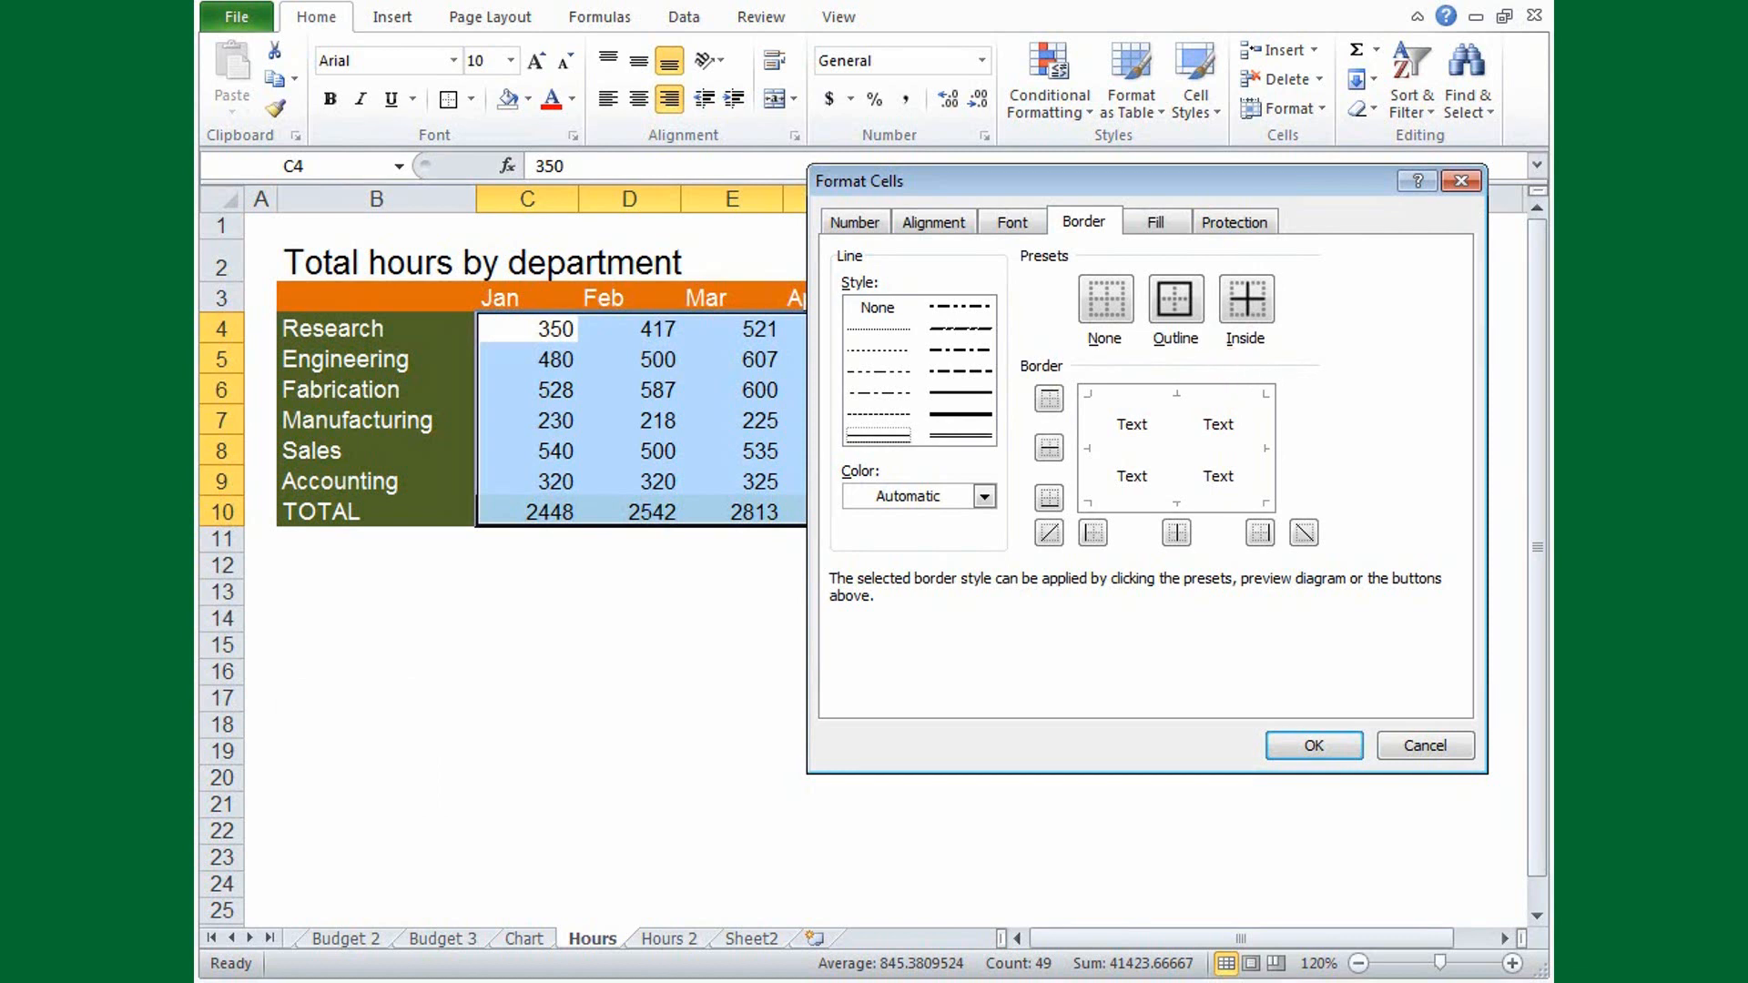
pyautogui.press('alt+i')
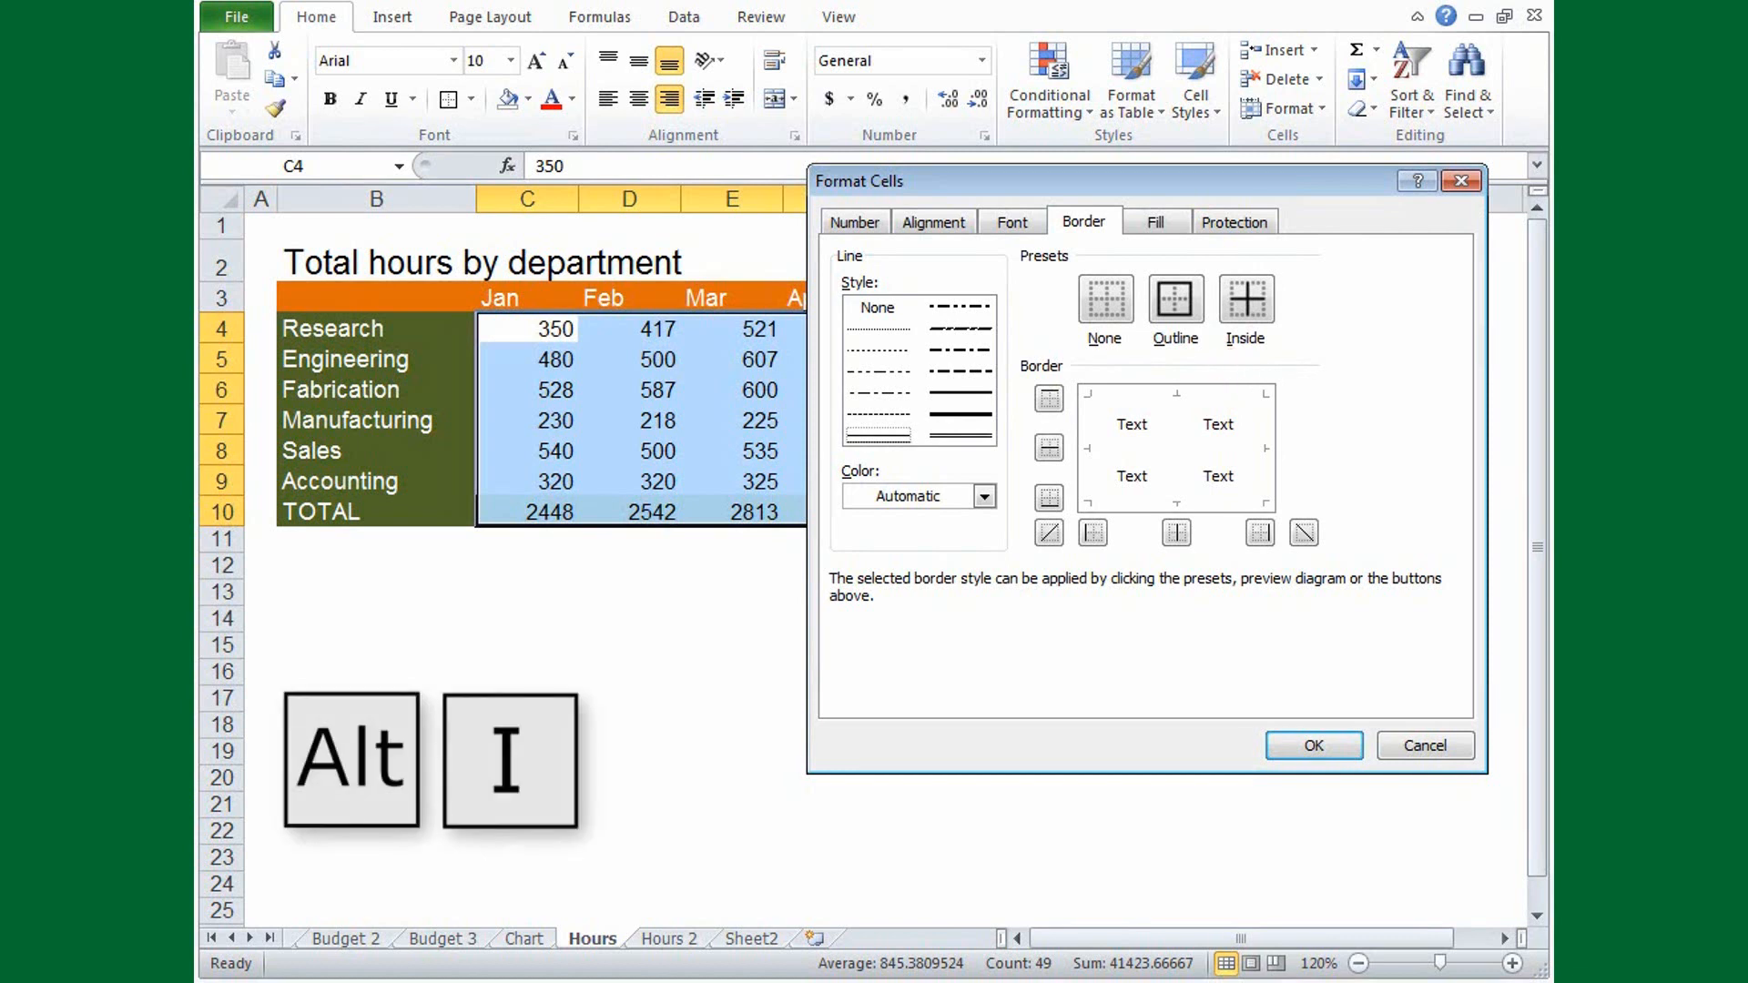
pyautogui.click(1176, 532)
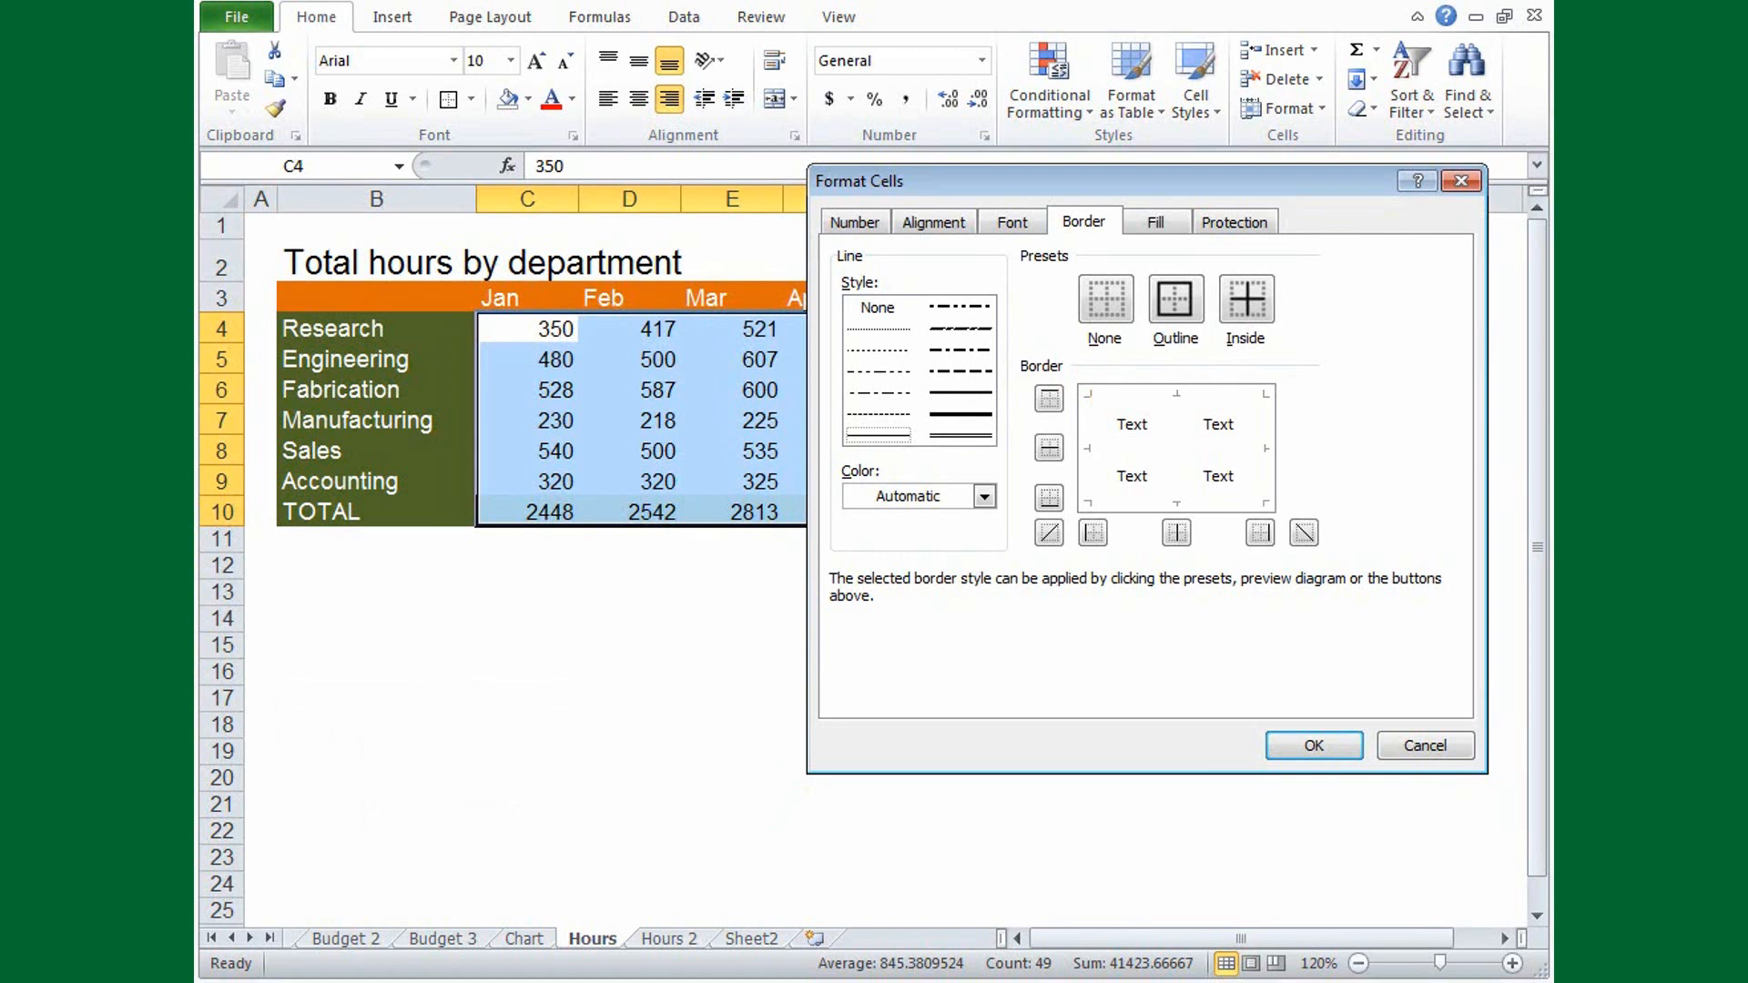
# Move through the Alignment options, then reach the Number page showing the General category.
pyautogui.click(933, 222)
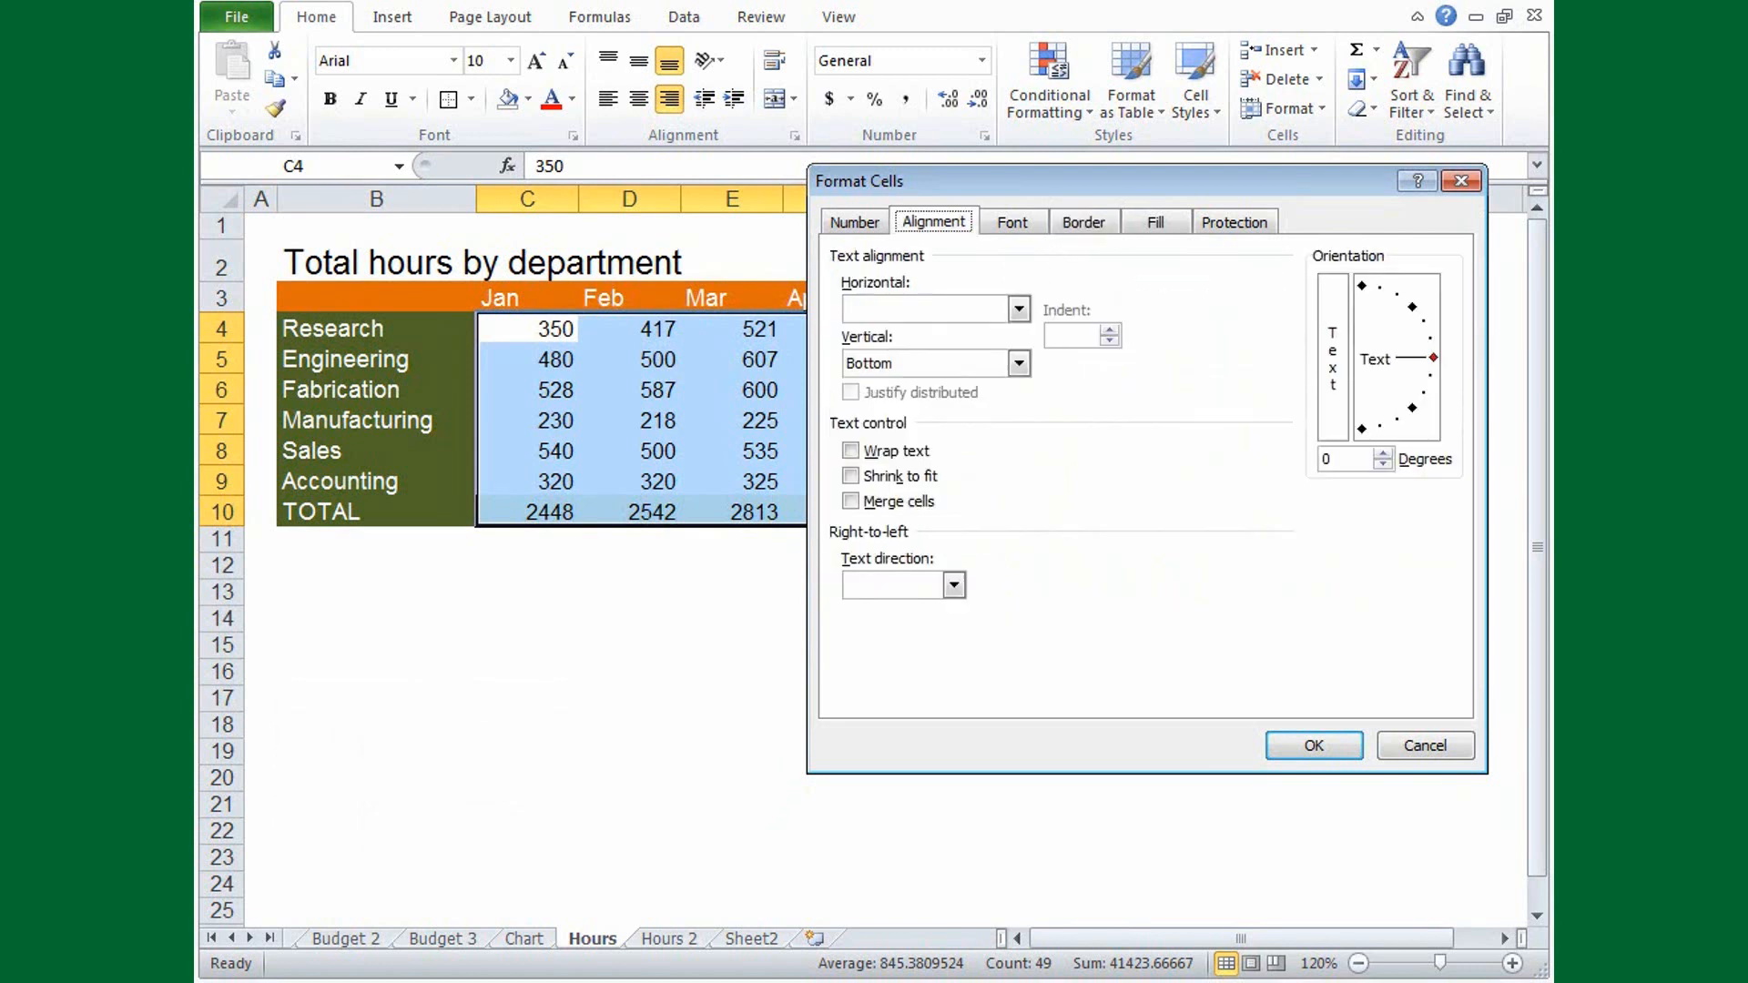
pyautogui.press('Tab')
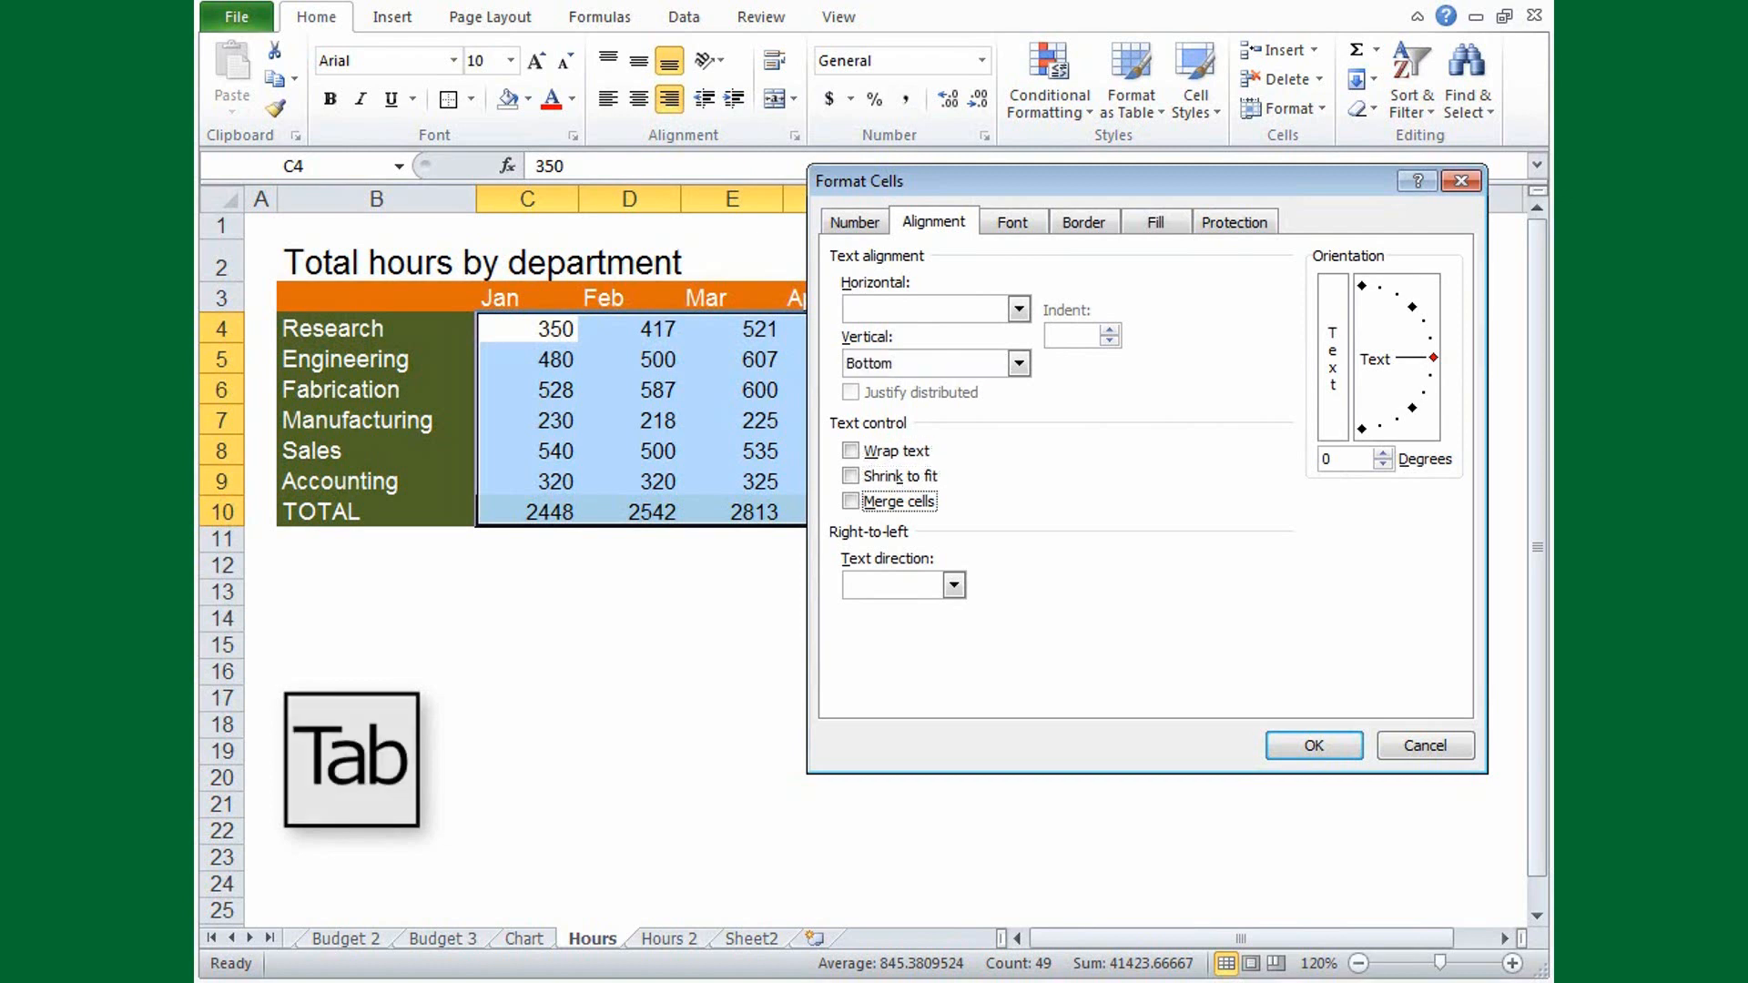
pyautogui.press('shift')
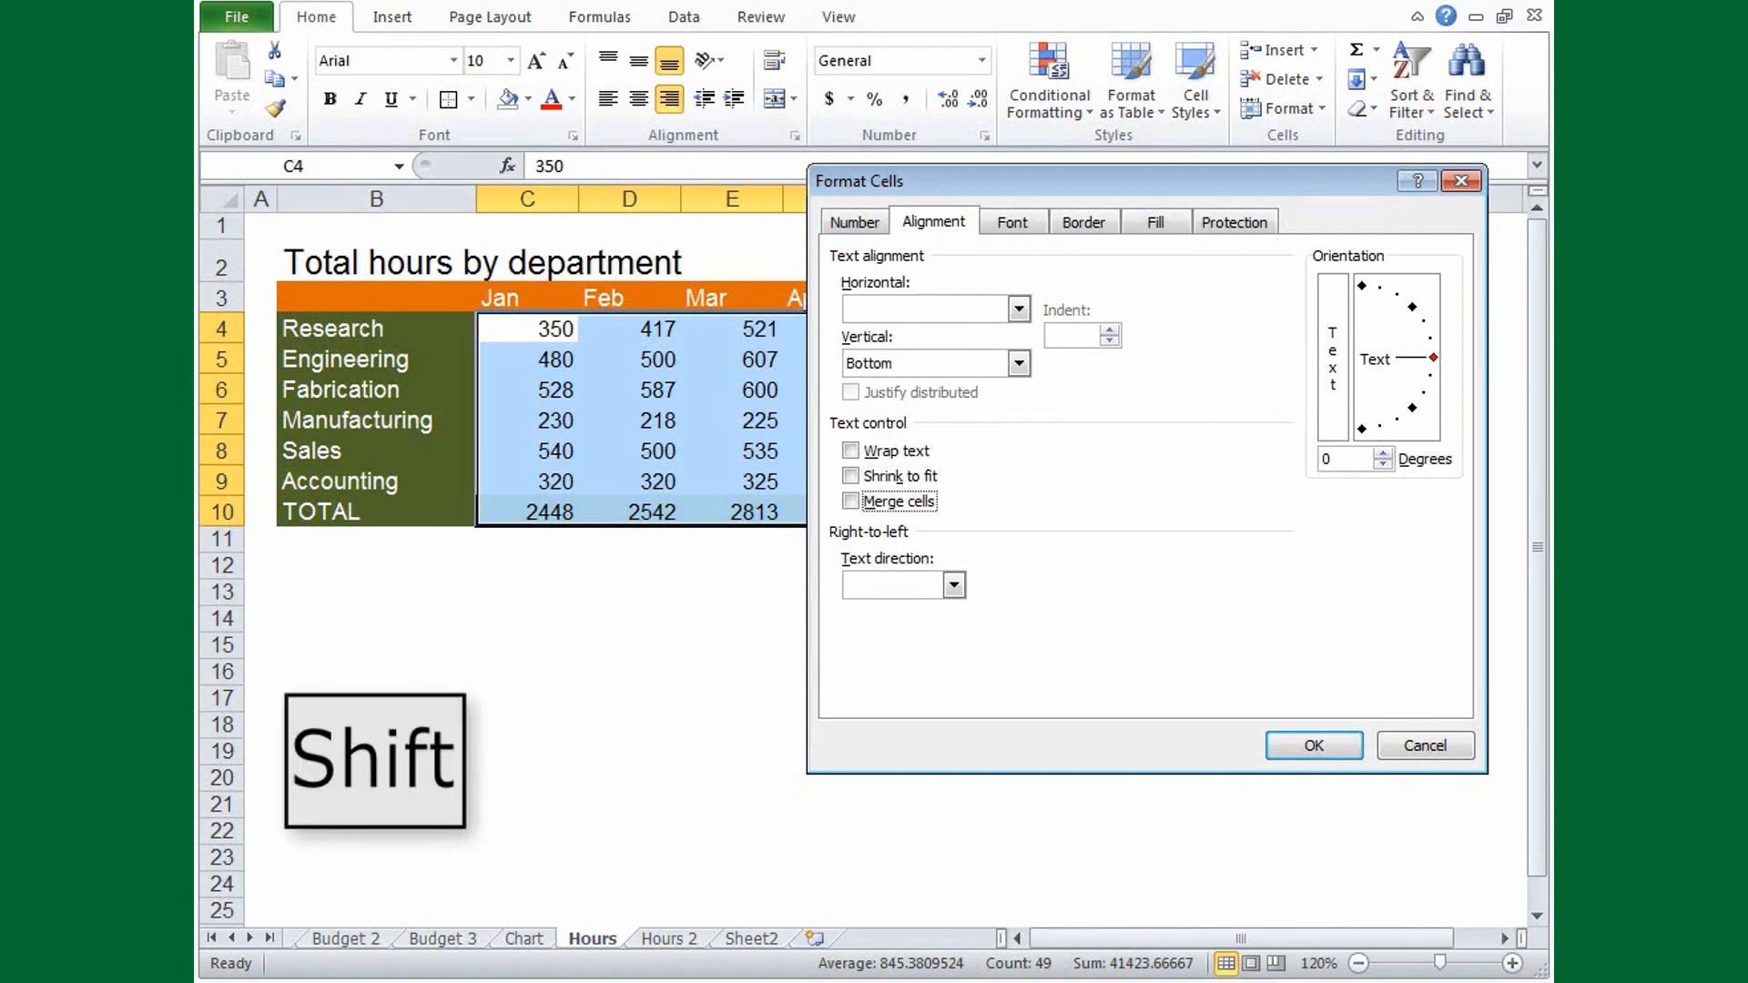
pyautogui.press('shift+tab')
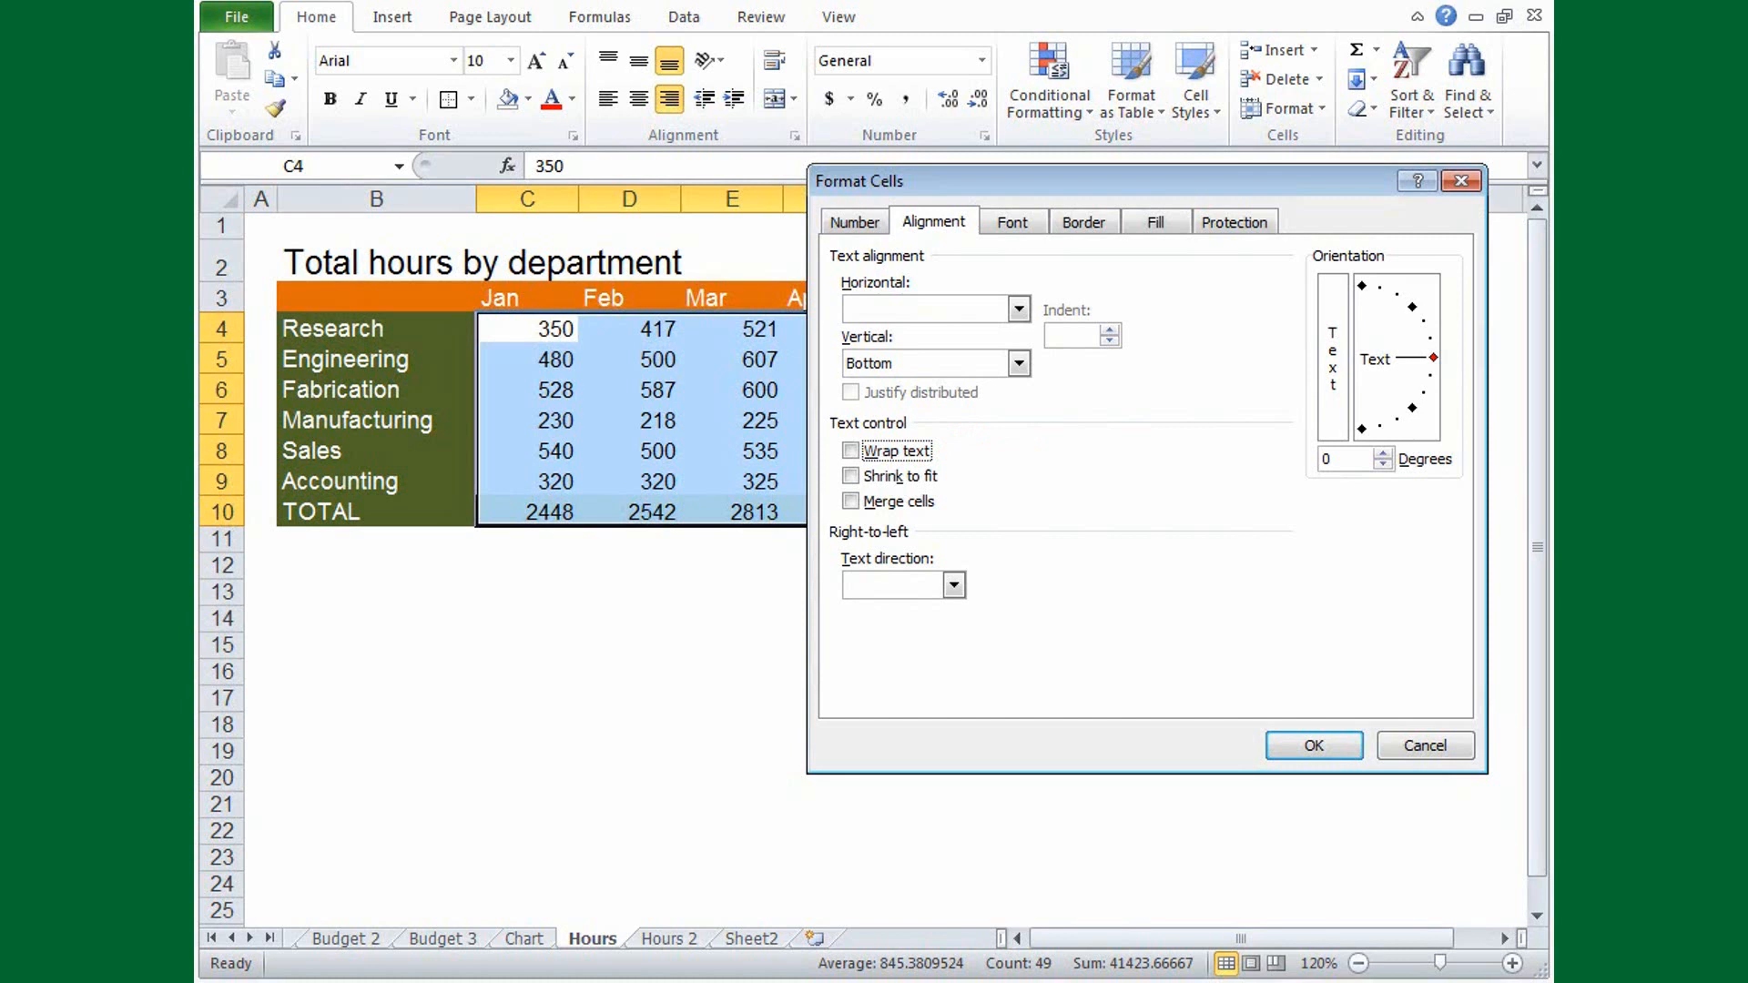
pyautogui.press('ctrl')
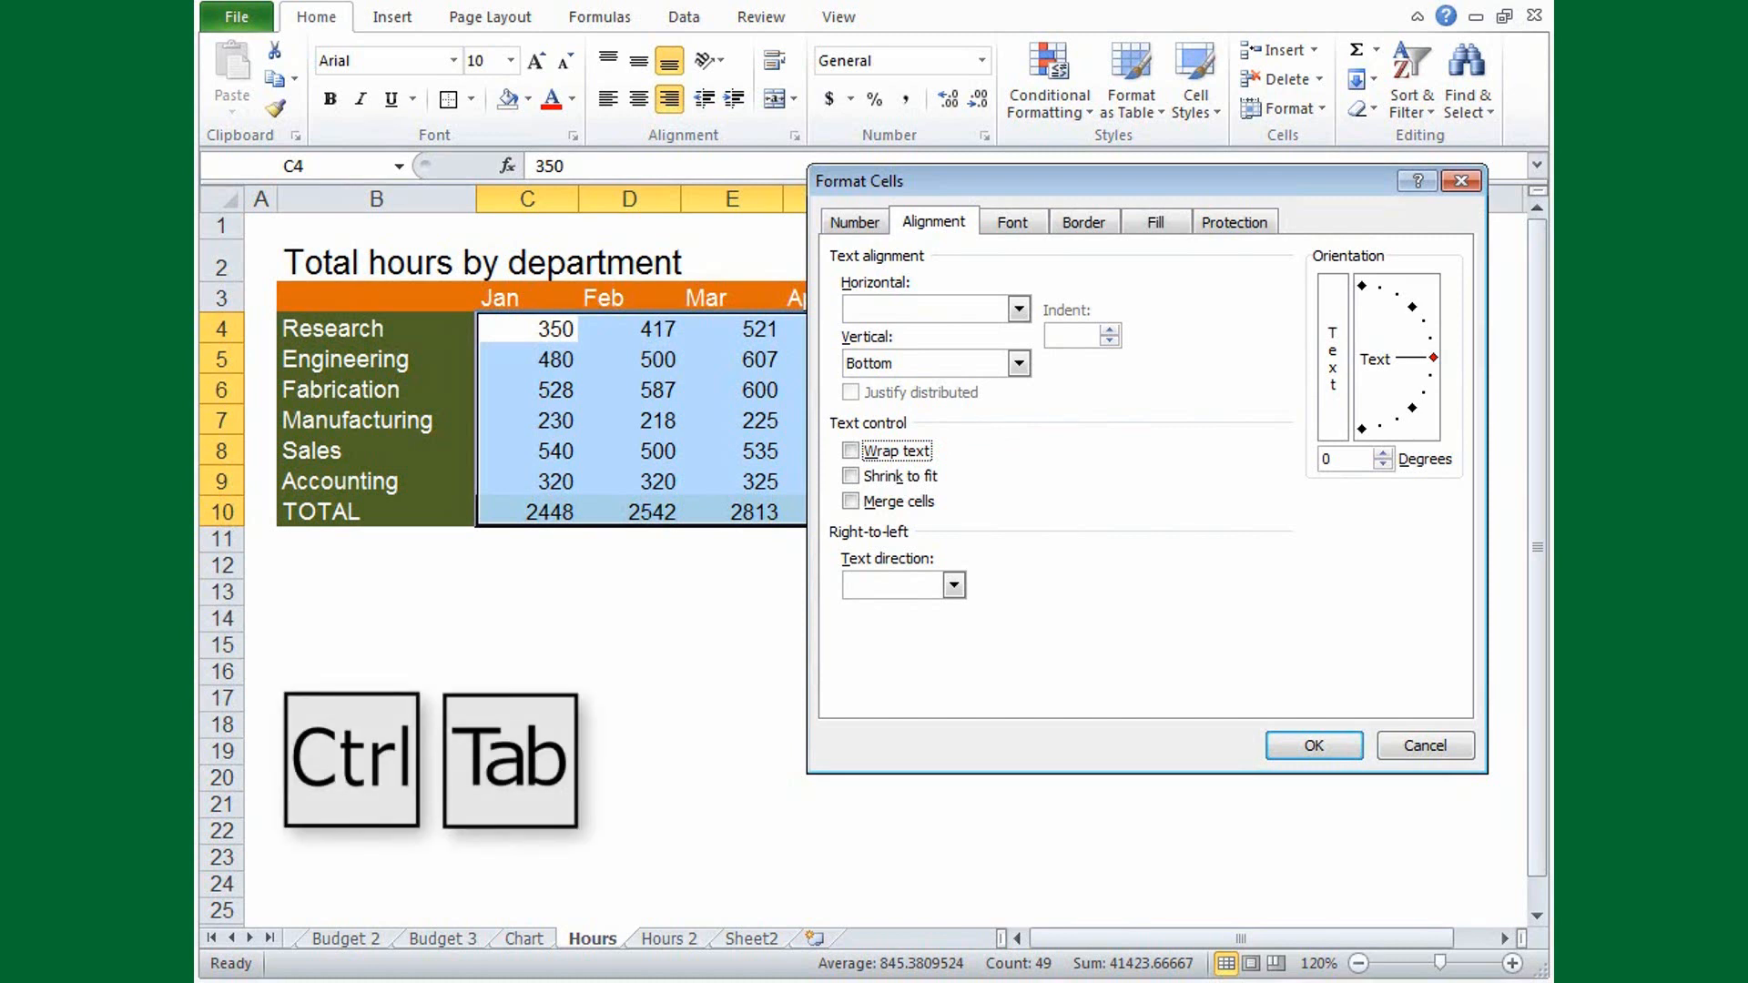
pyautogui.press('Ctrl+Tab')
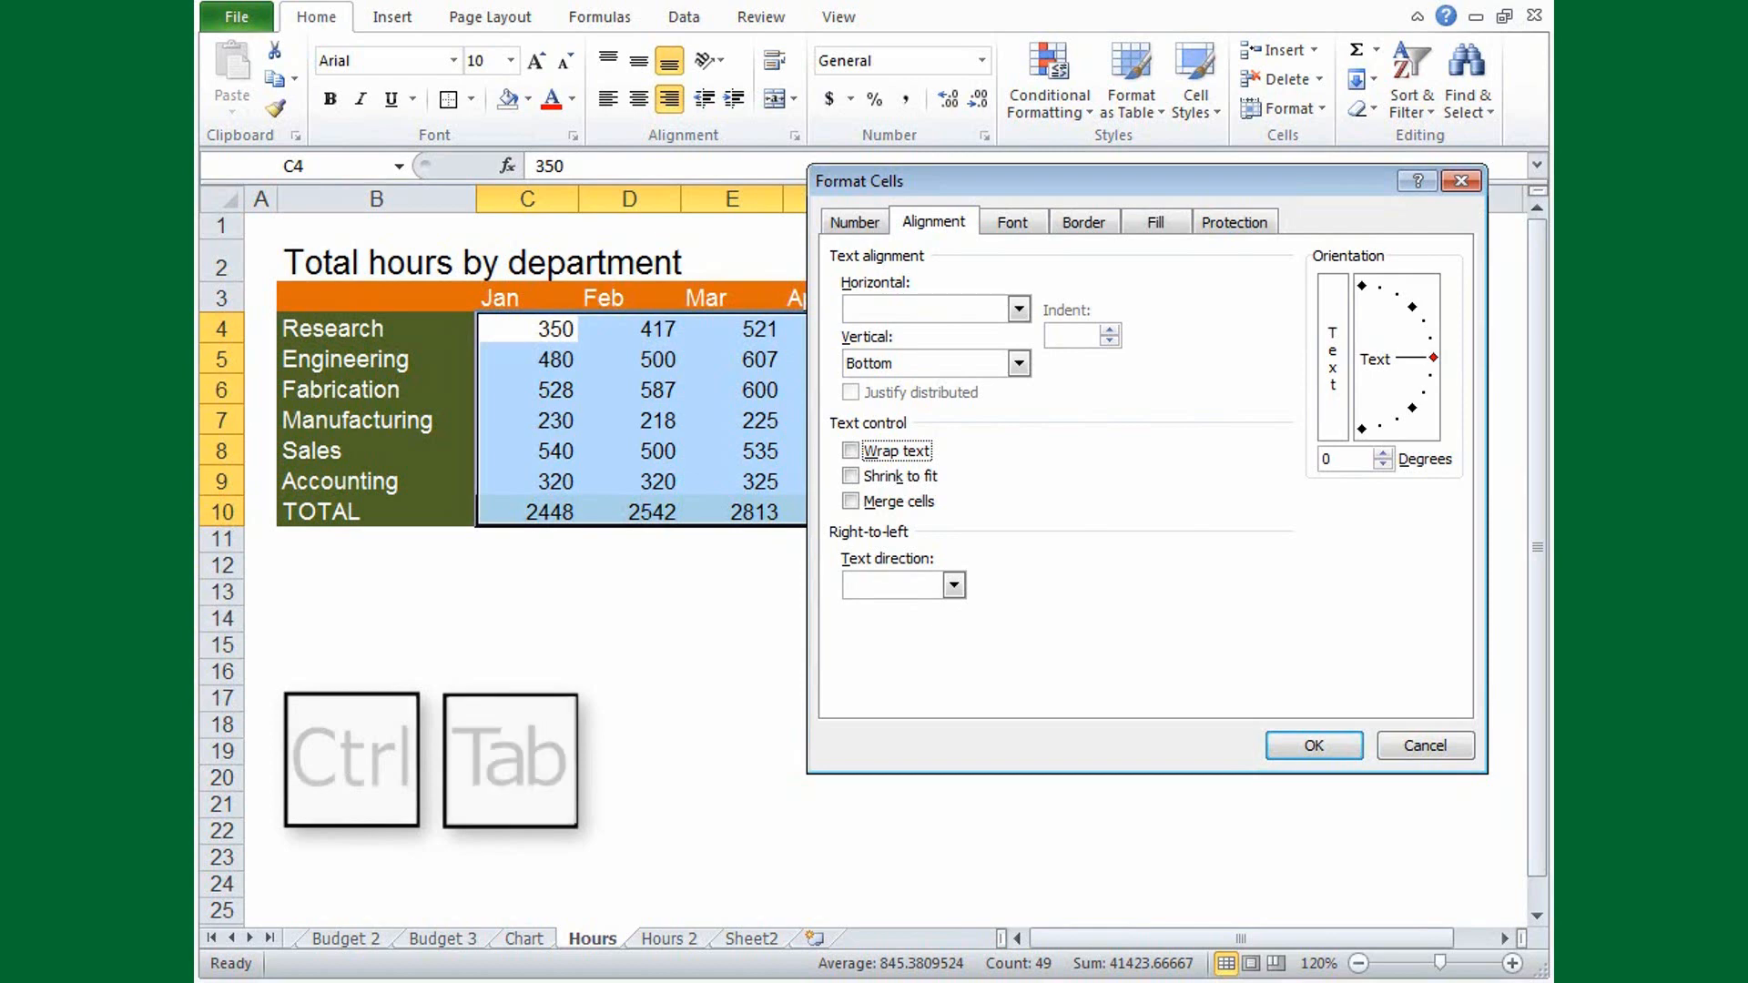
pyautogui.click(1154, 221)
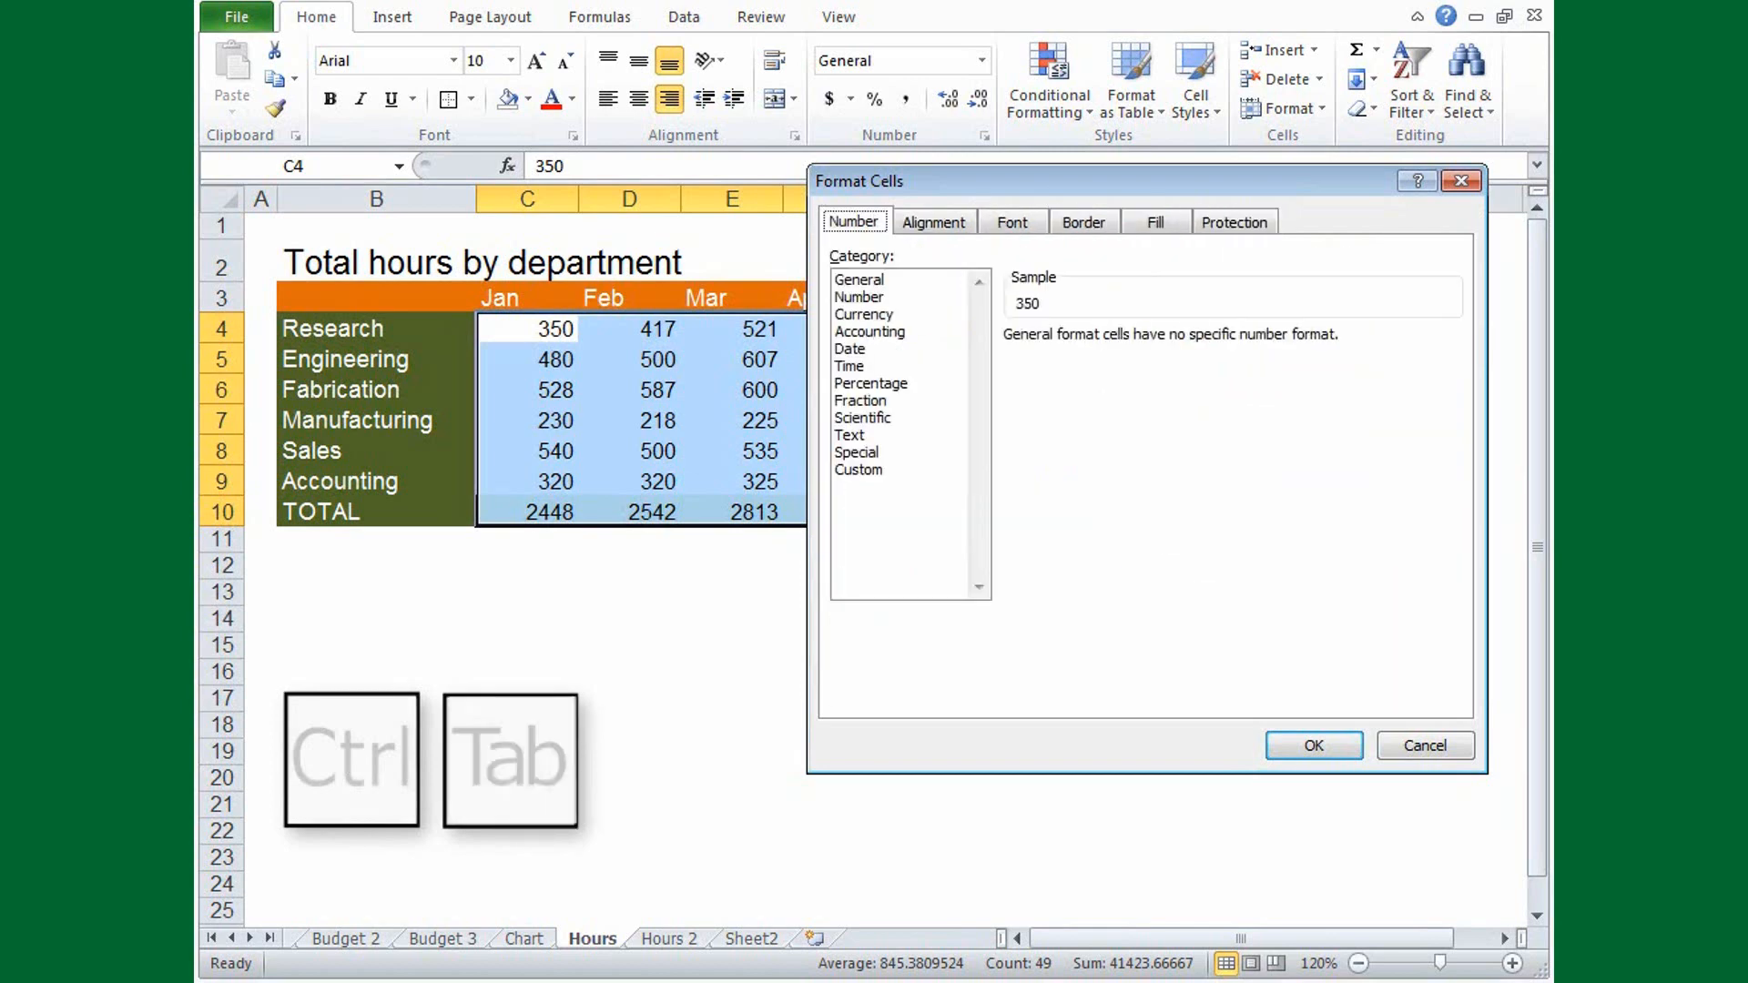
# Switch dialog pages to set 45-degree text orientation for the C3:I3 month headers.
pyautogui.press('ctrl+tab')
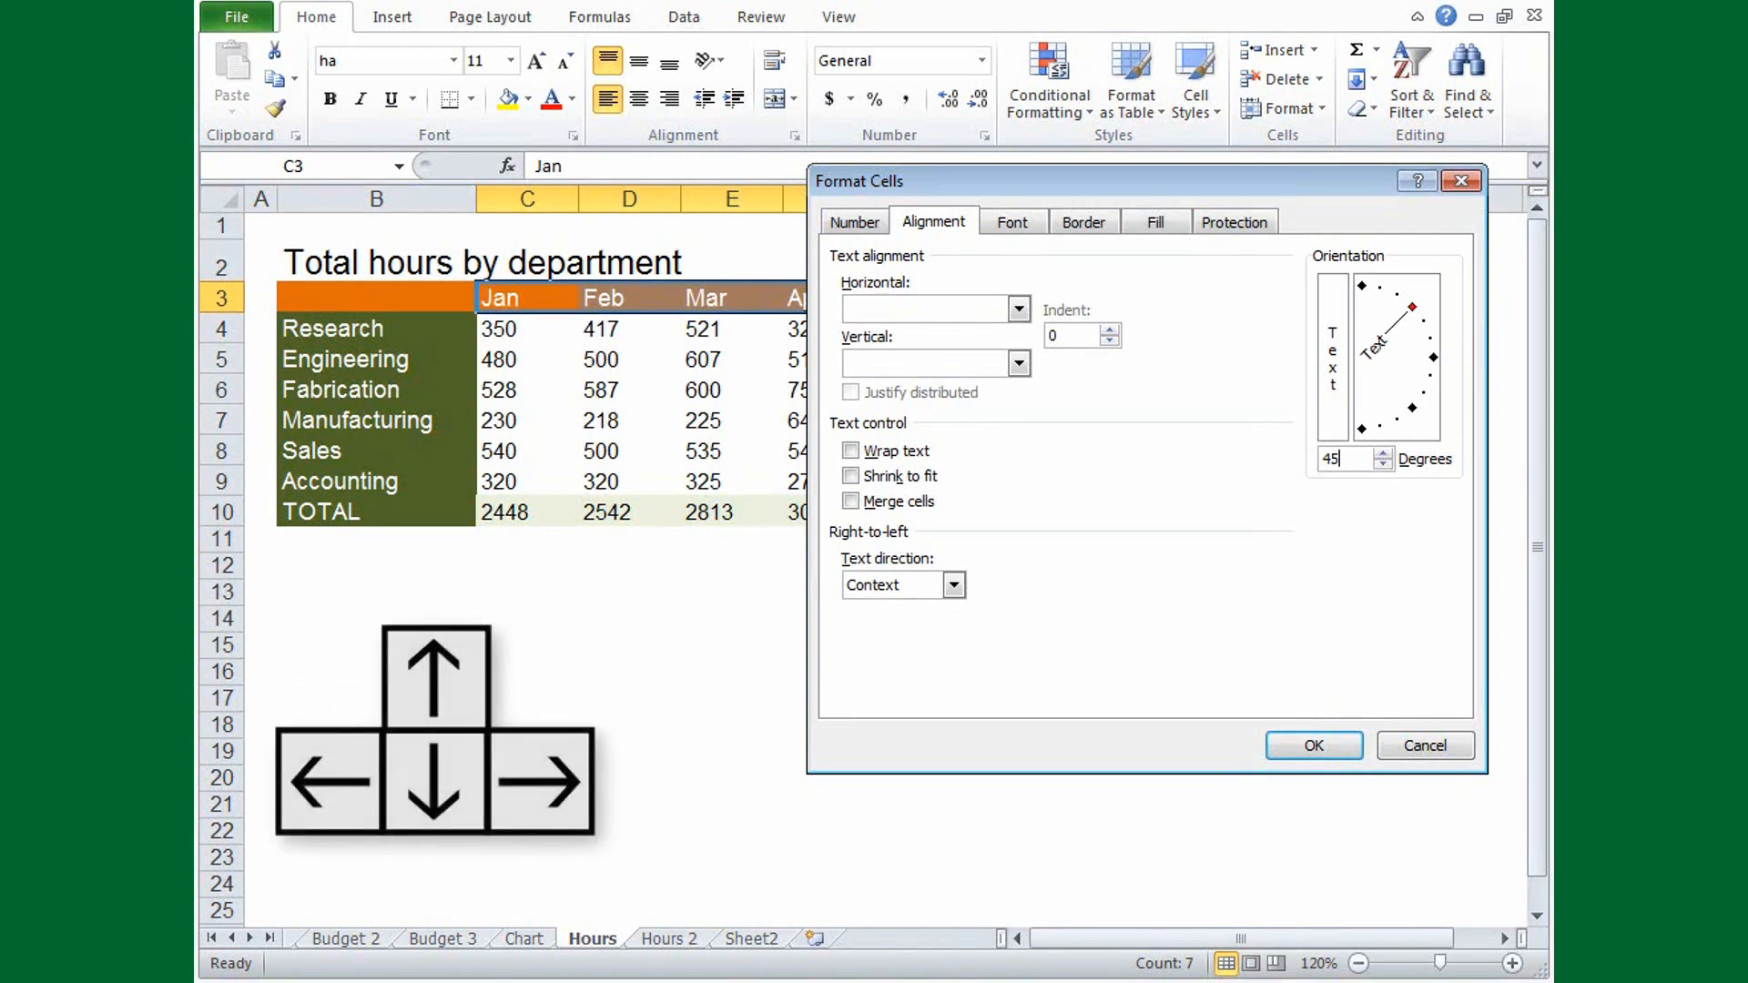
# Set left horizontal alignment, top vertical alignment and text wrapping for the month headers.
pyautogui.click(1382, 453)
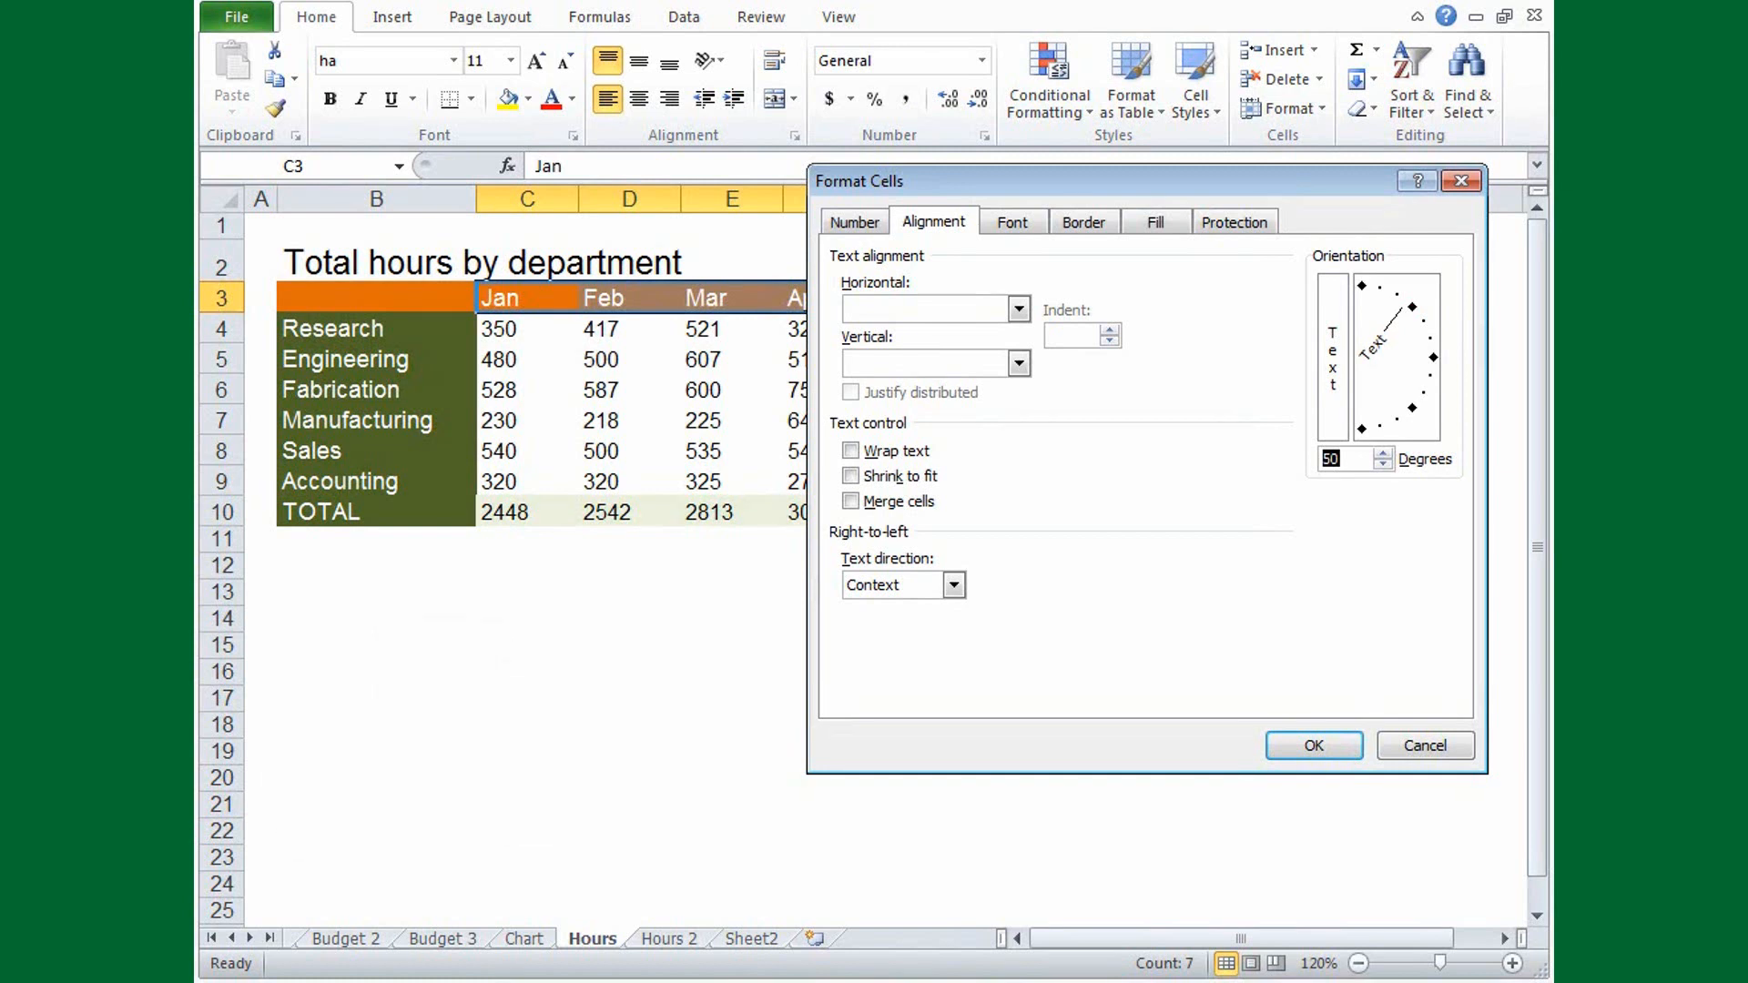
pyautogui.press('shift+Tab')
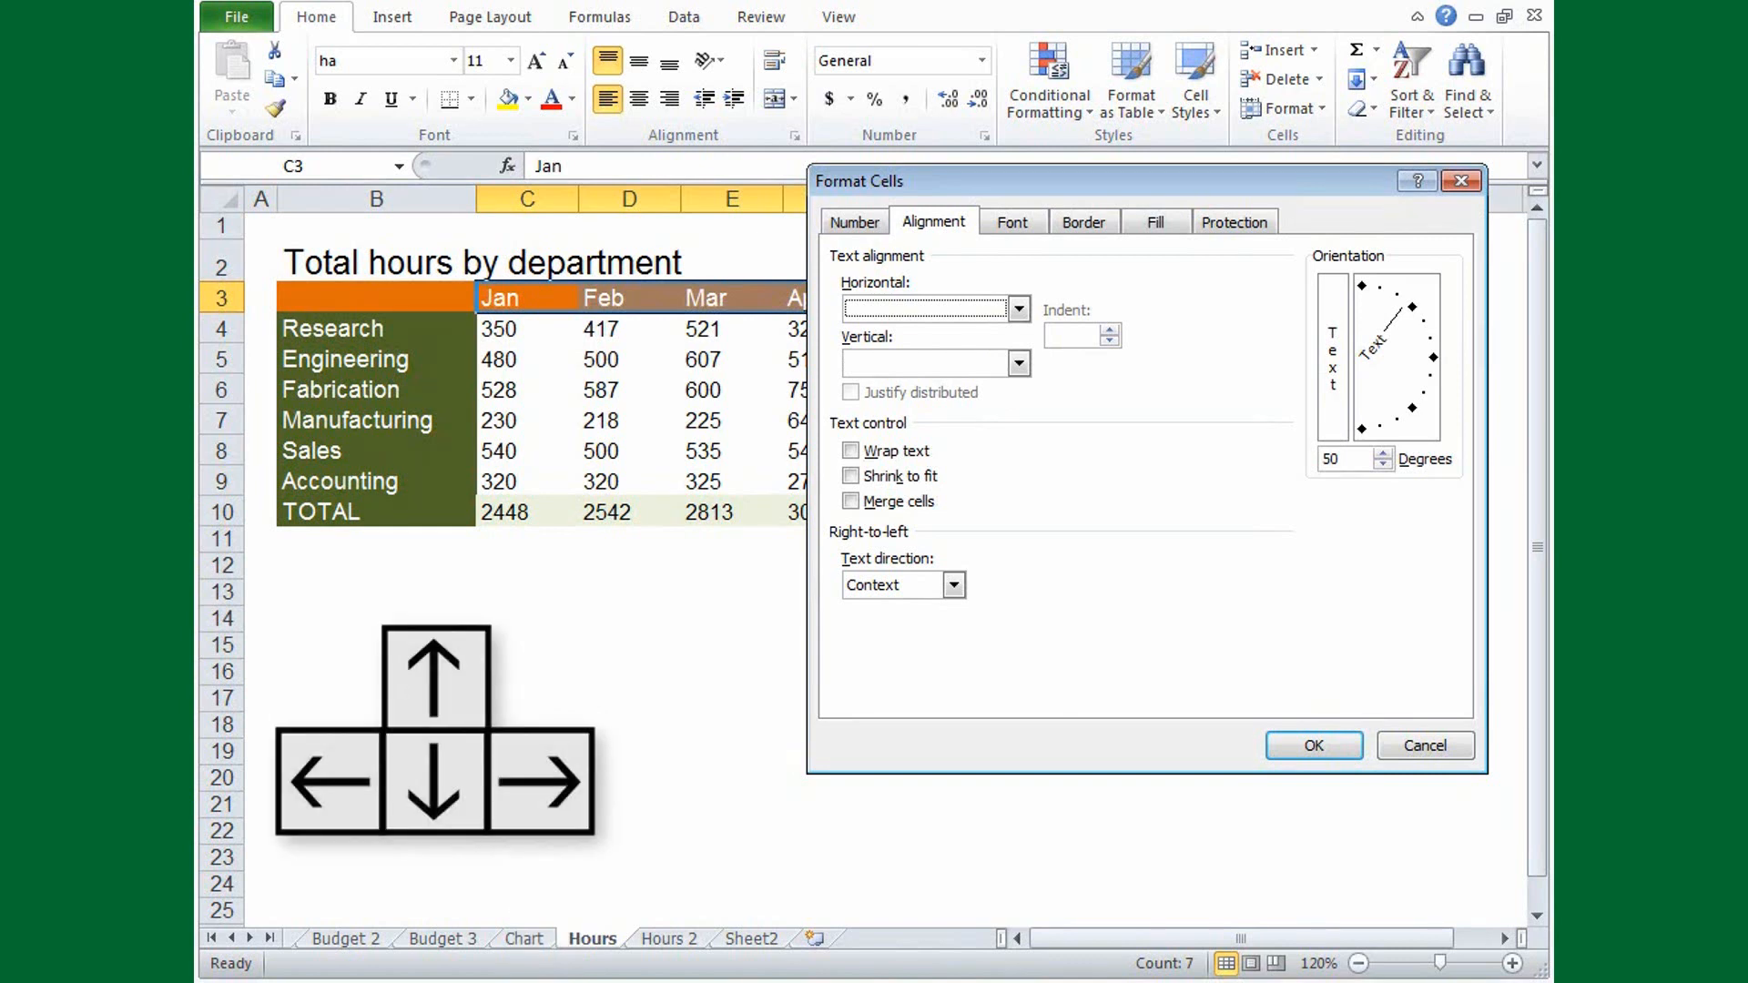
pyautogui.click(1016, 308)
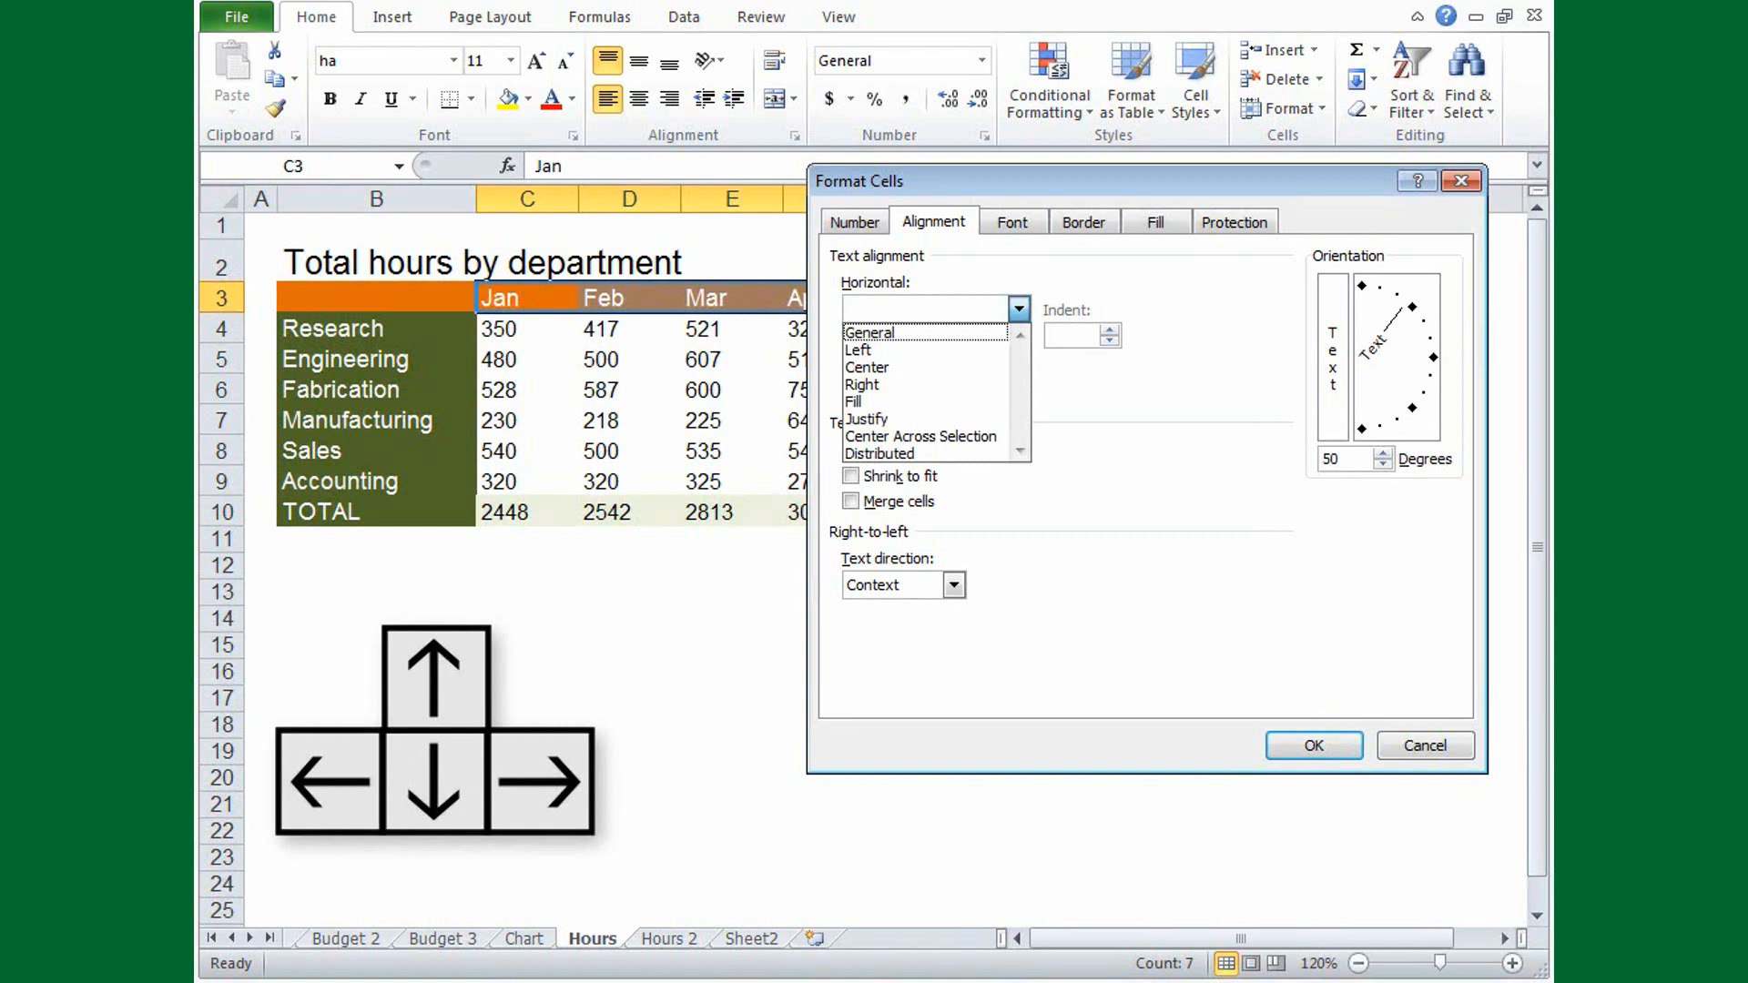
pyautogui.click(858, 349)
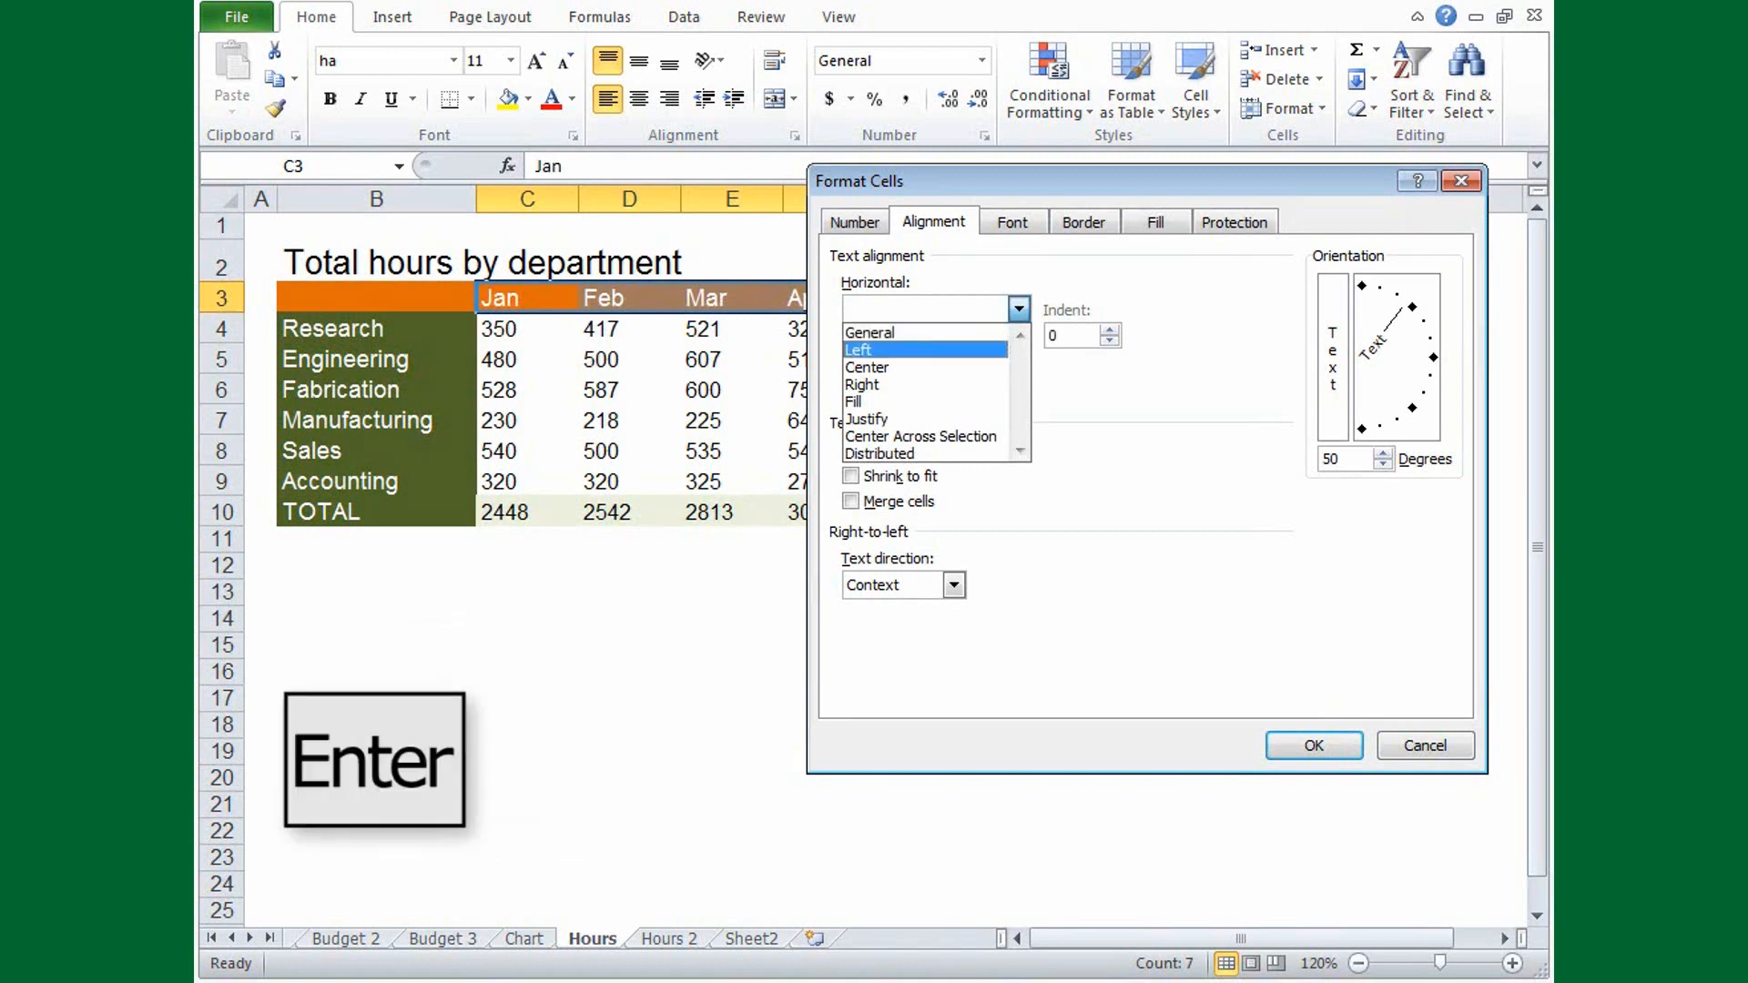
pyautogui.click(858, 349)
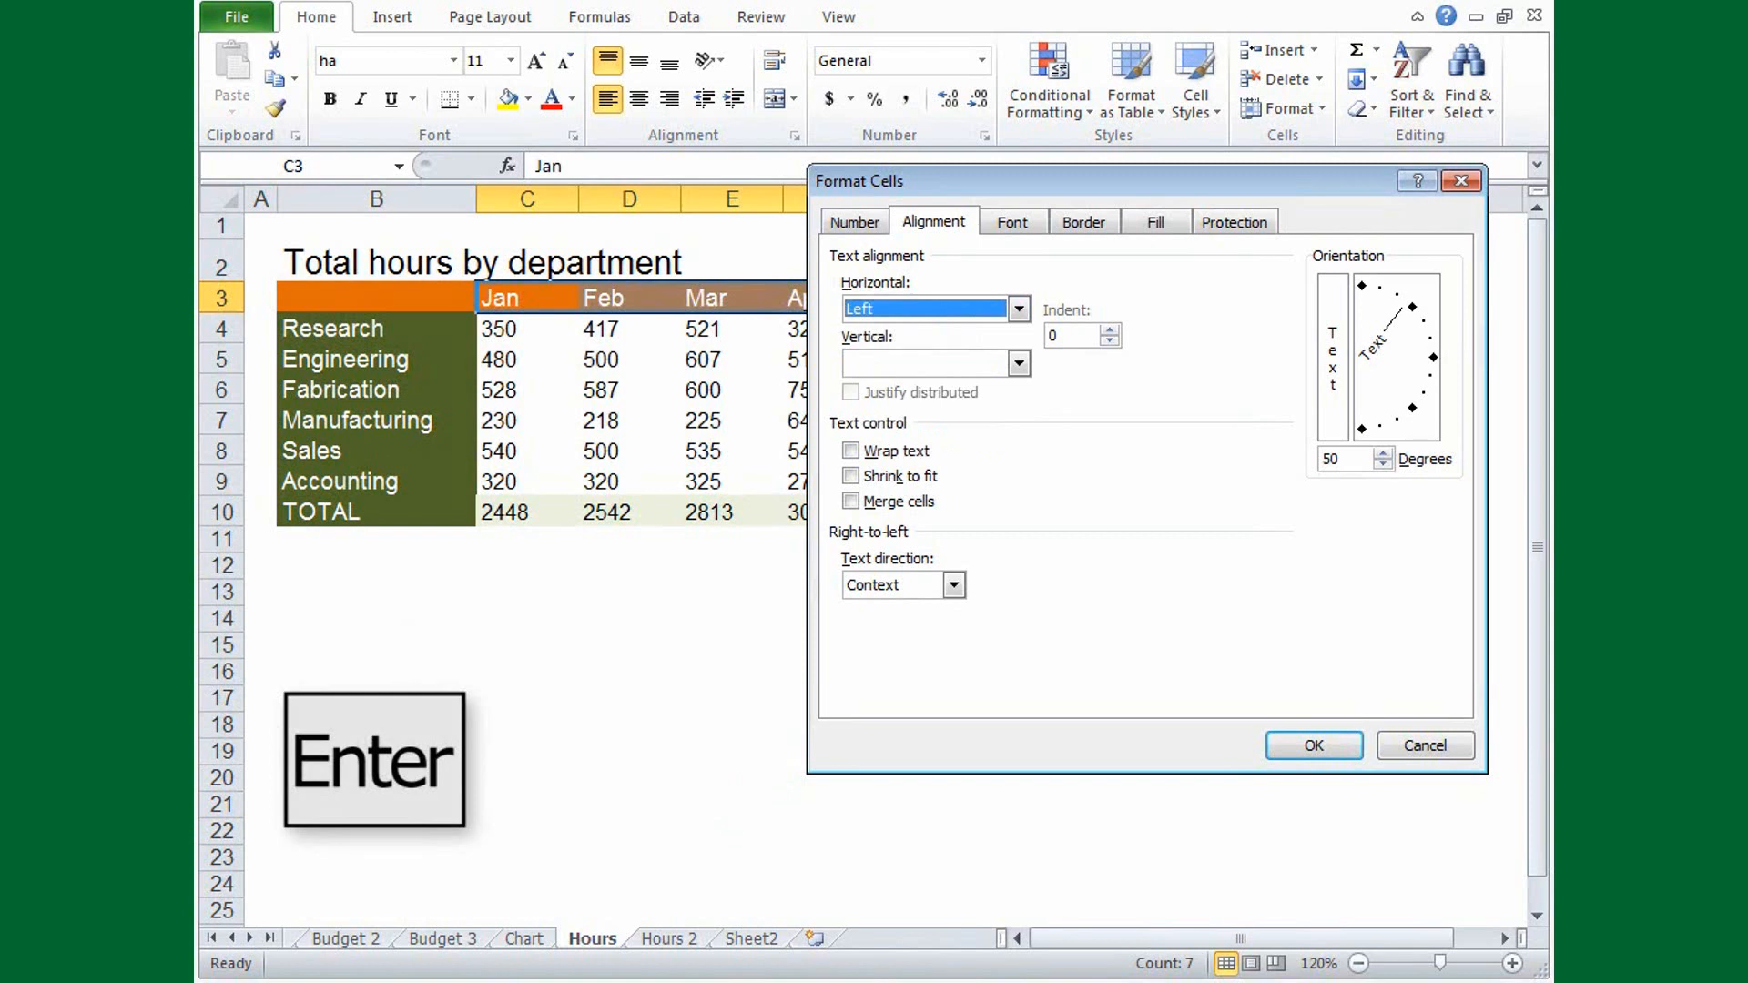
pyautogui.press('tab')
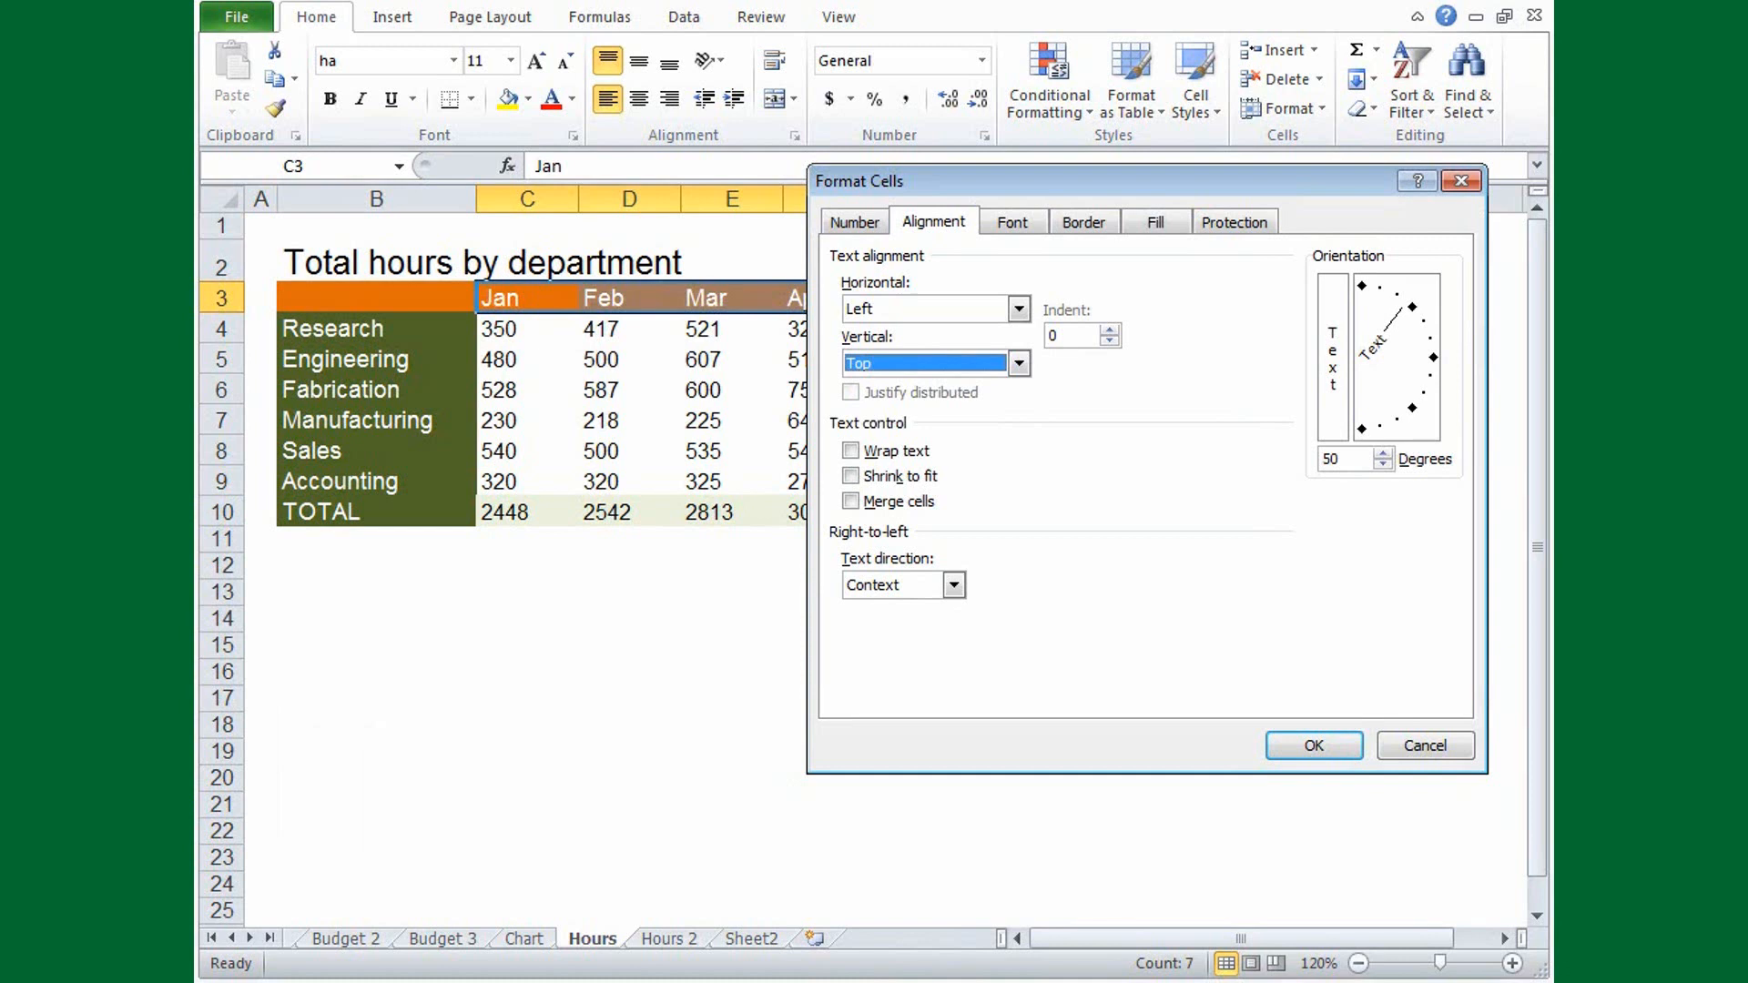
pyautogui.press('Tab')
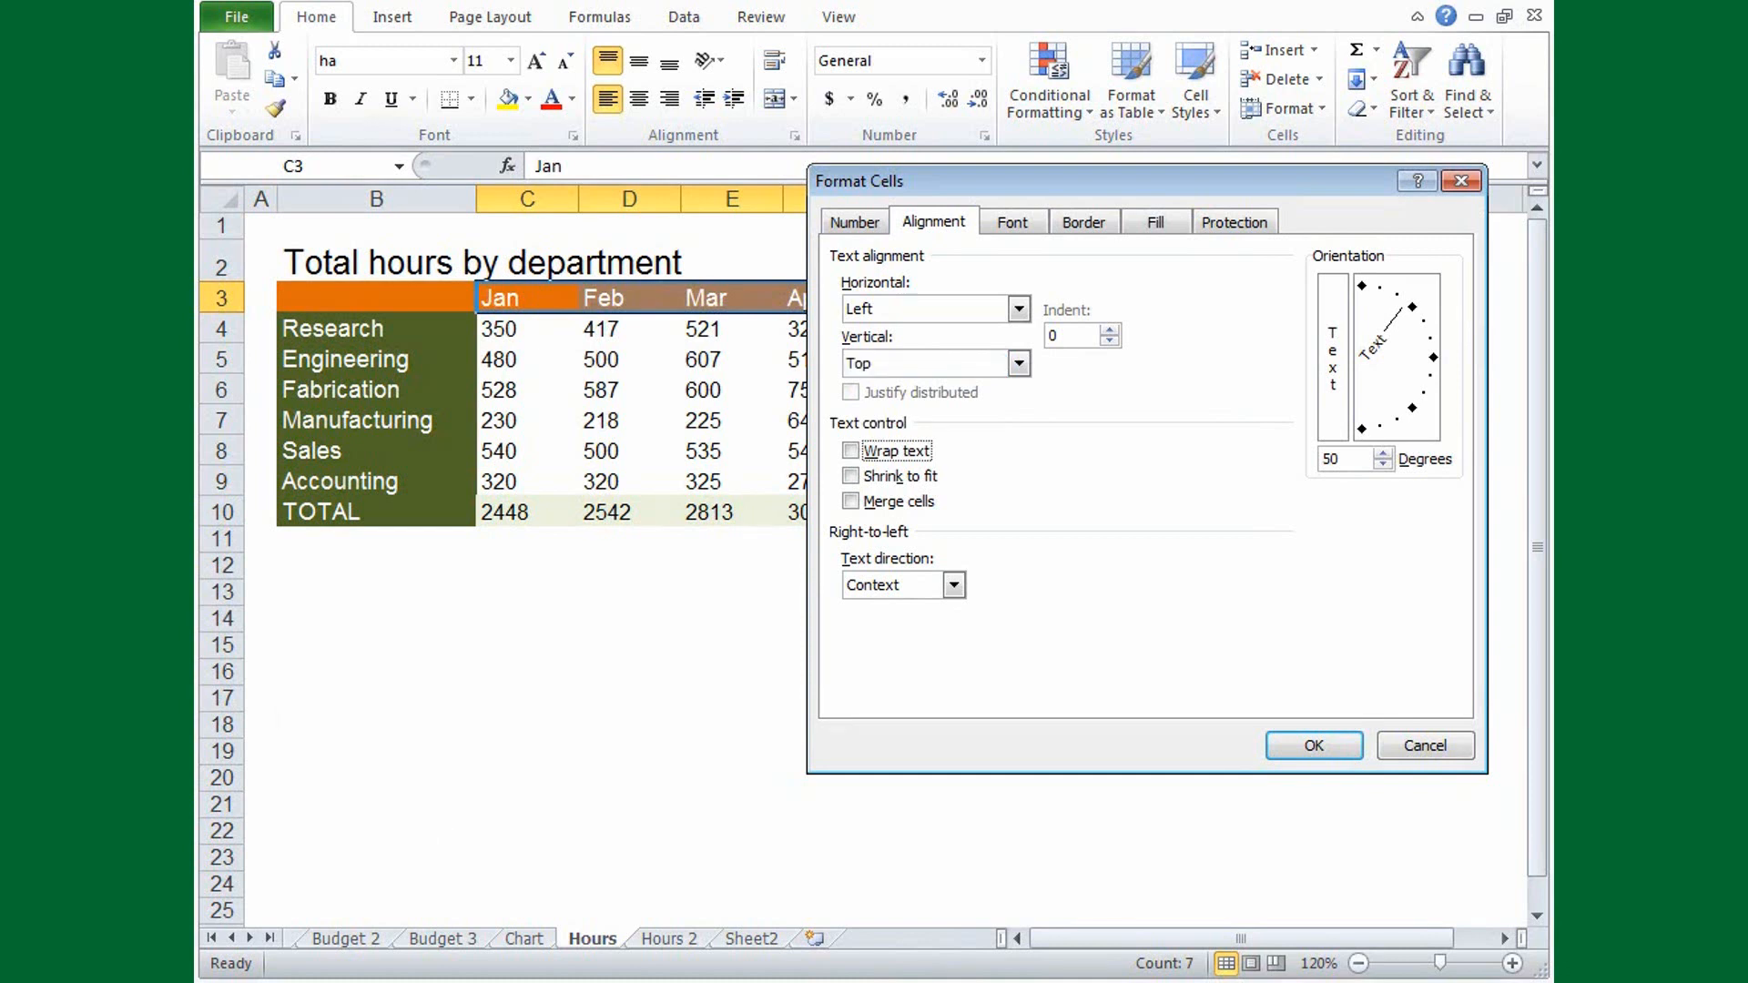
pyautogui.press('space')
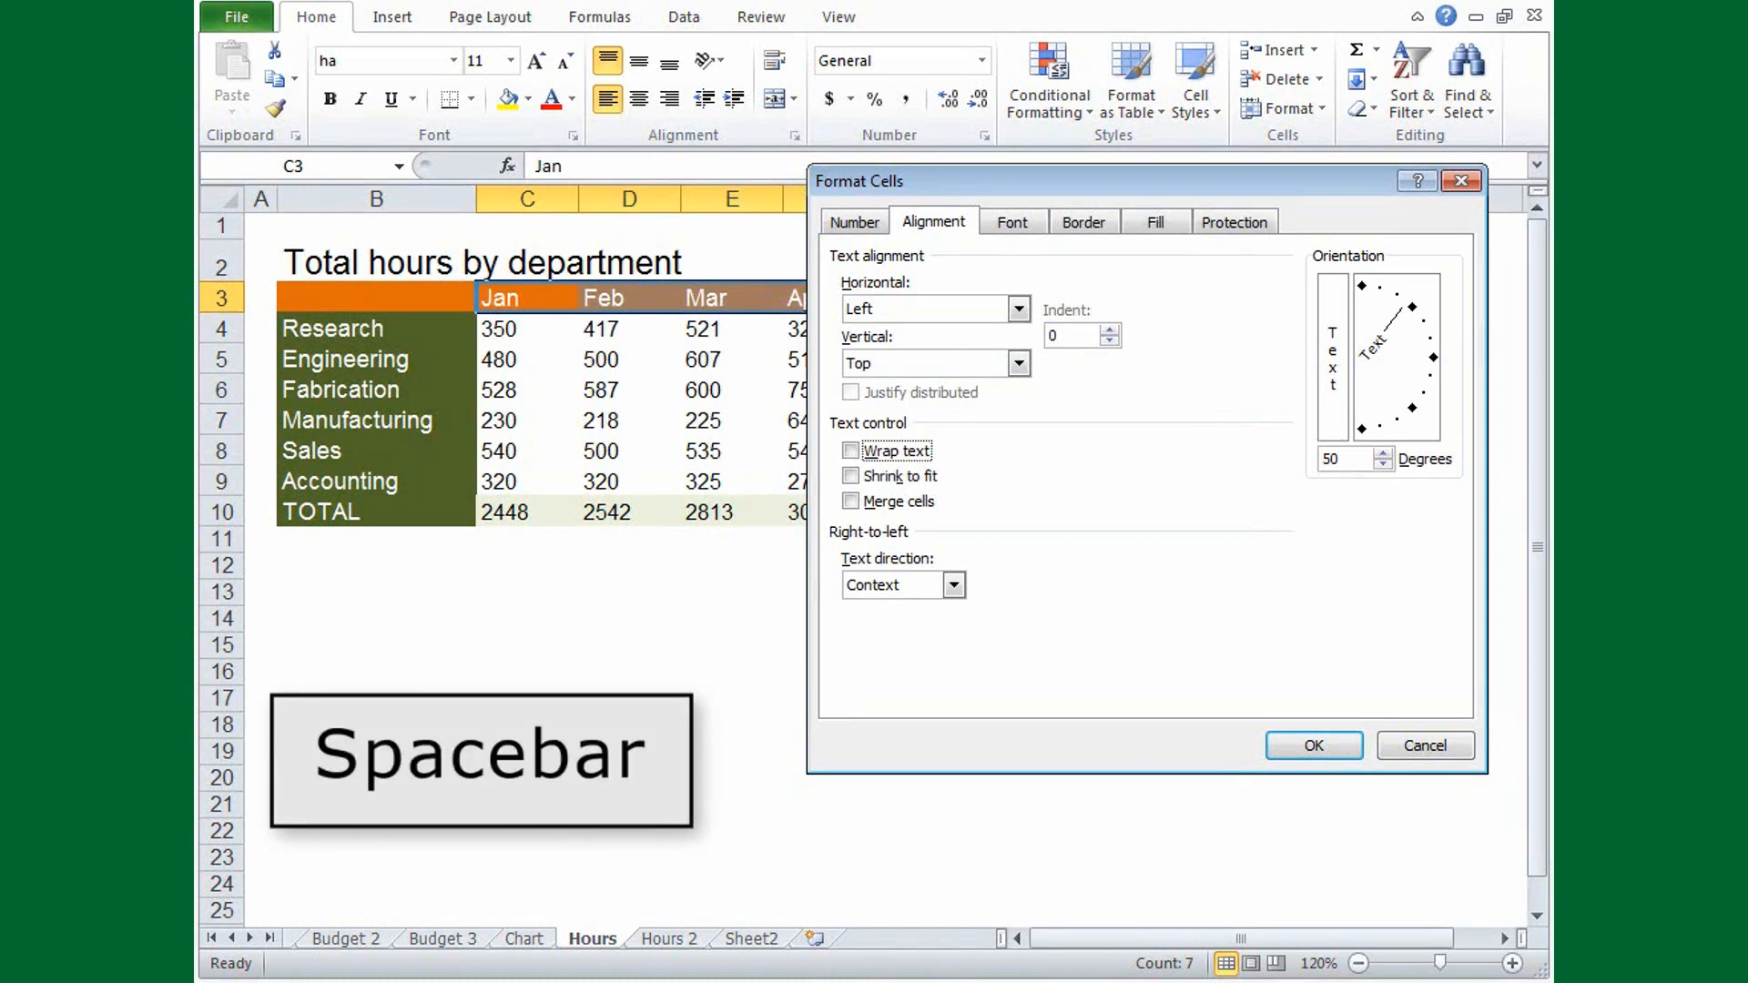
pyautogui.click(1009, 220)
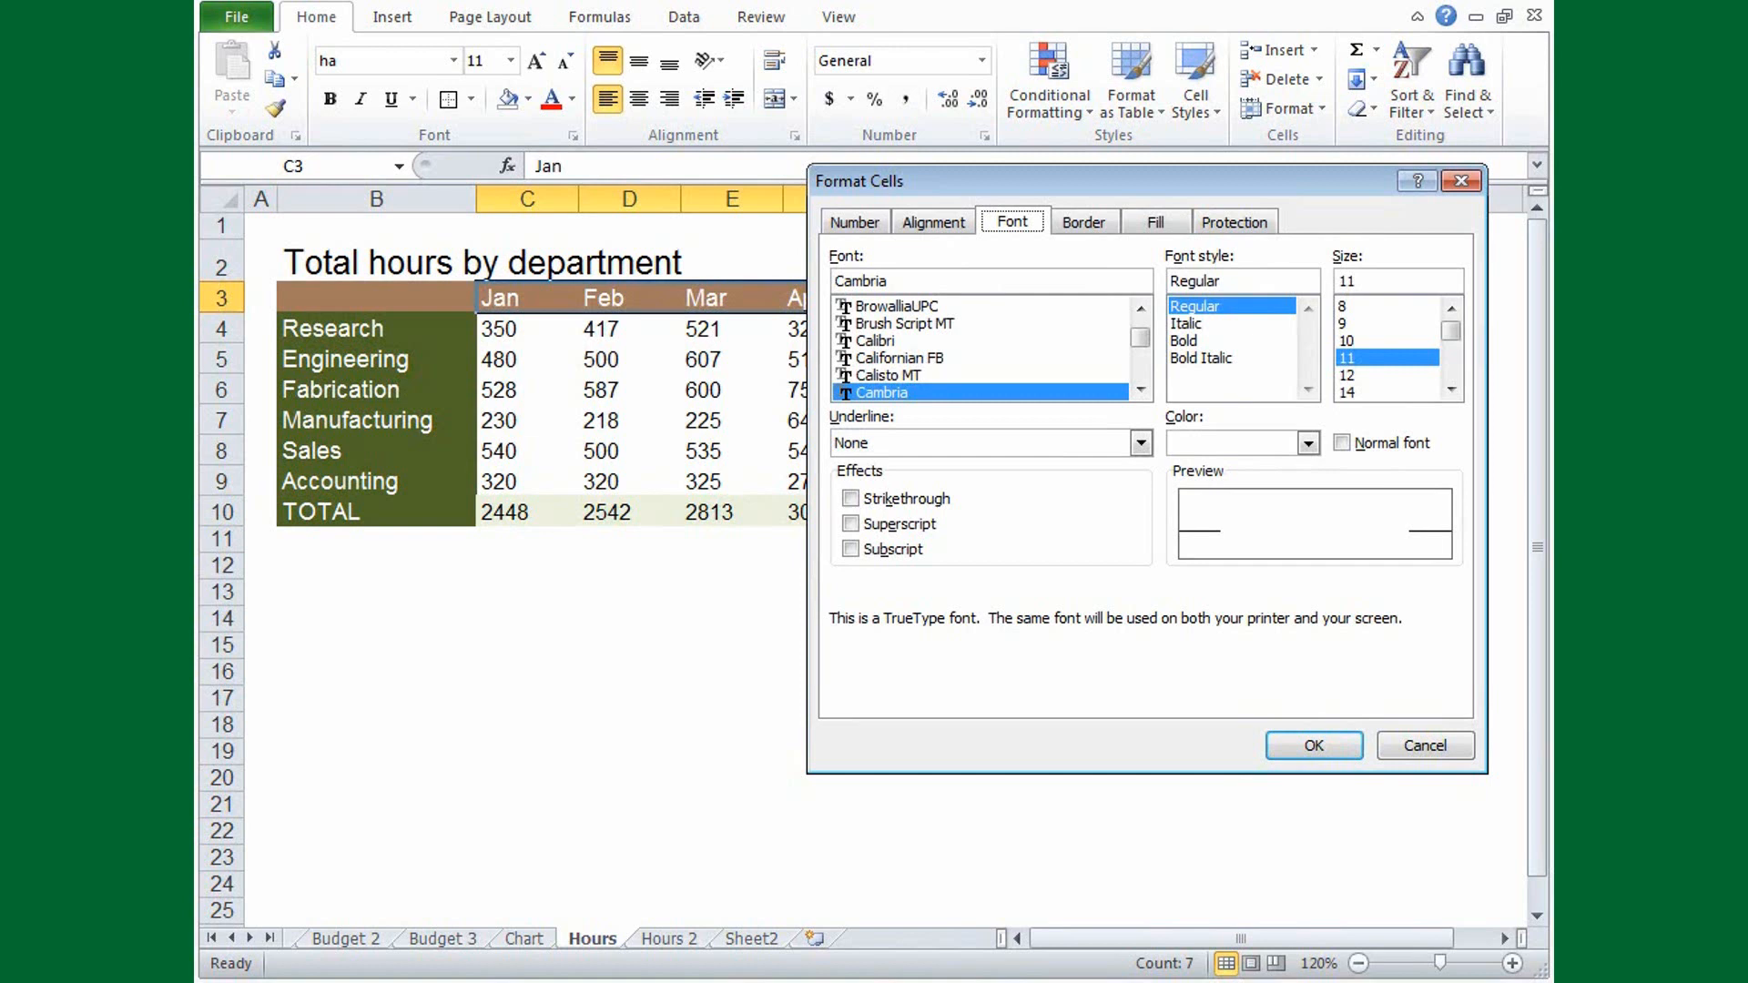
# Pick Bold as the Jan header's font style, then cancel without applying.
pyautogui.press('alt+o')
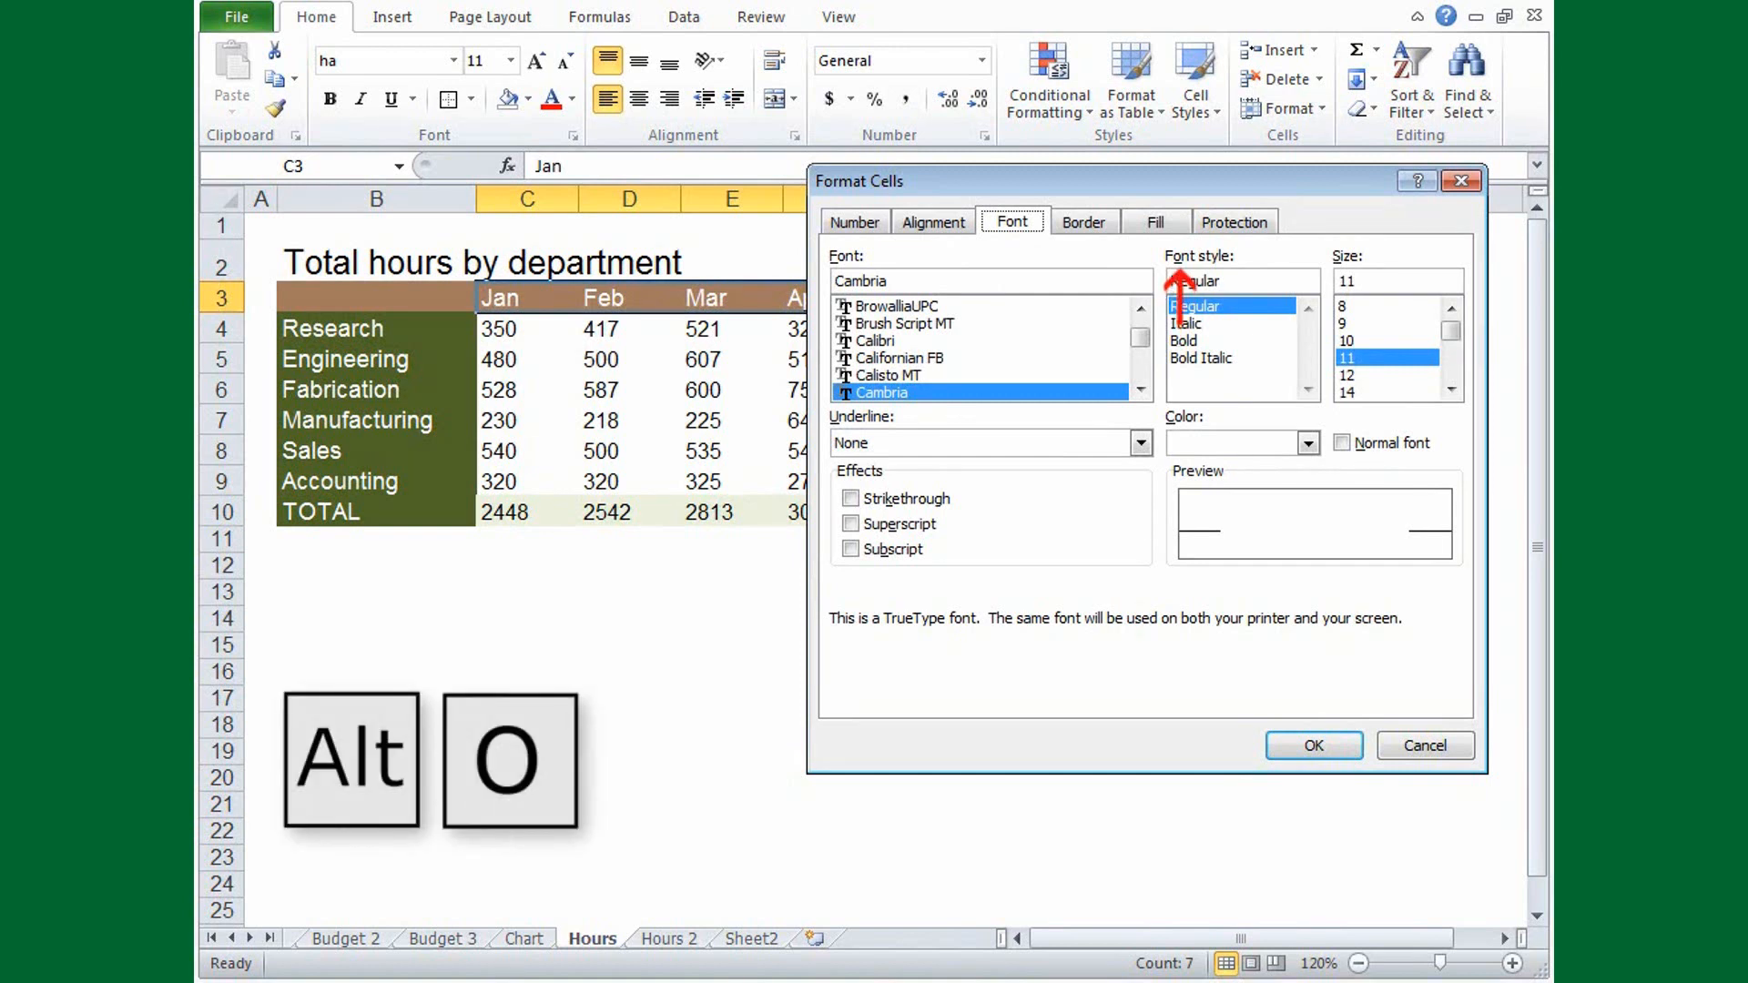
pyautogui.click(1196, 281)
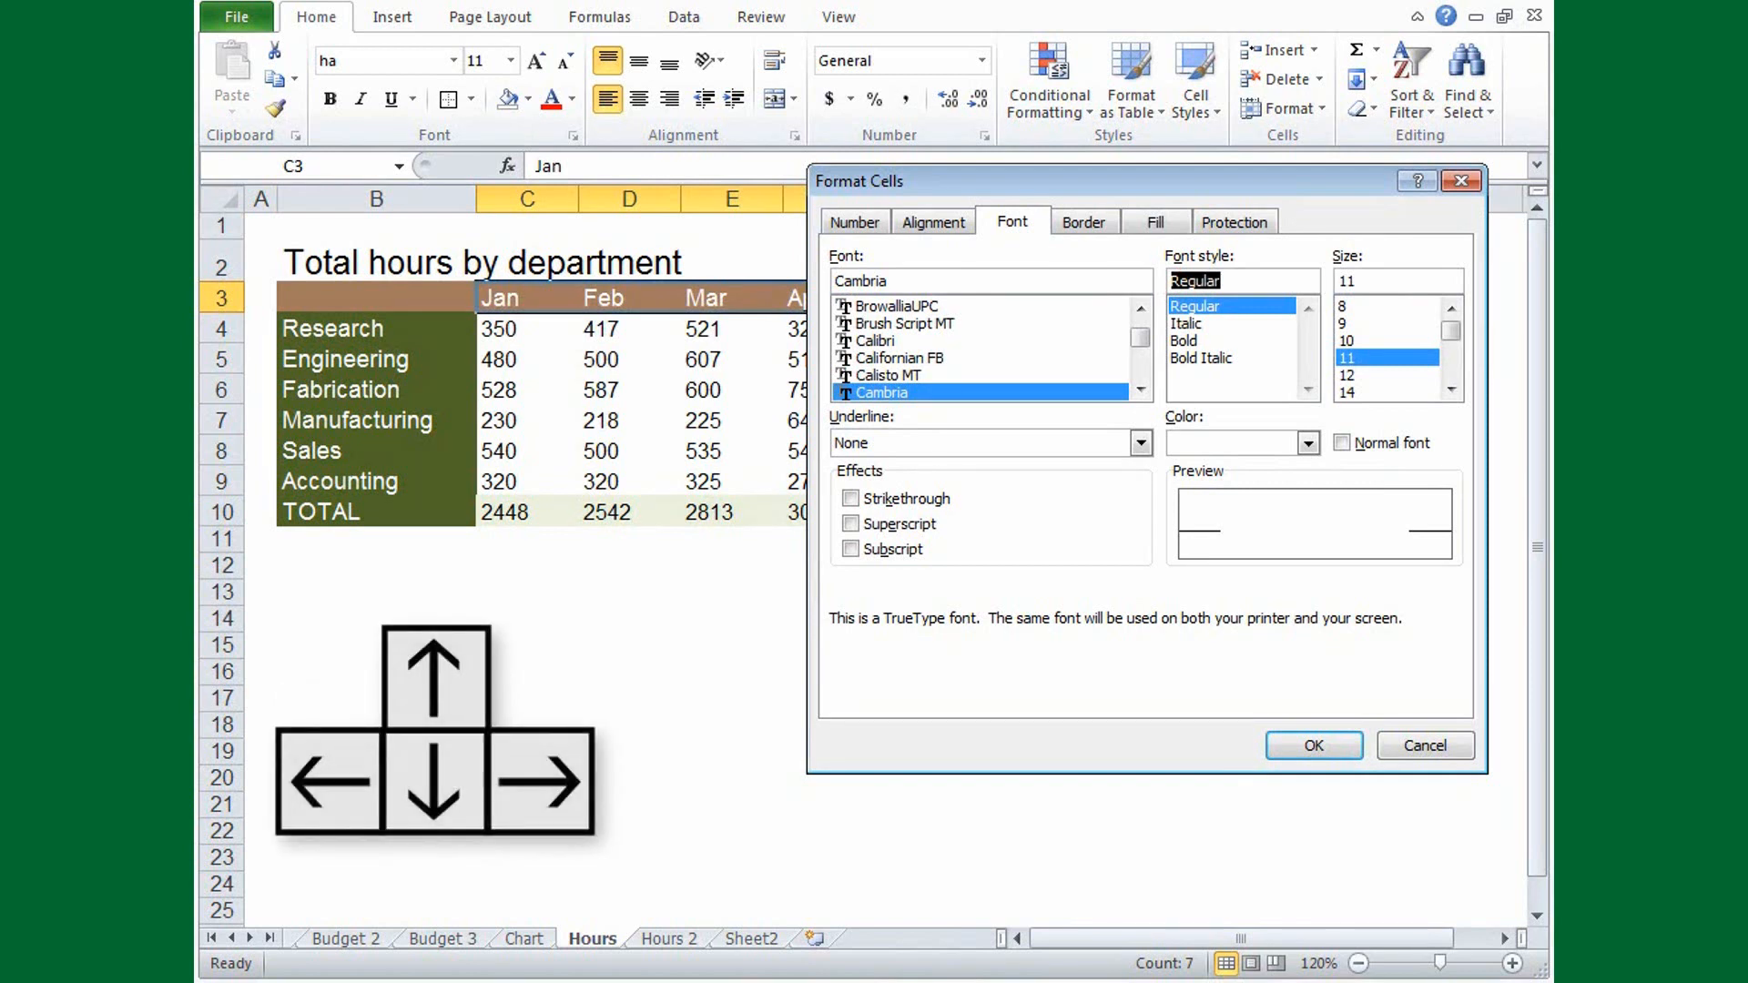
pyautogui.click(1181, 342)
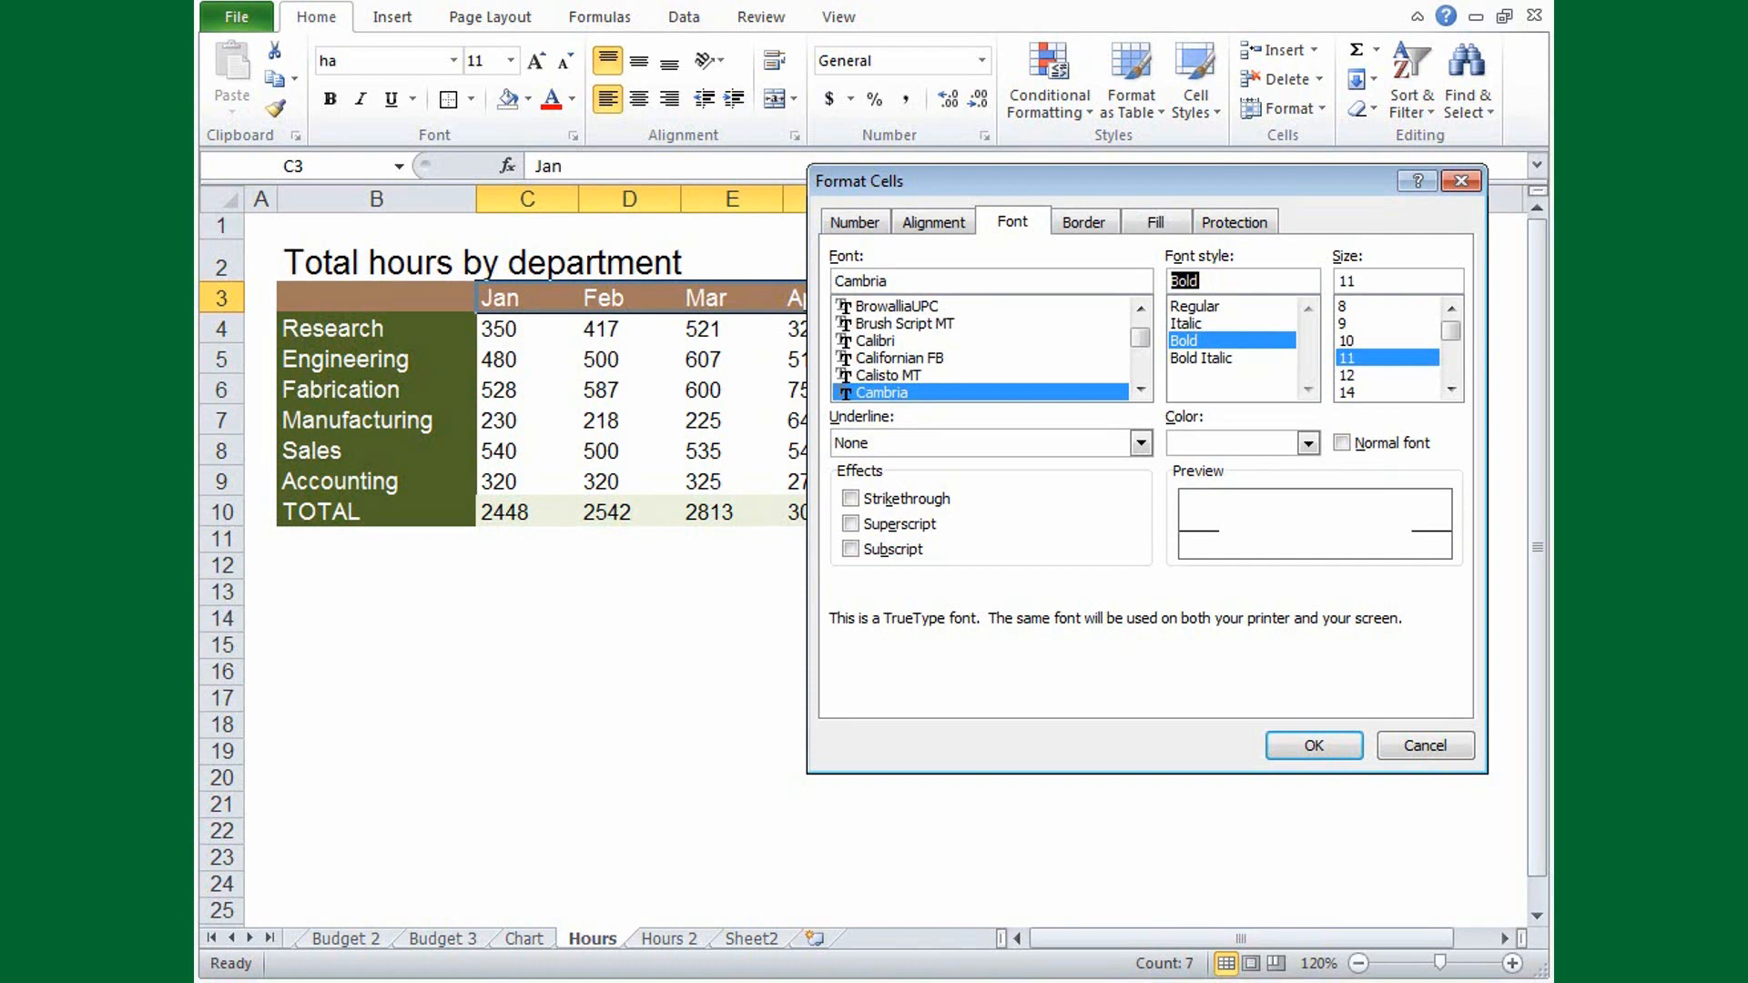
pyautogui.press('Tab')
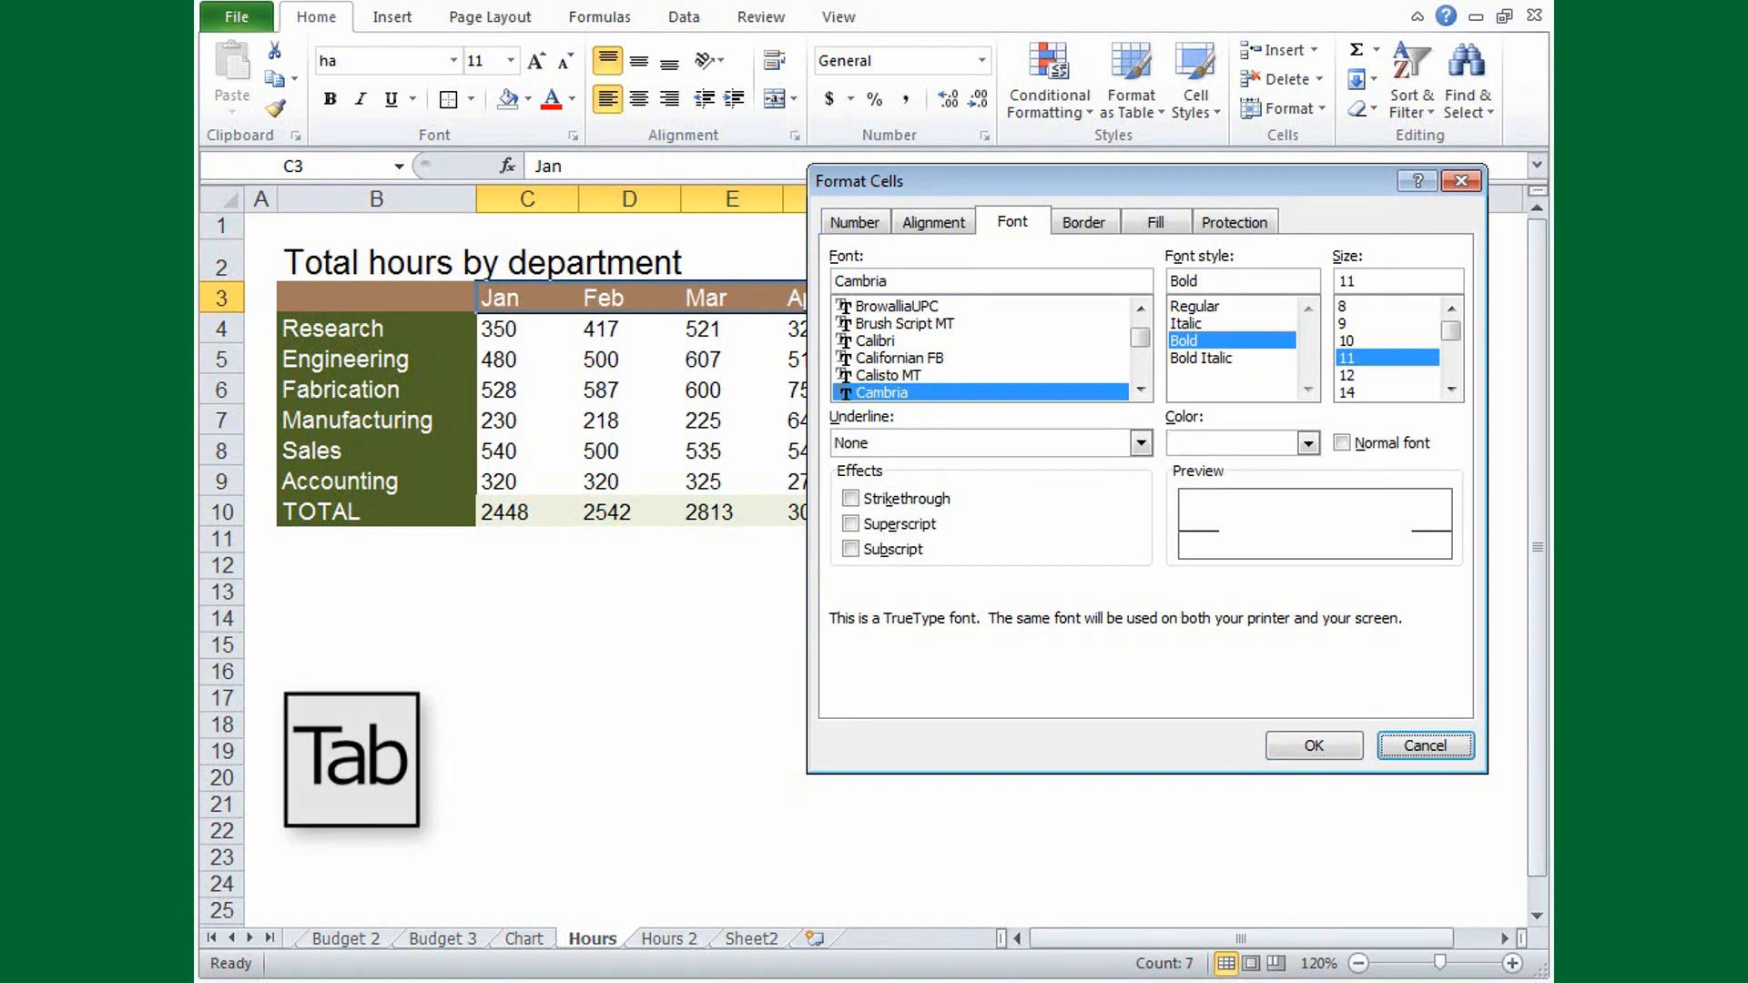
pyautogui.press('Tab')
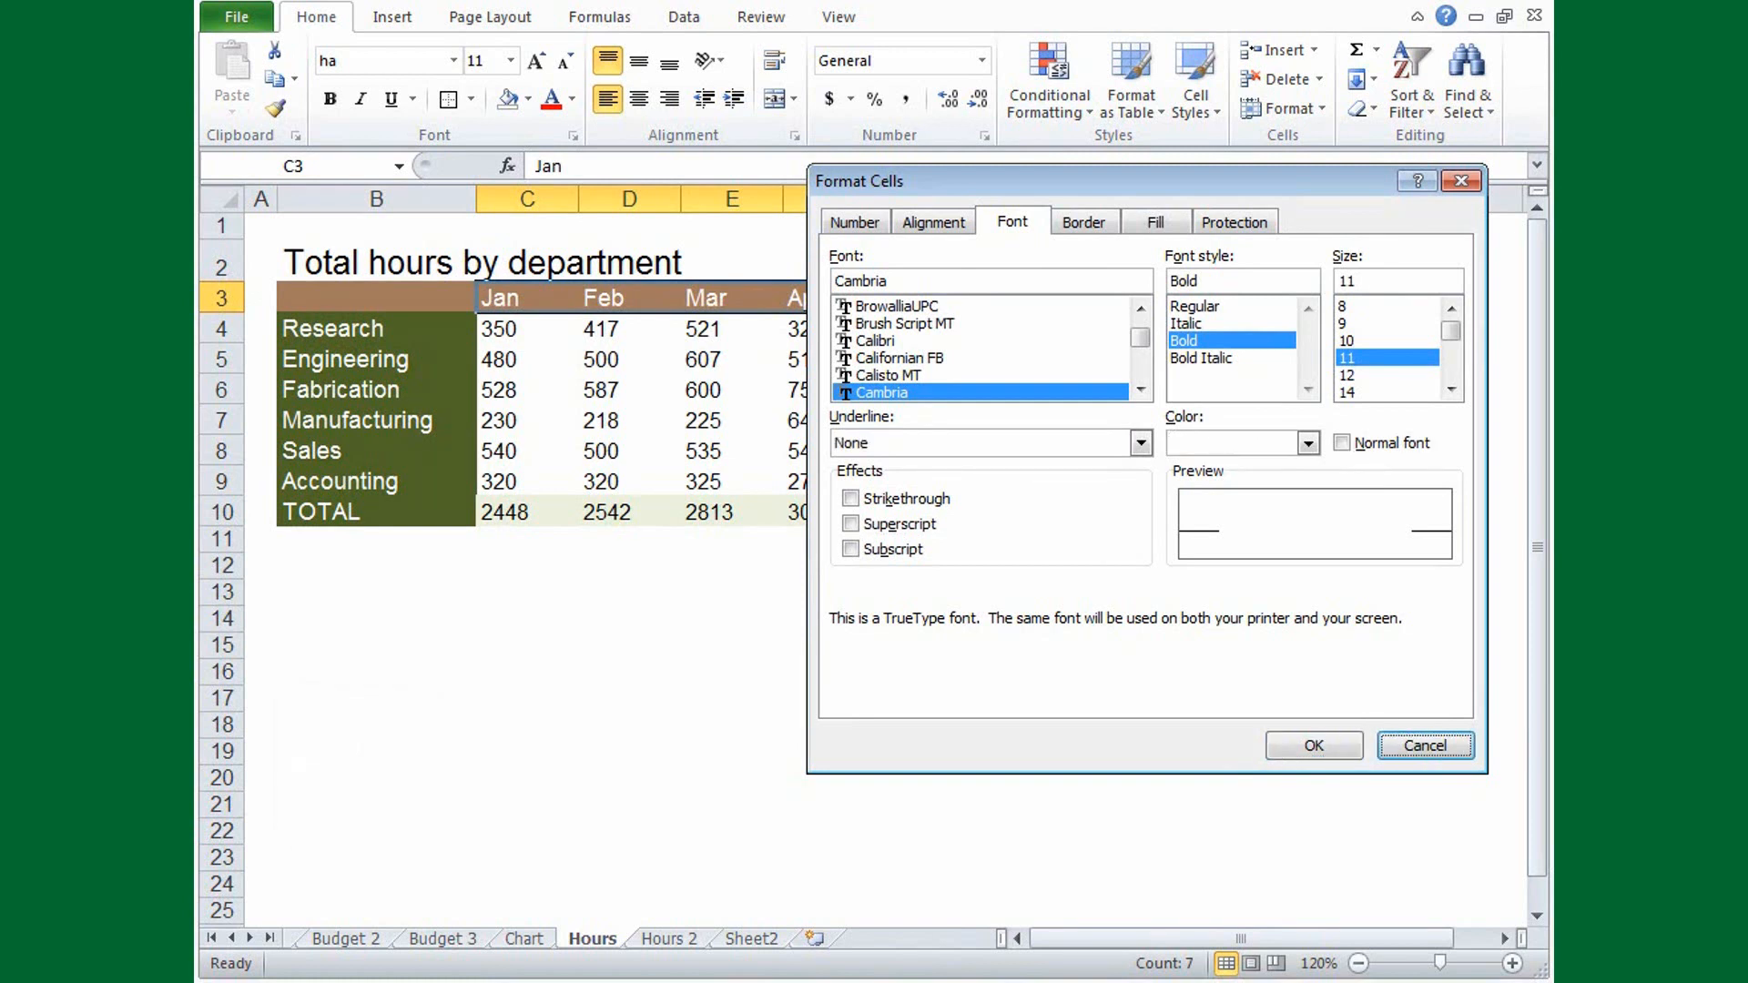
pyautogui.press('Escape')
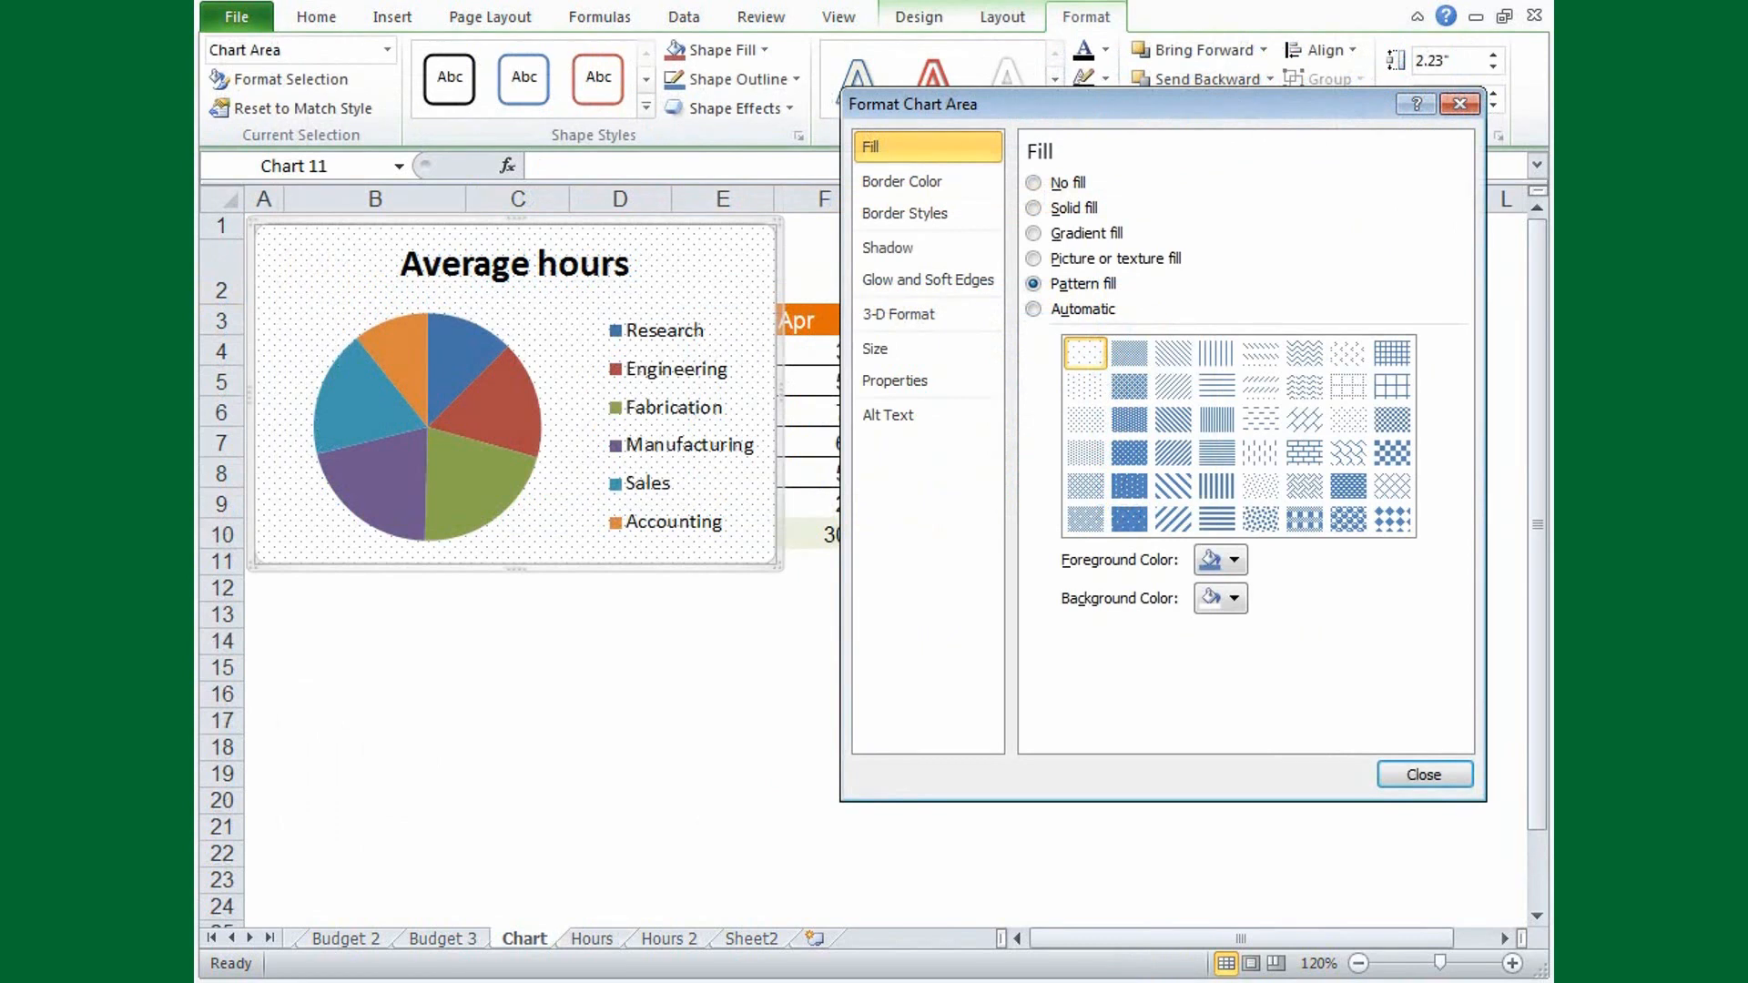
# Step down to the Glow and Soft Edges category, then dismiss Format Chart Area.
pyautogui.press('Tab')
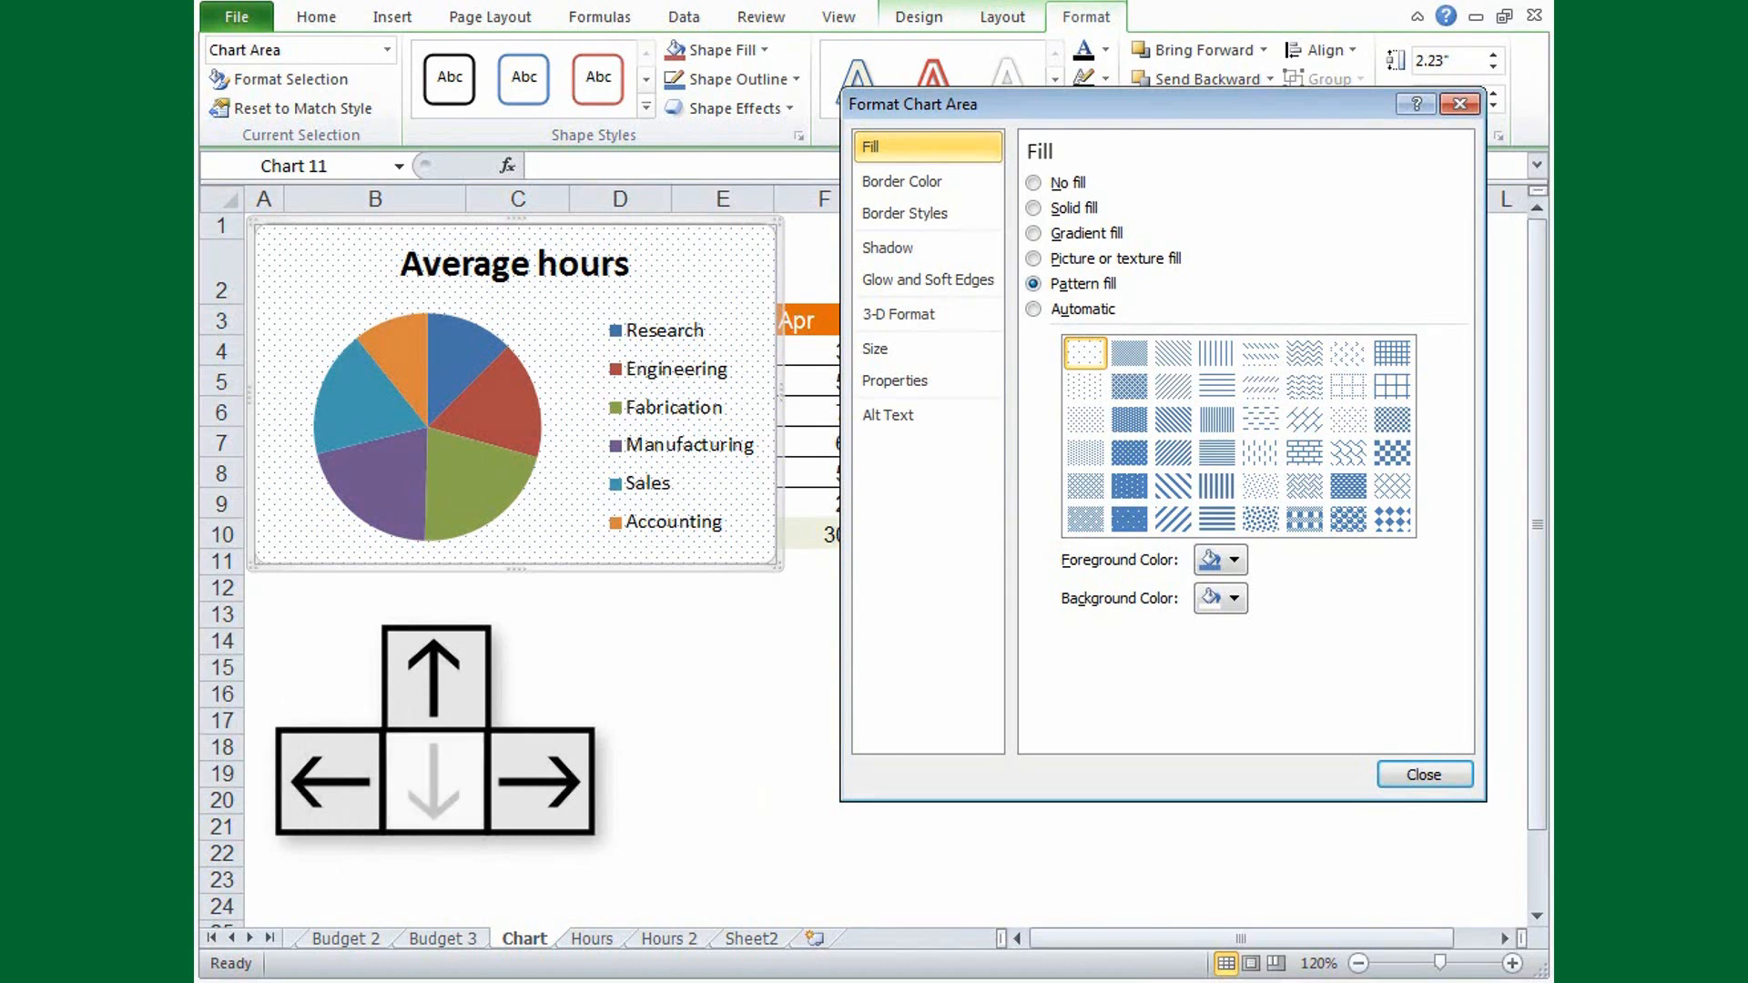
pyautogui.click(887, 248)
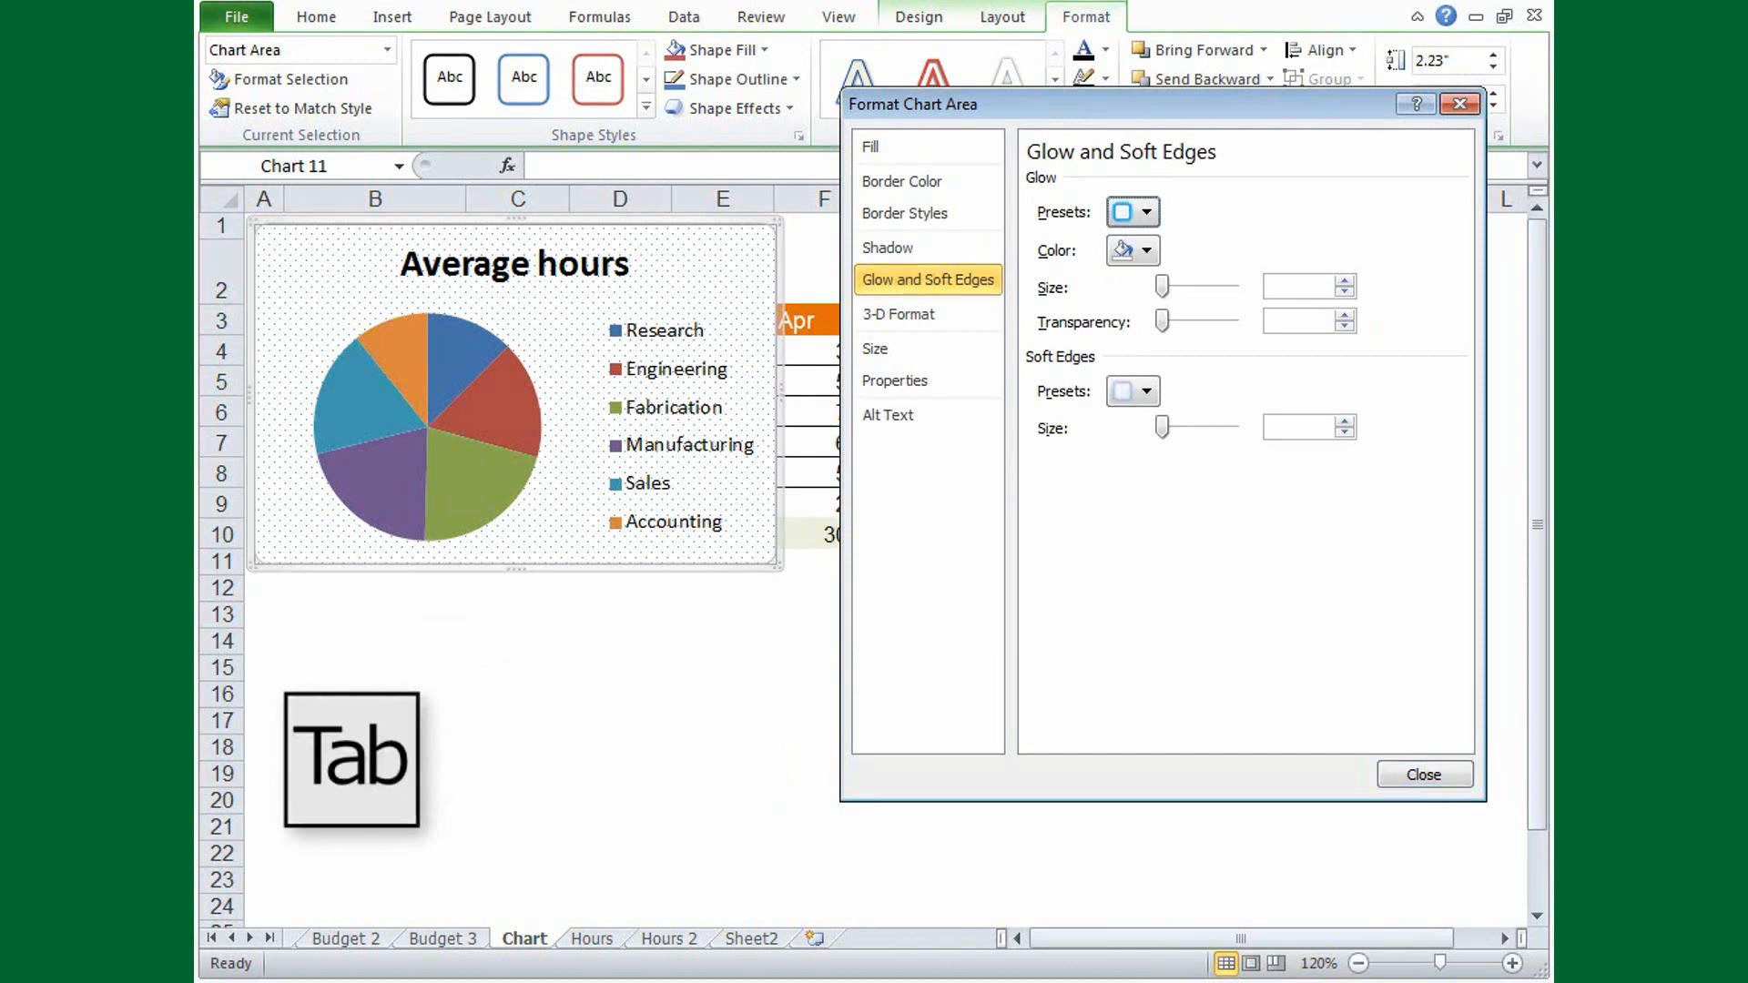
pyautogui.press('Enter')
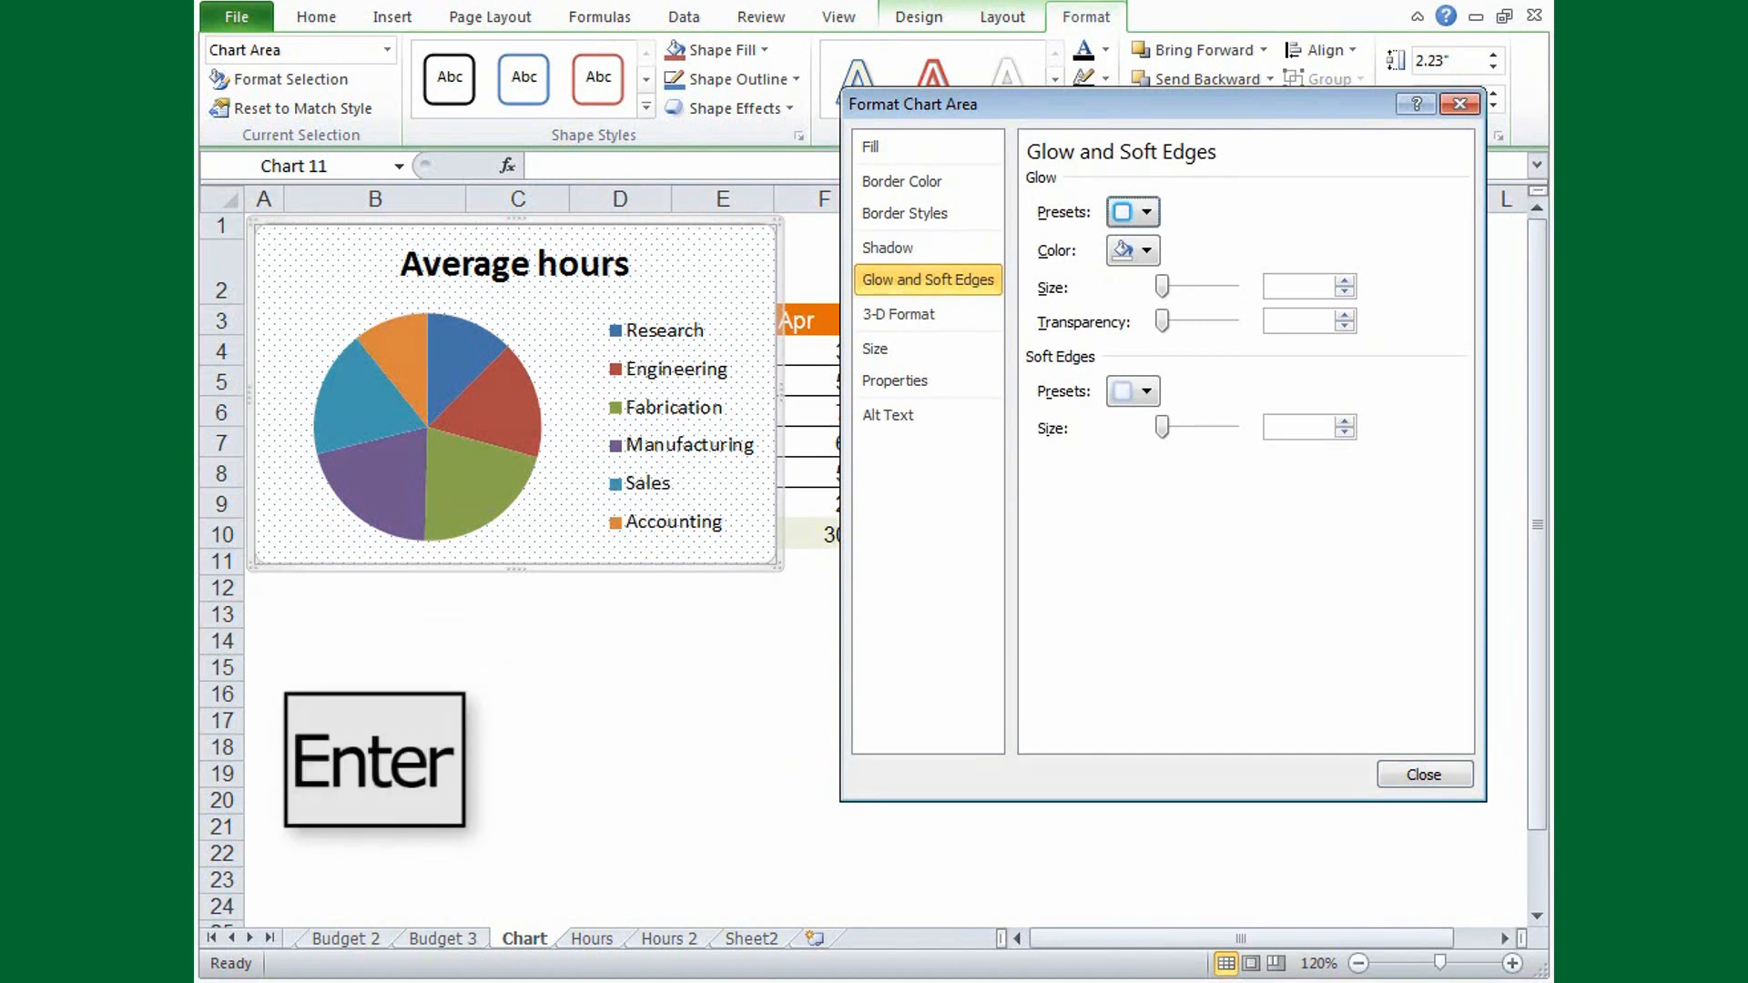
pyautogui.click(1145, 213)
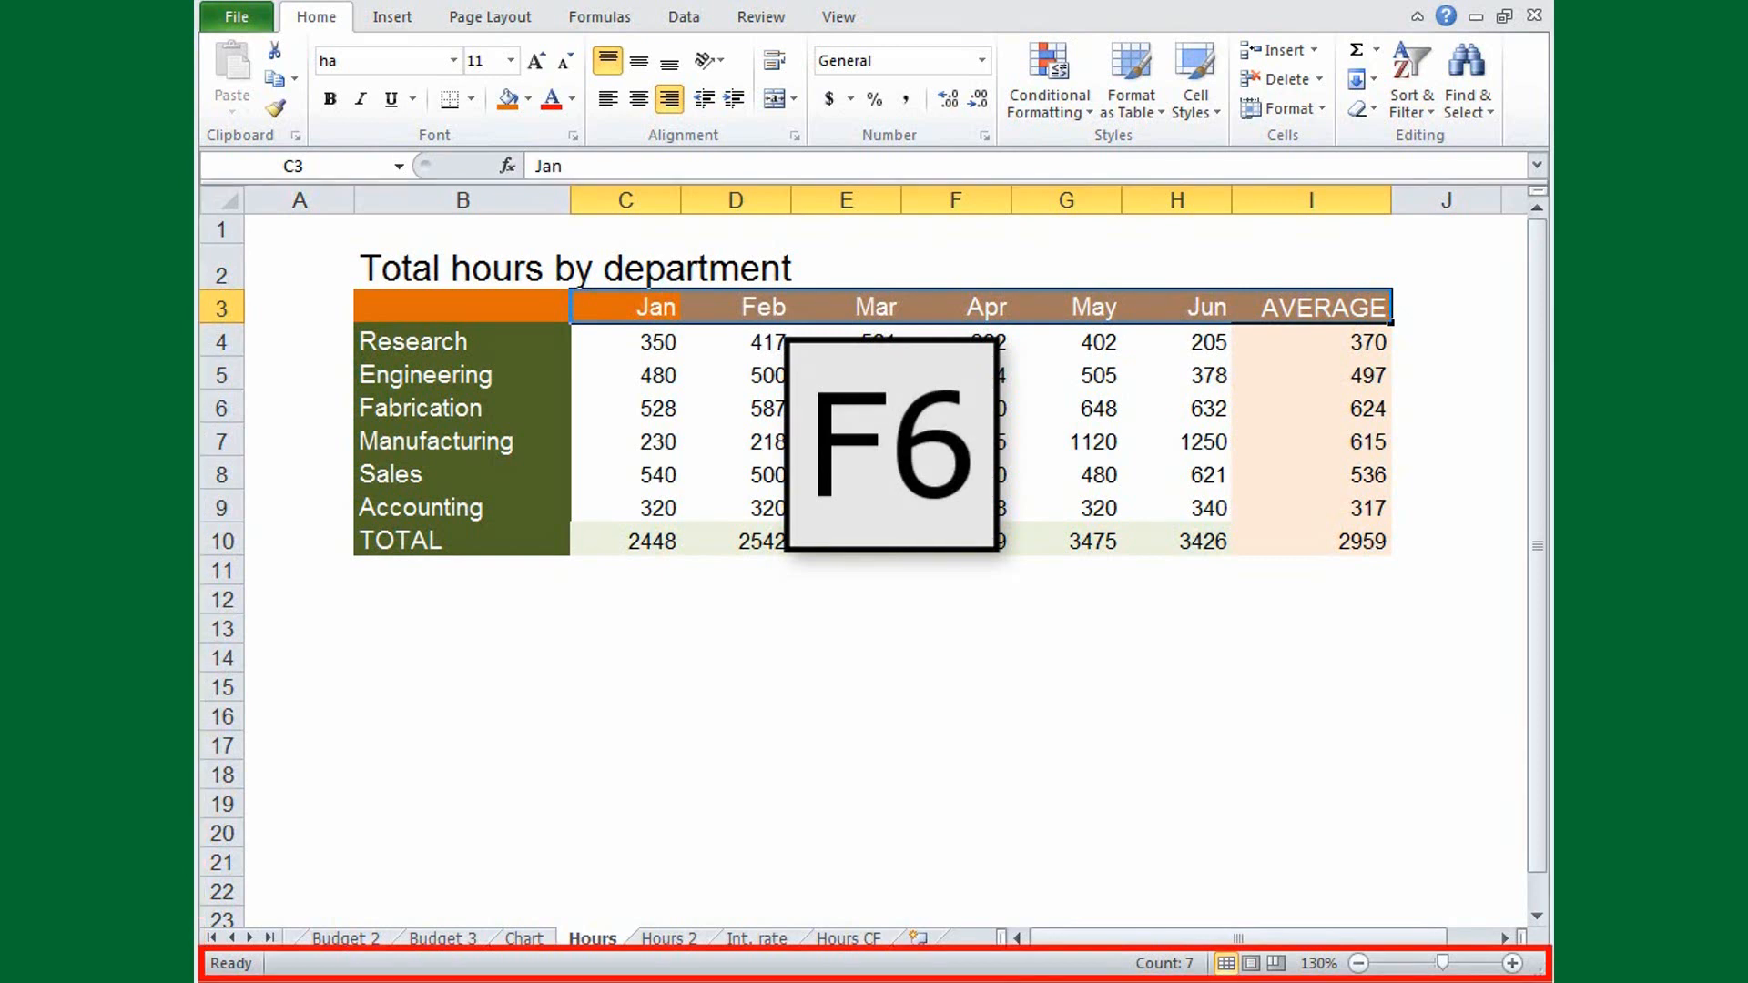
pyautogui.press('alt')
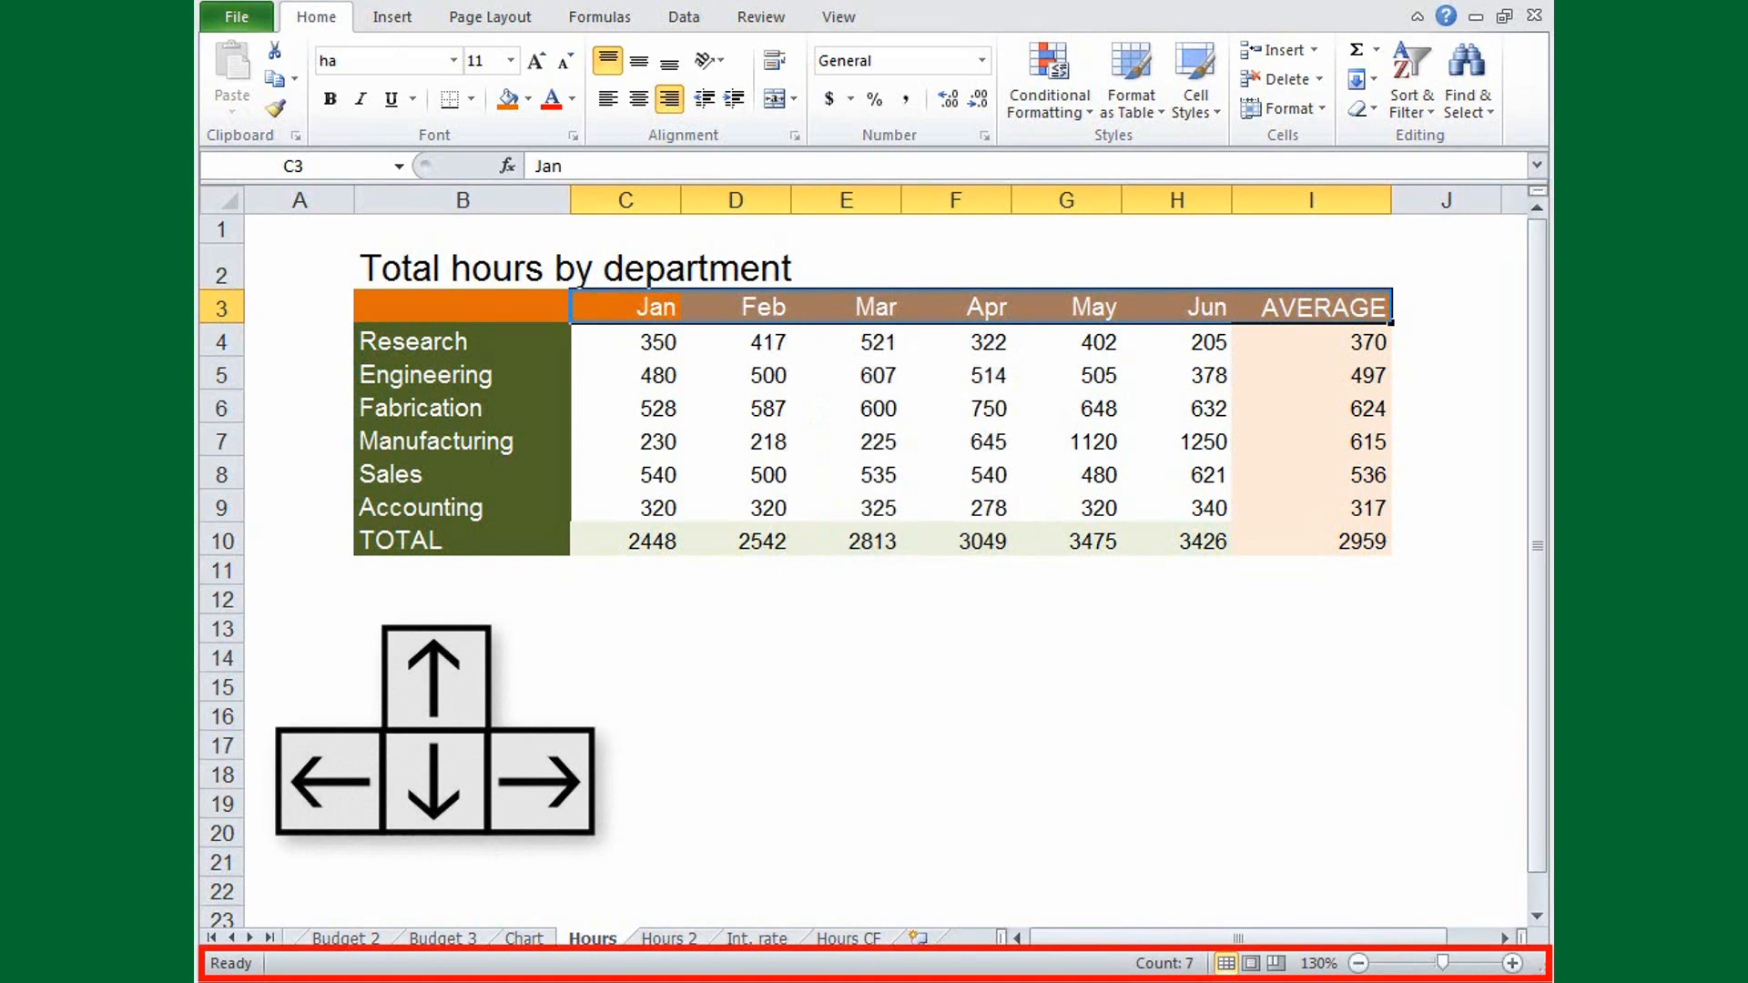
pyautogui.press('enter')
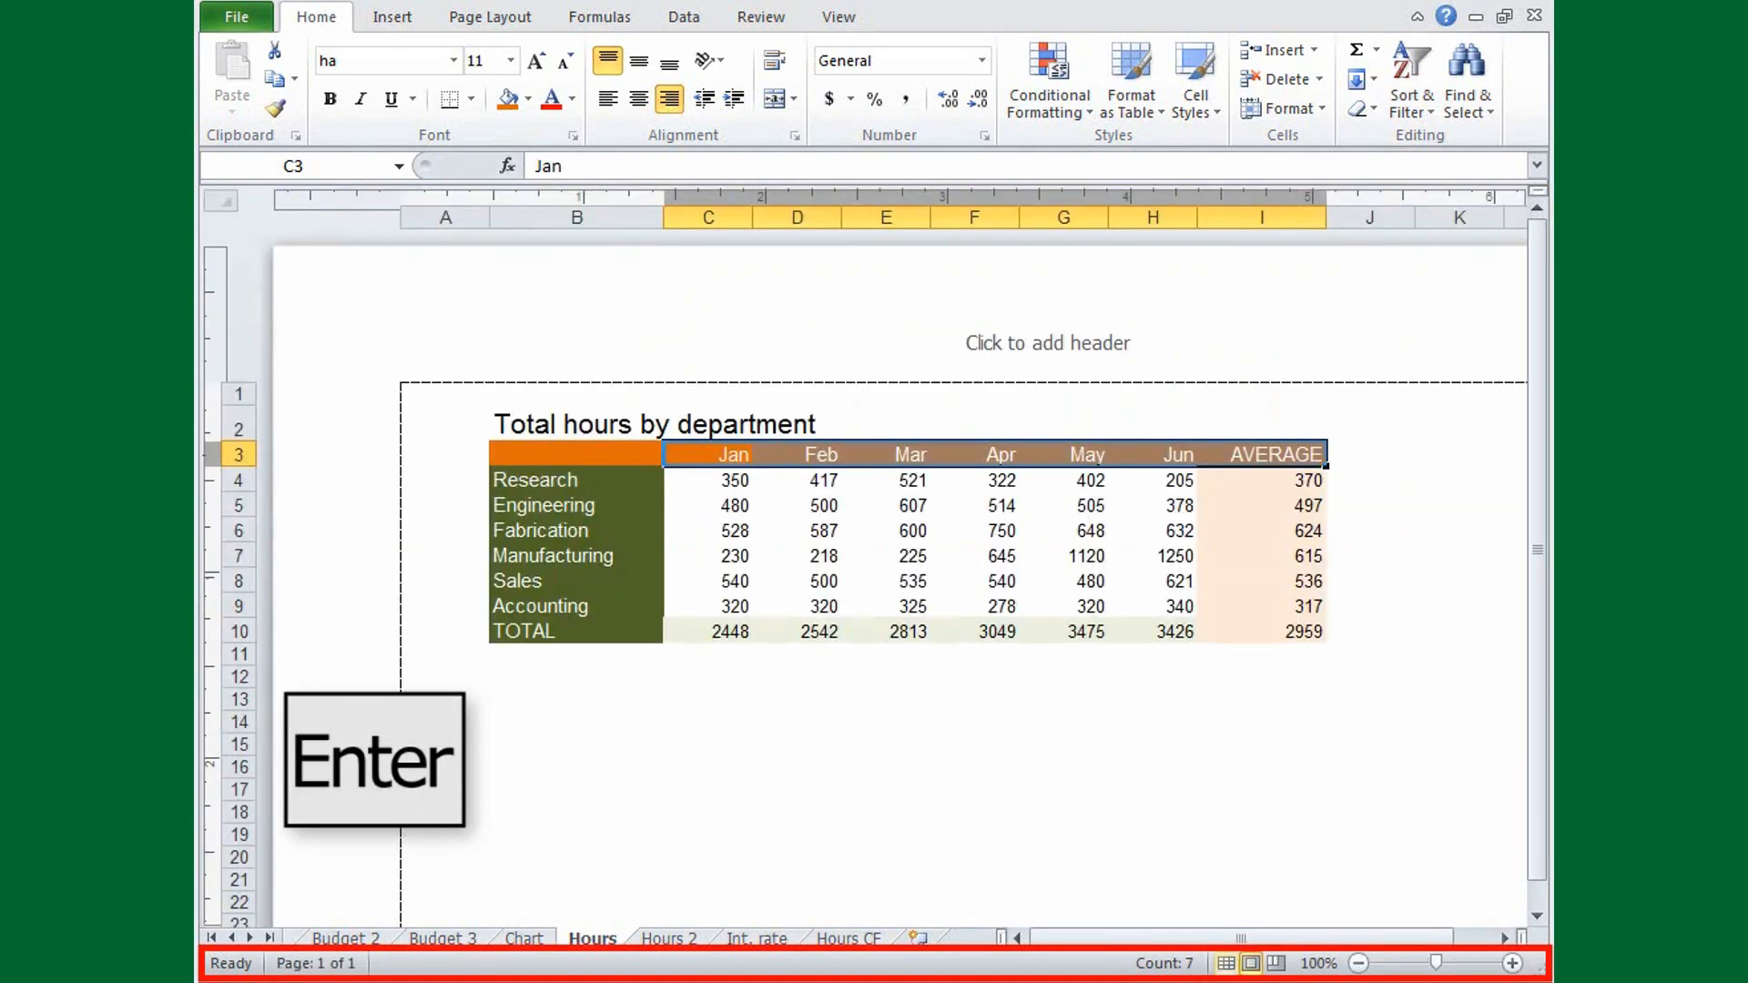
pyautogui.click(1513, 963)
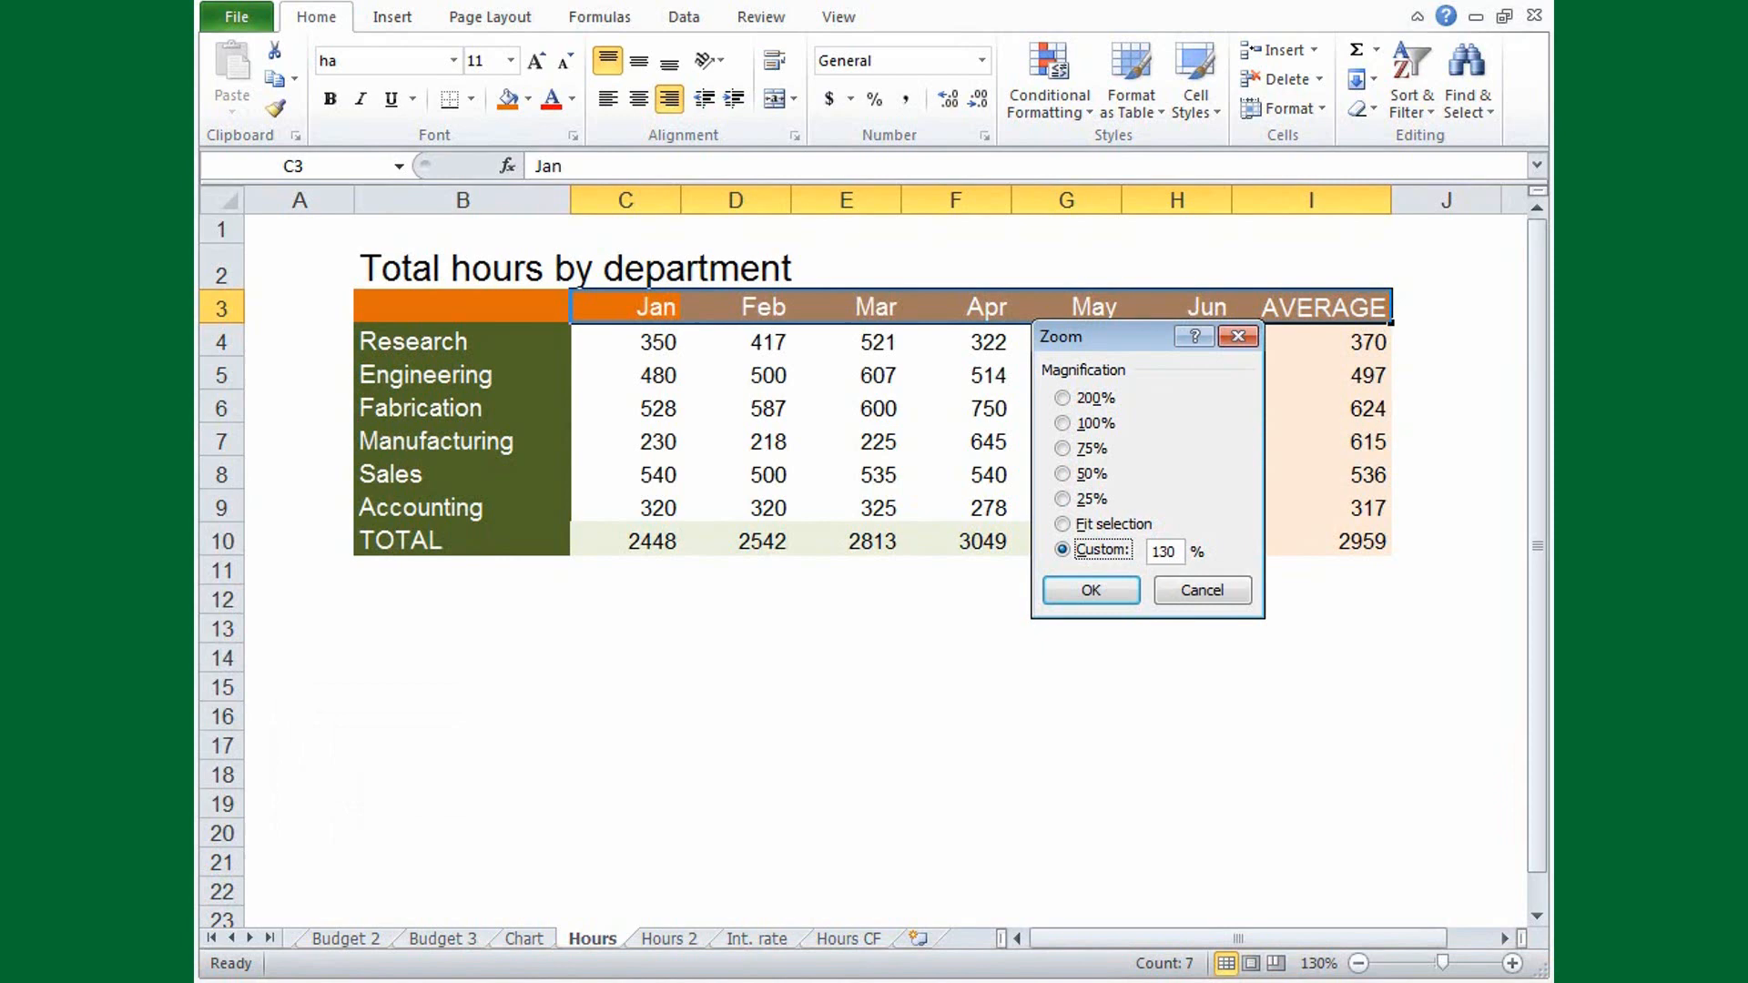
pyautogui.click(1089, 590)
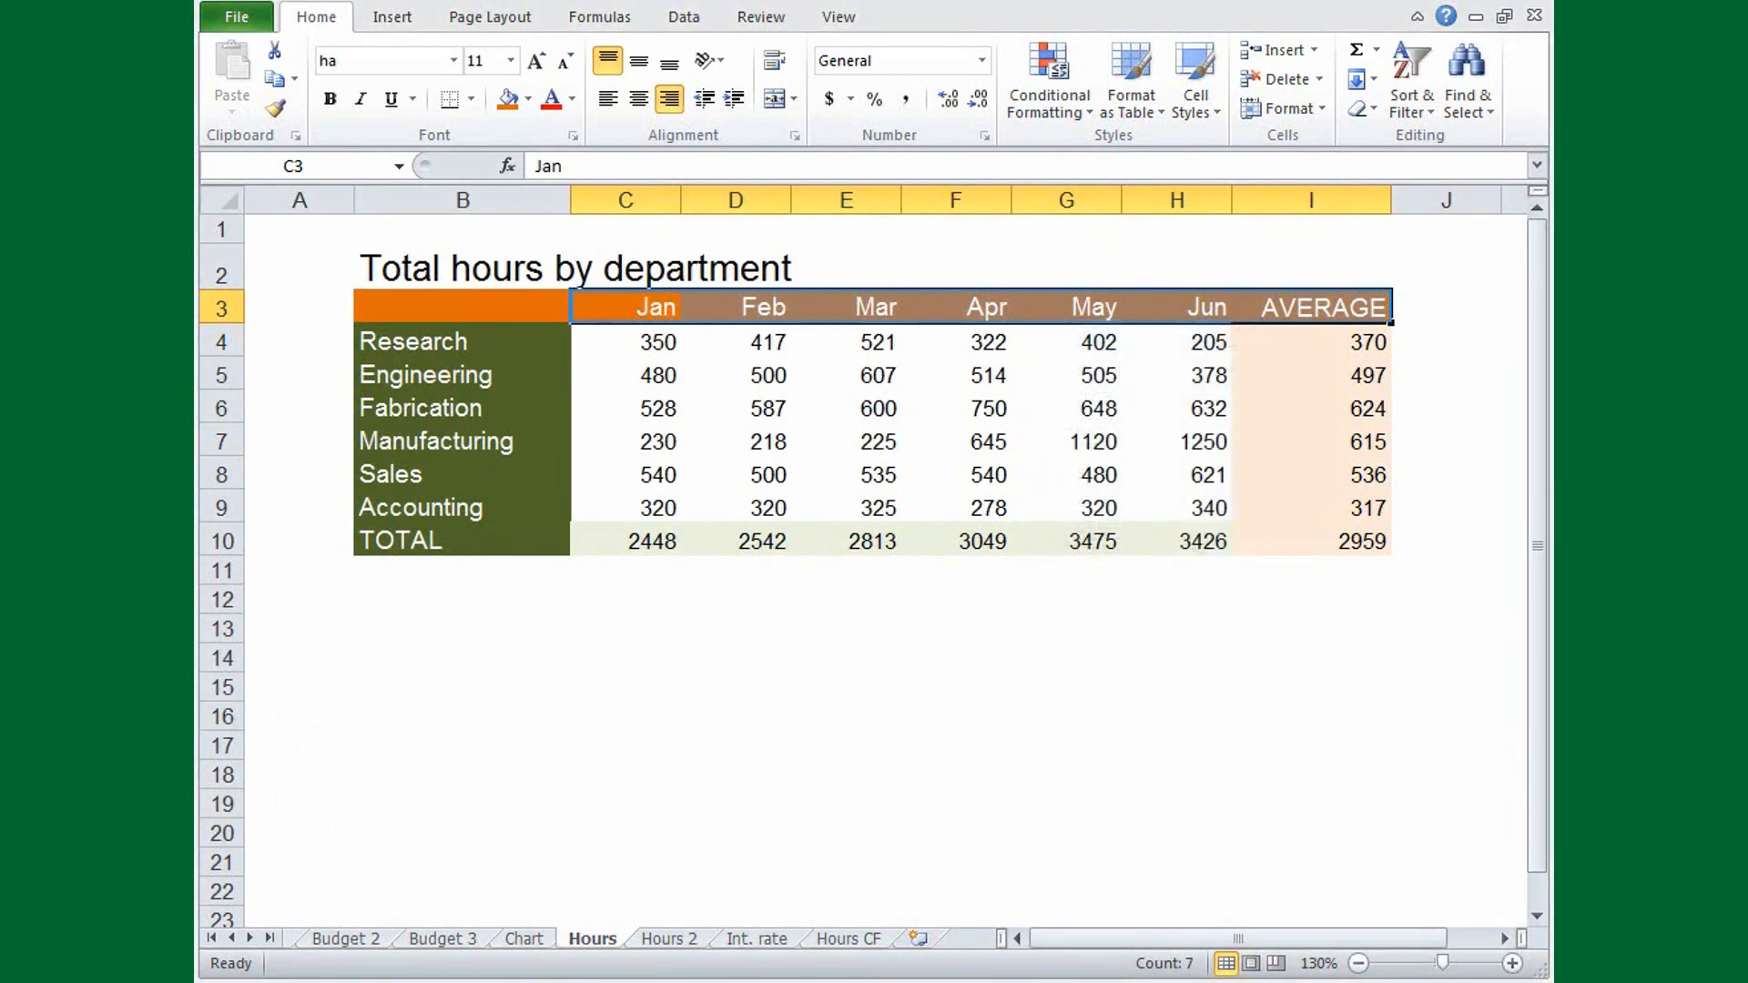
pyautogui.press('shift+F6')
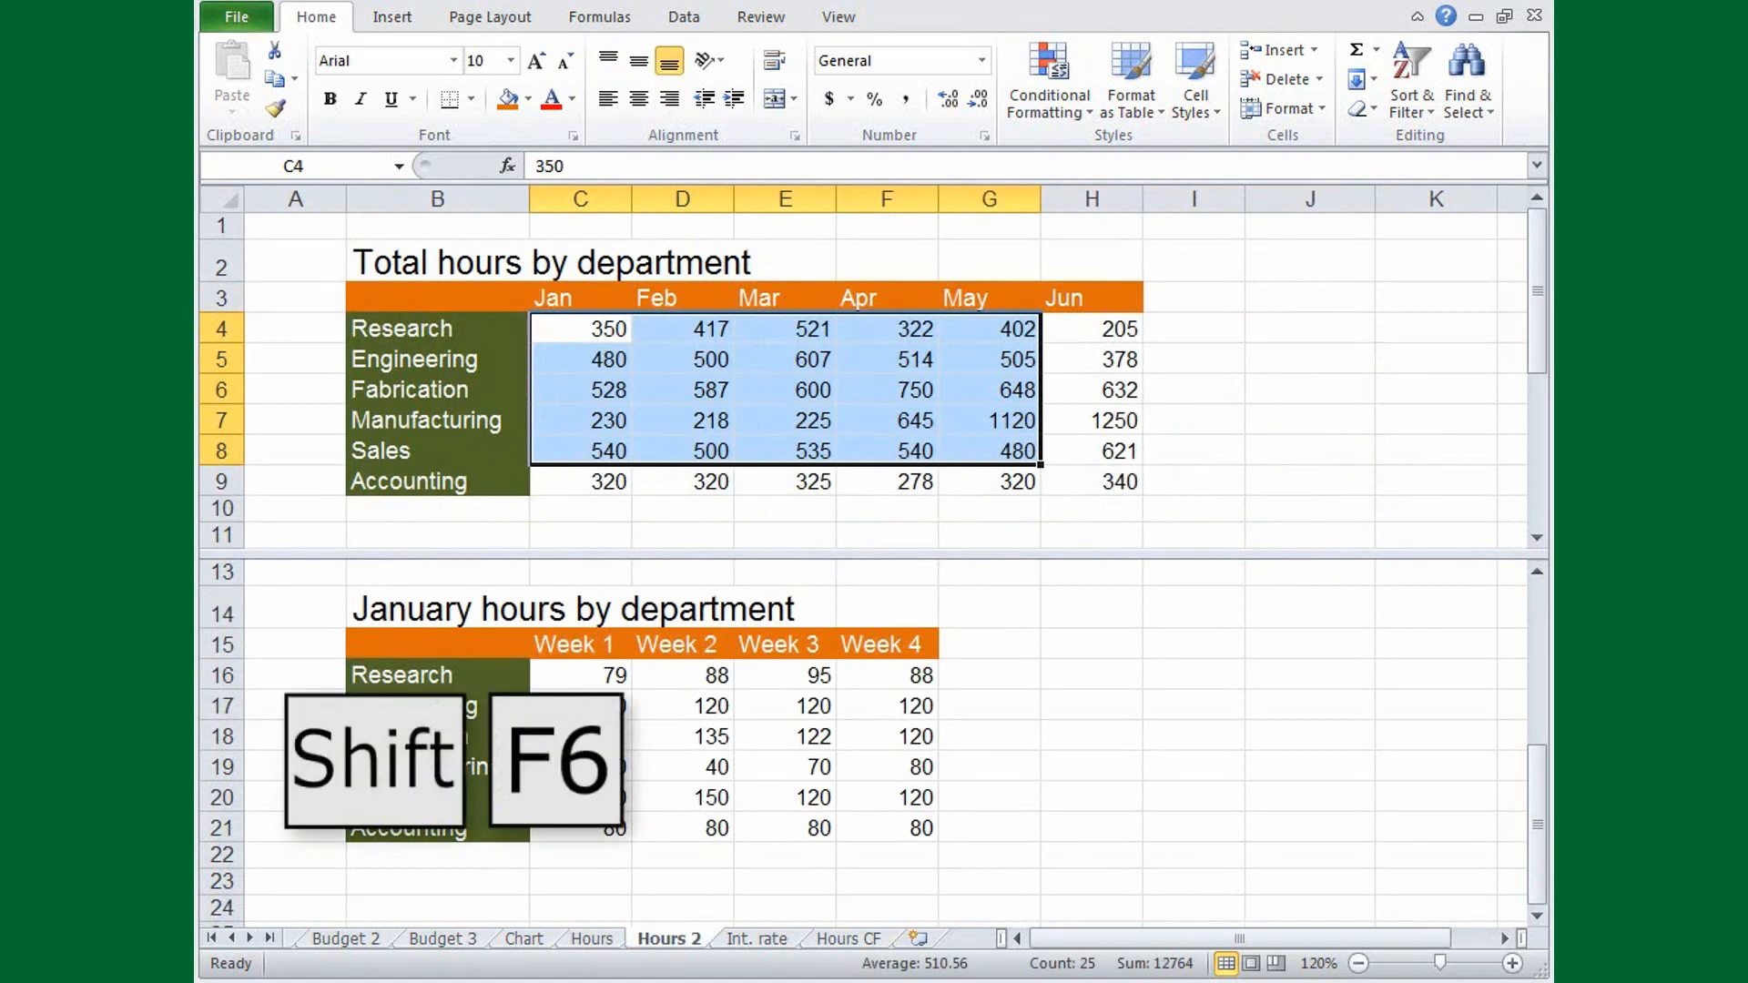
# Switch split panes on Hours 2 with Shift+F6, visit Hours, and return.
pyautogui.press('shift+F6')
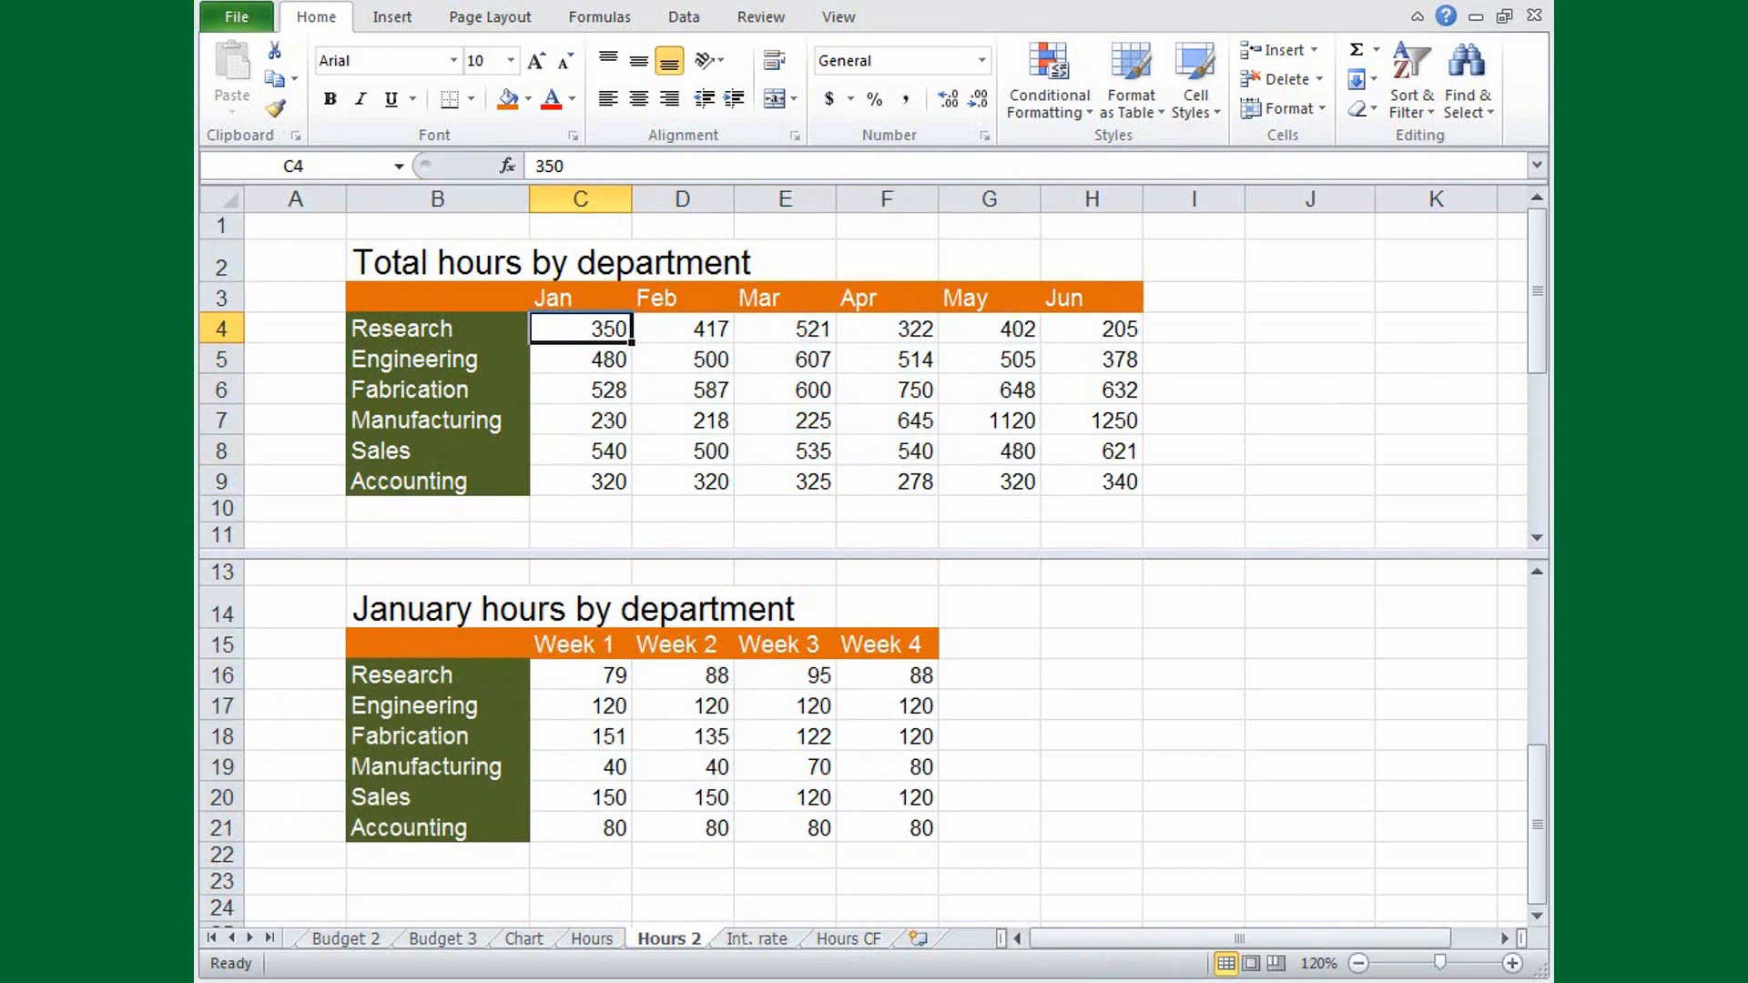
pyautogui.press('ctrl+pageup')
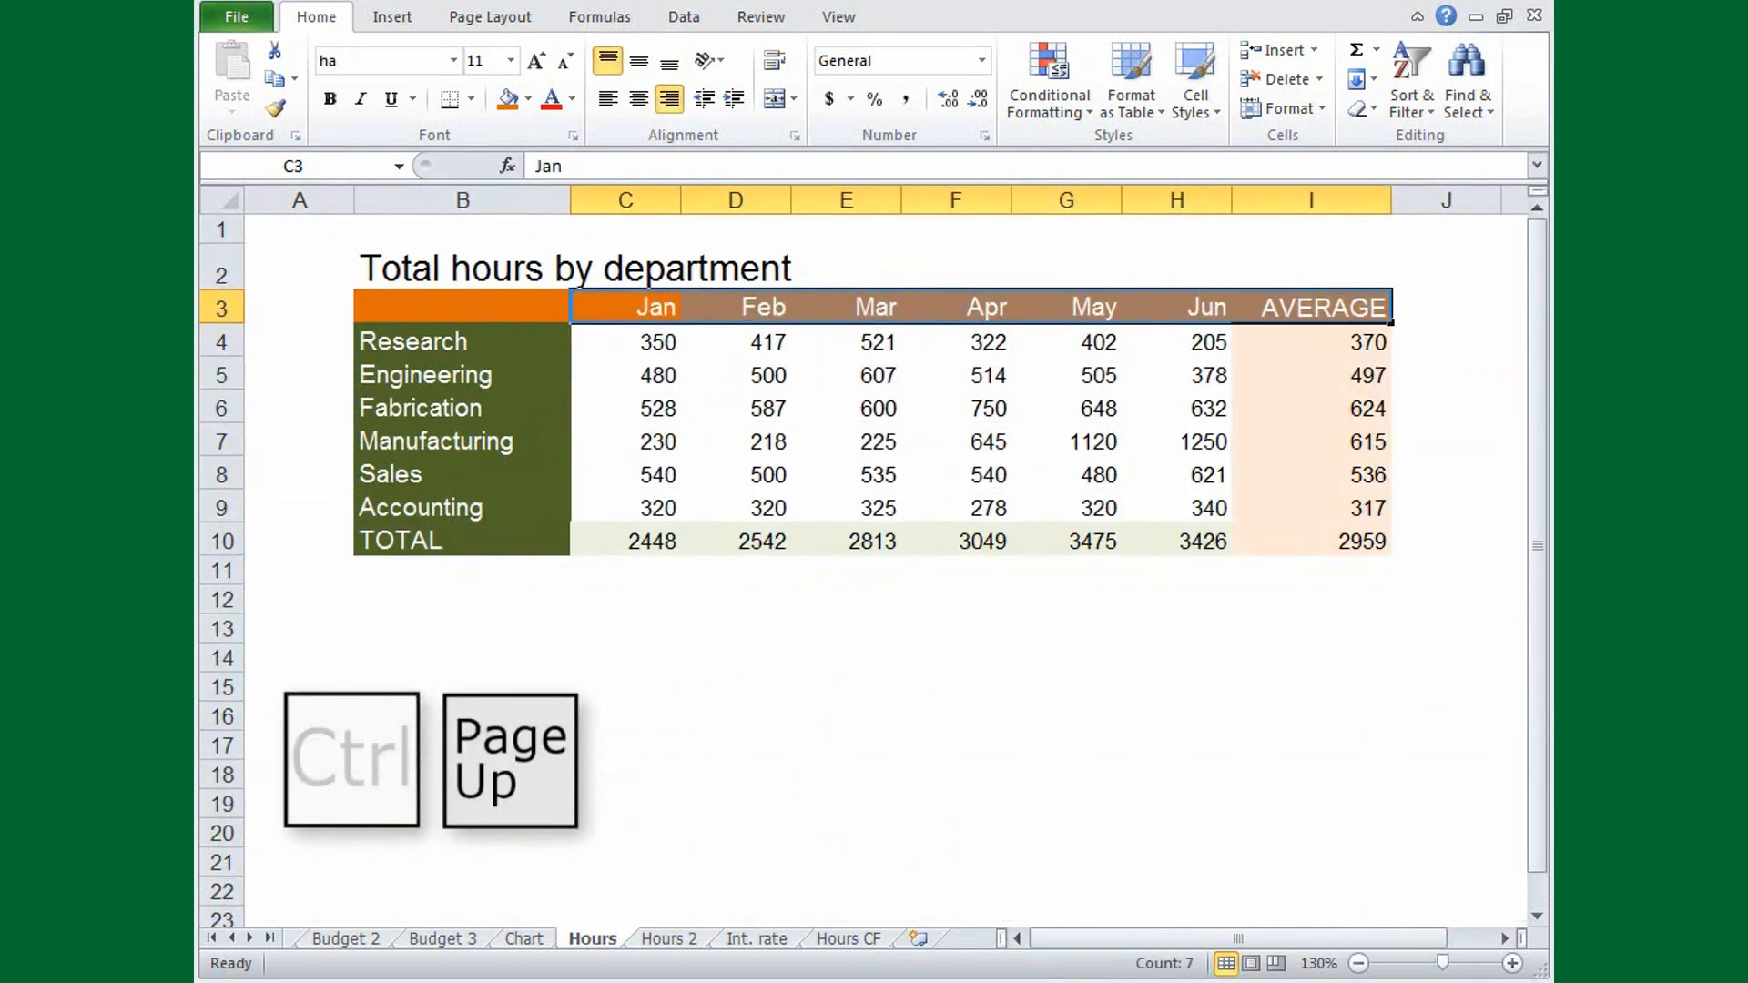
pyautogui.press('pagedown')
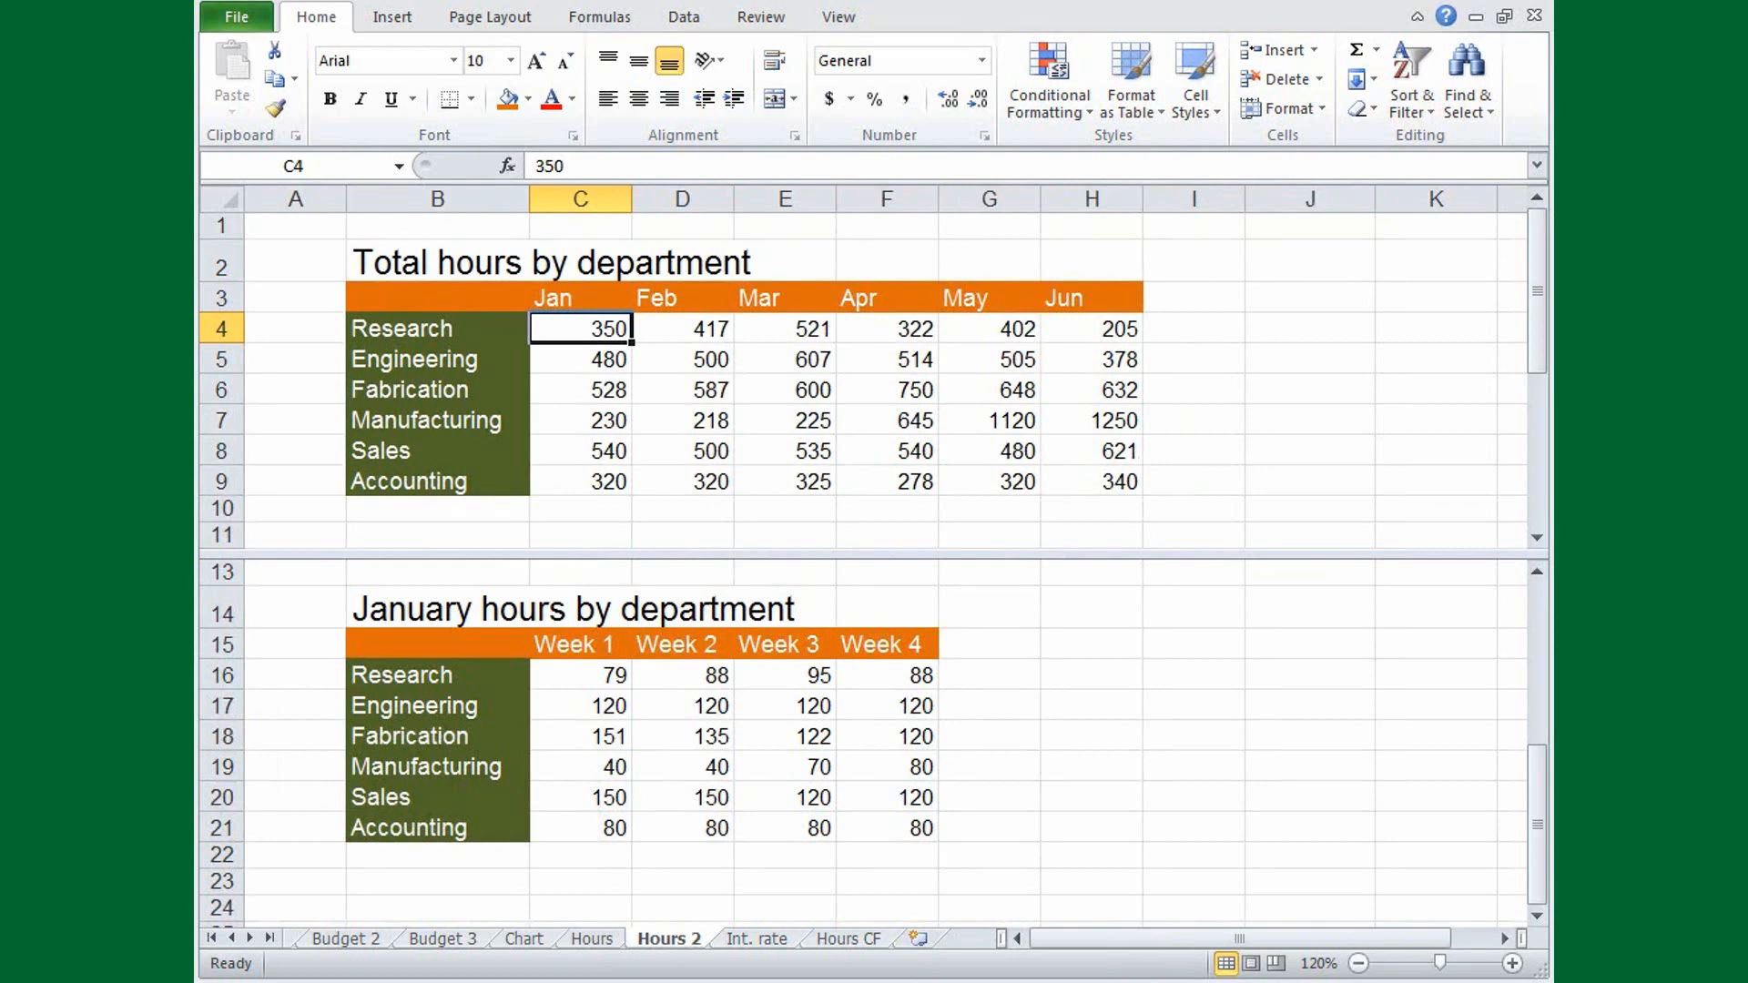
pyautogui.press('ctrl+F6')
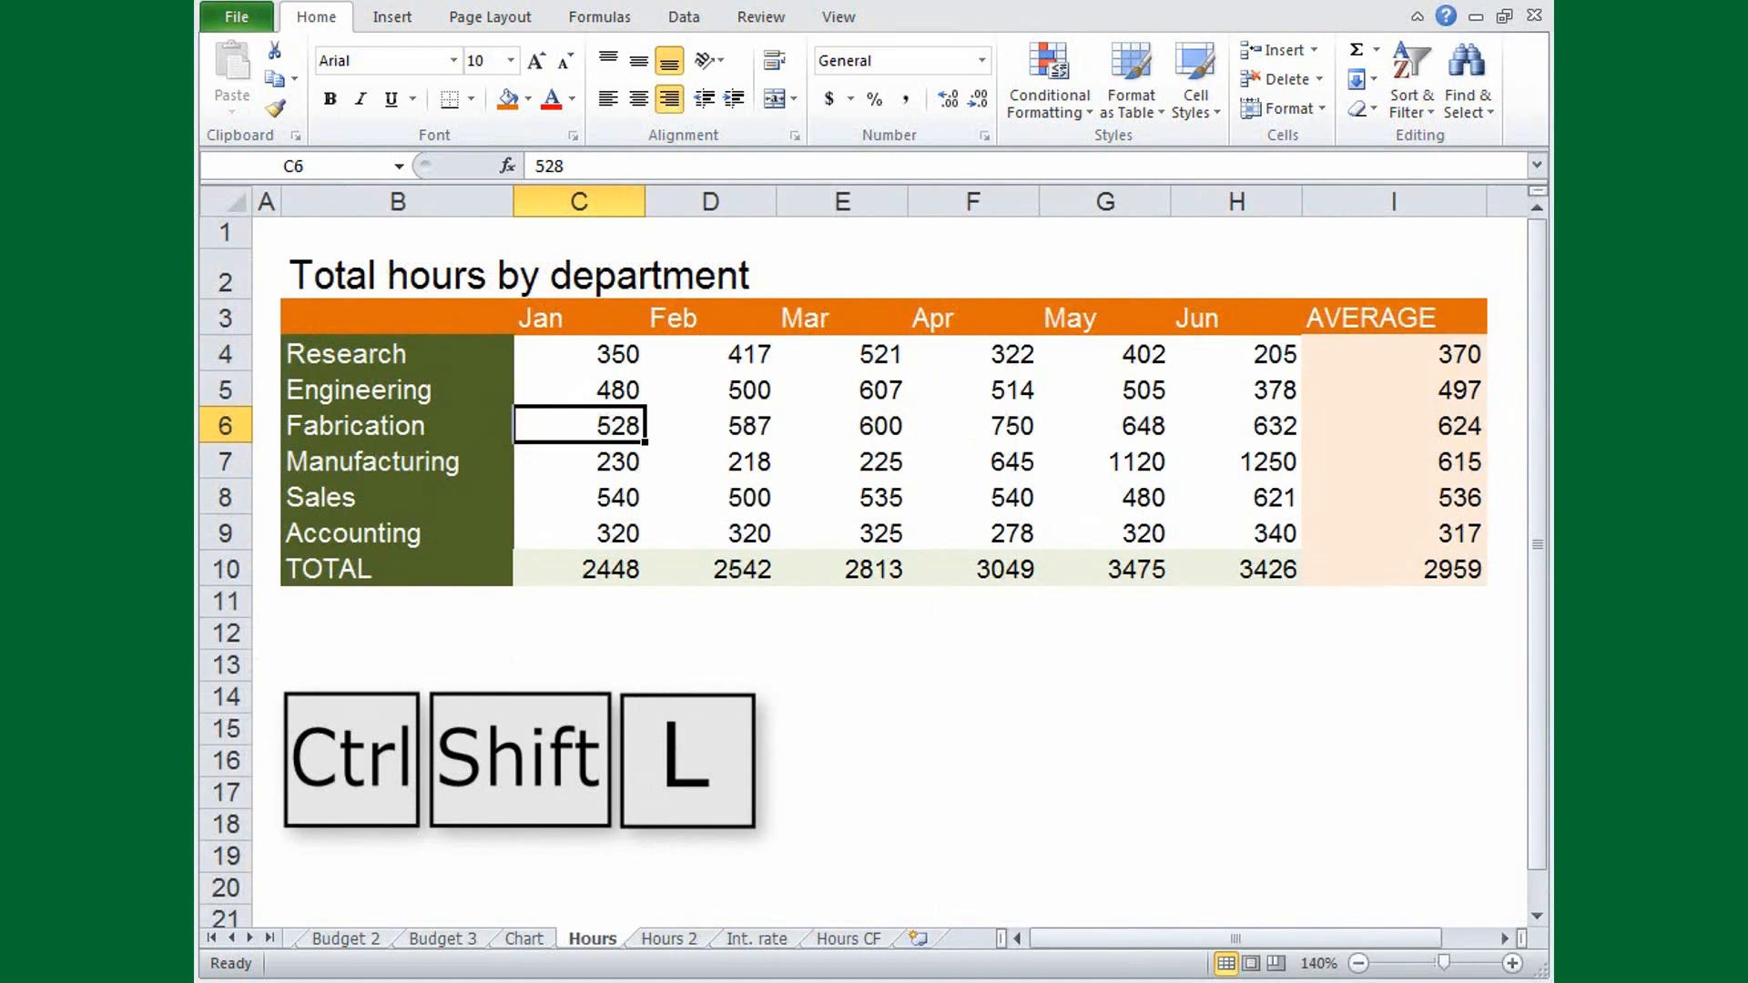
# Toggle AutoFilter with Ctrl+Shift+L, open the Jan header's filter and step through its values.
pyautogui.press('ctrl+shift+l')
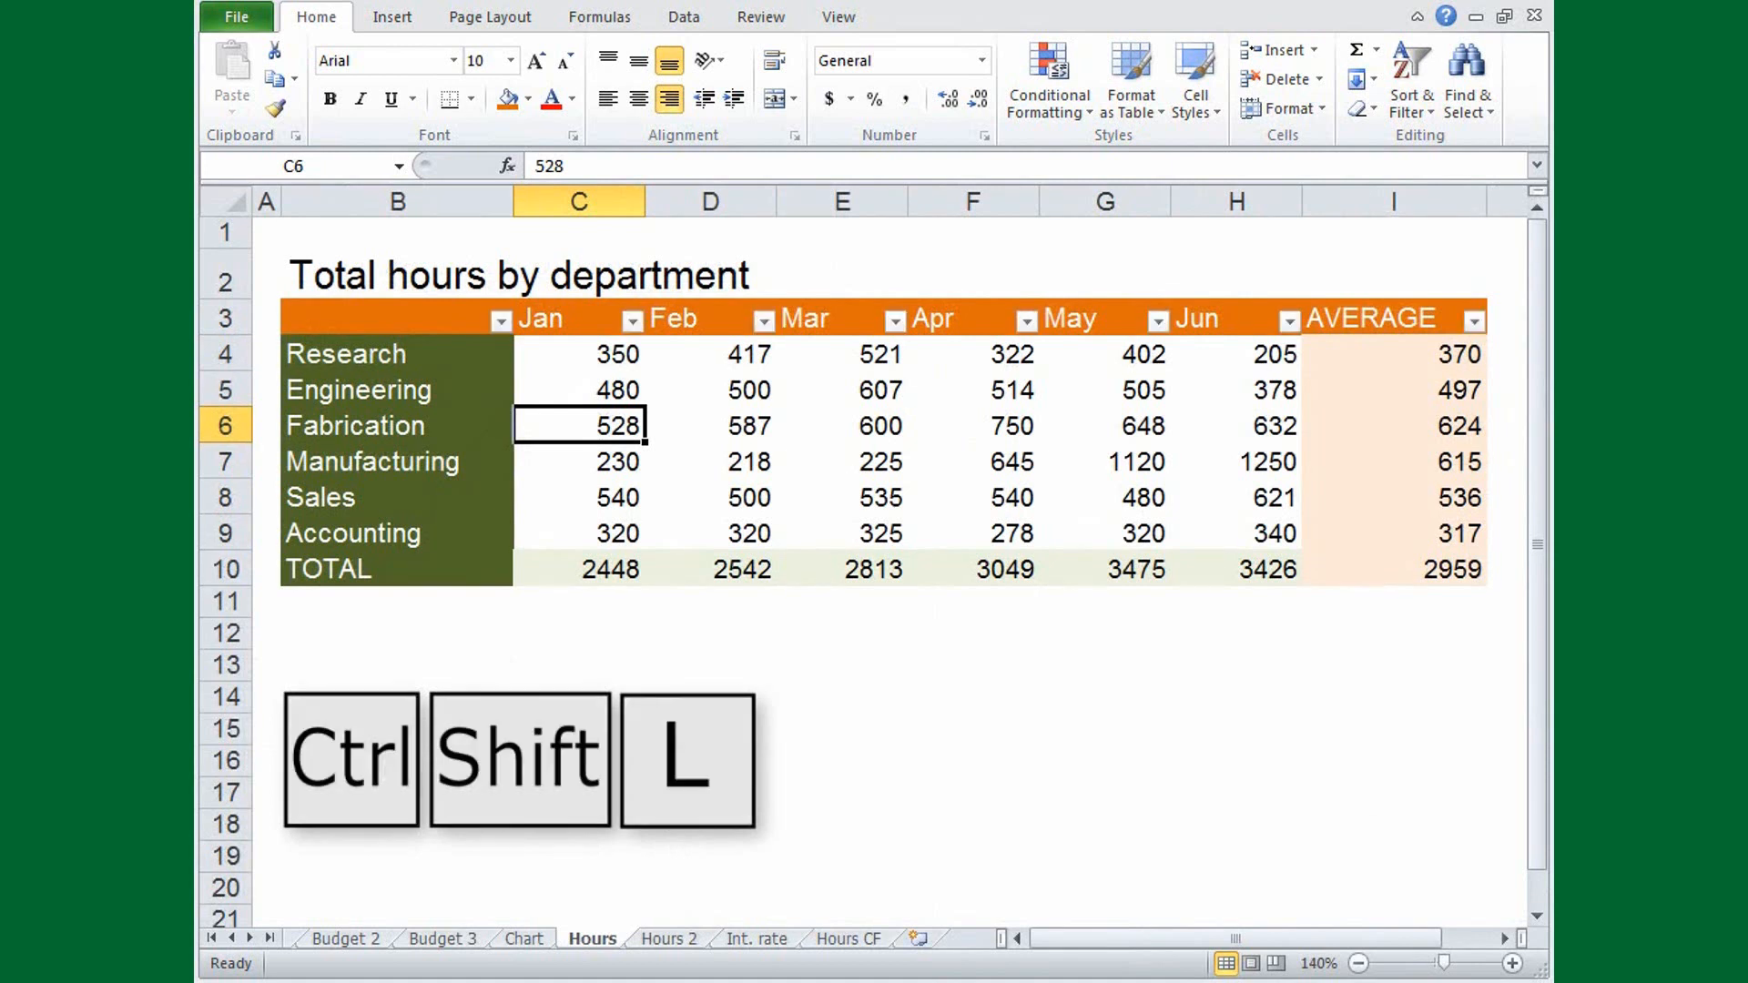
pyautogui.press('Ctrl+Shift+L')
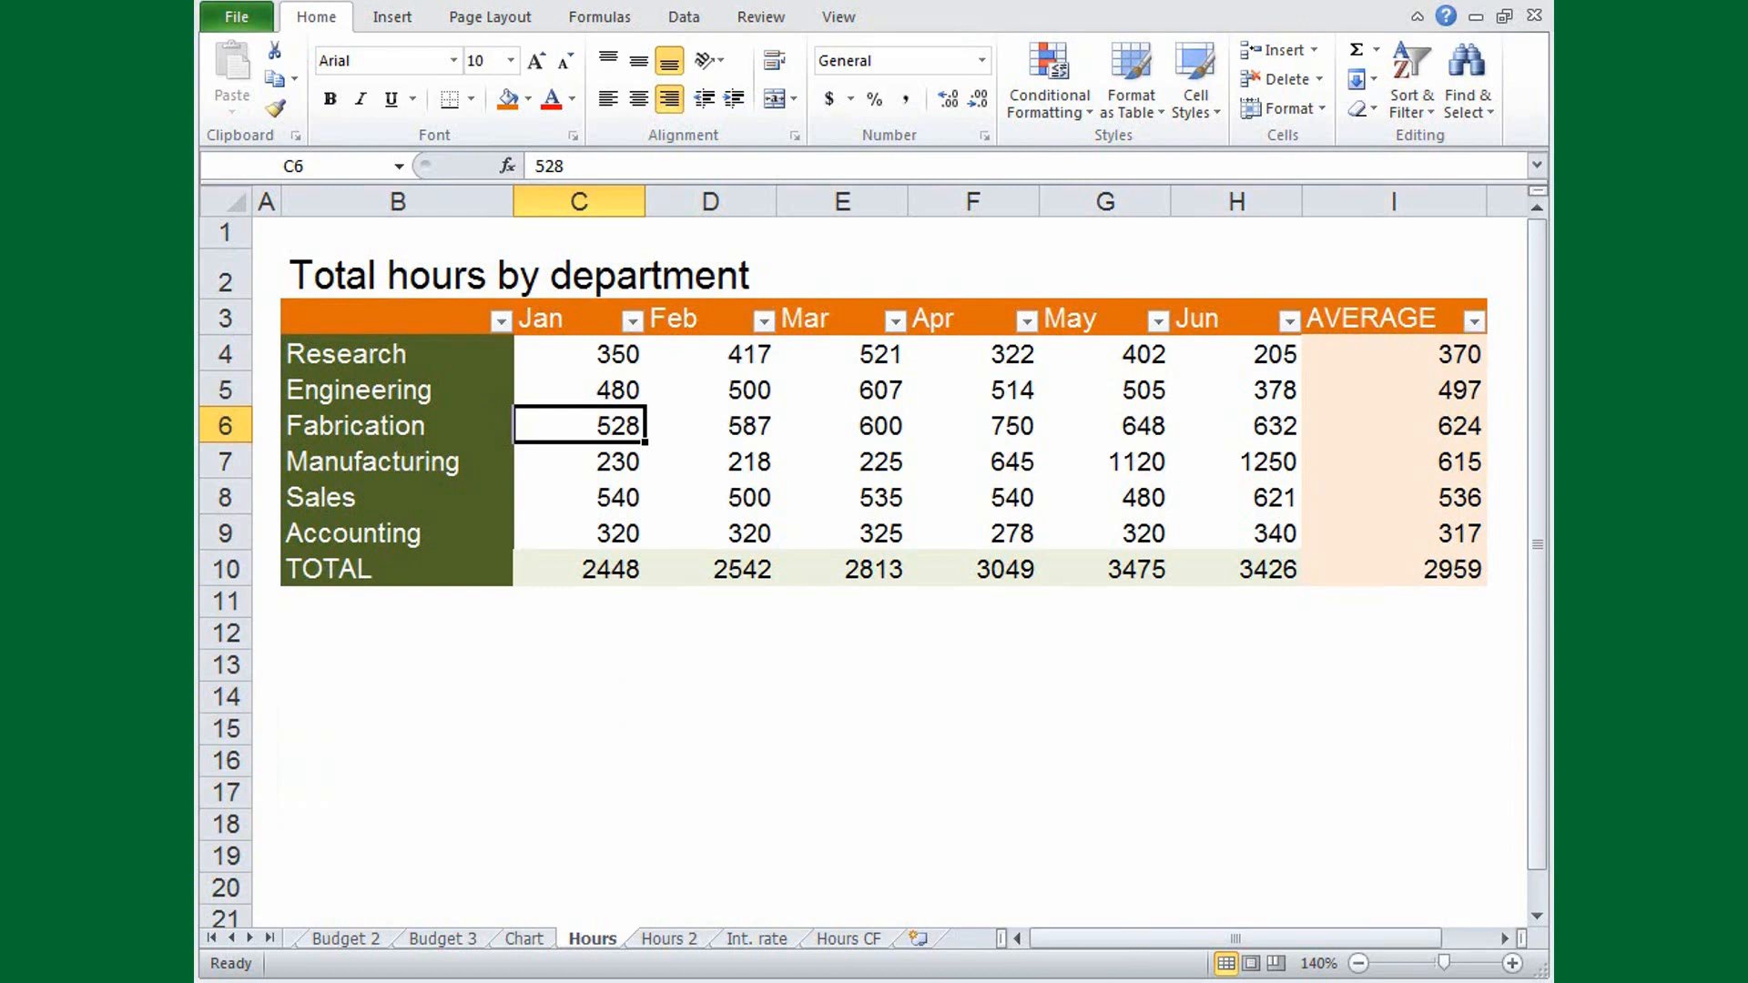
pyautogui.press('up')
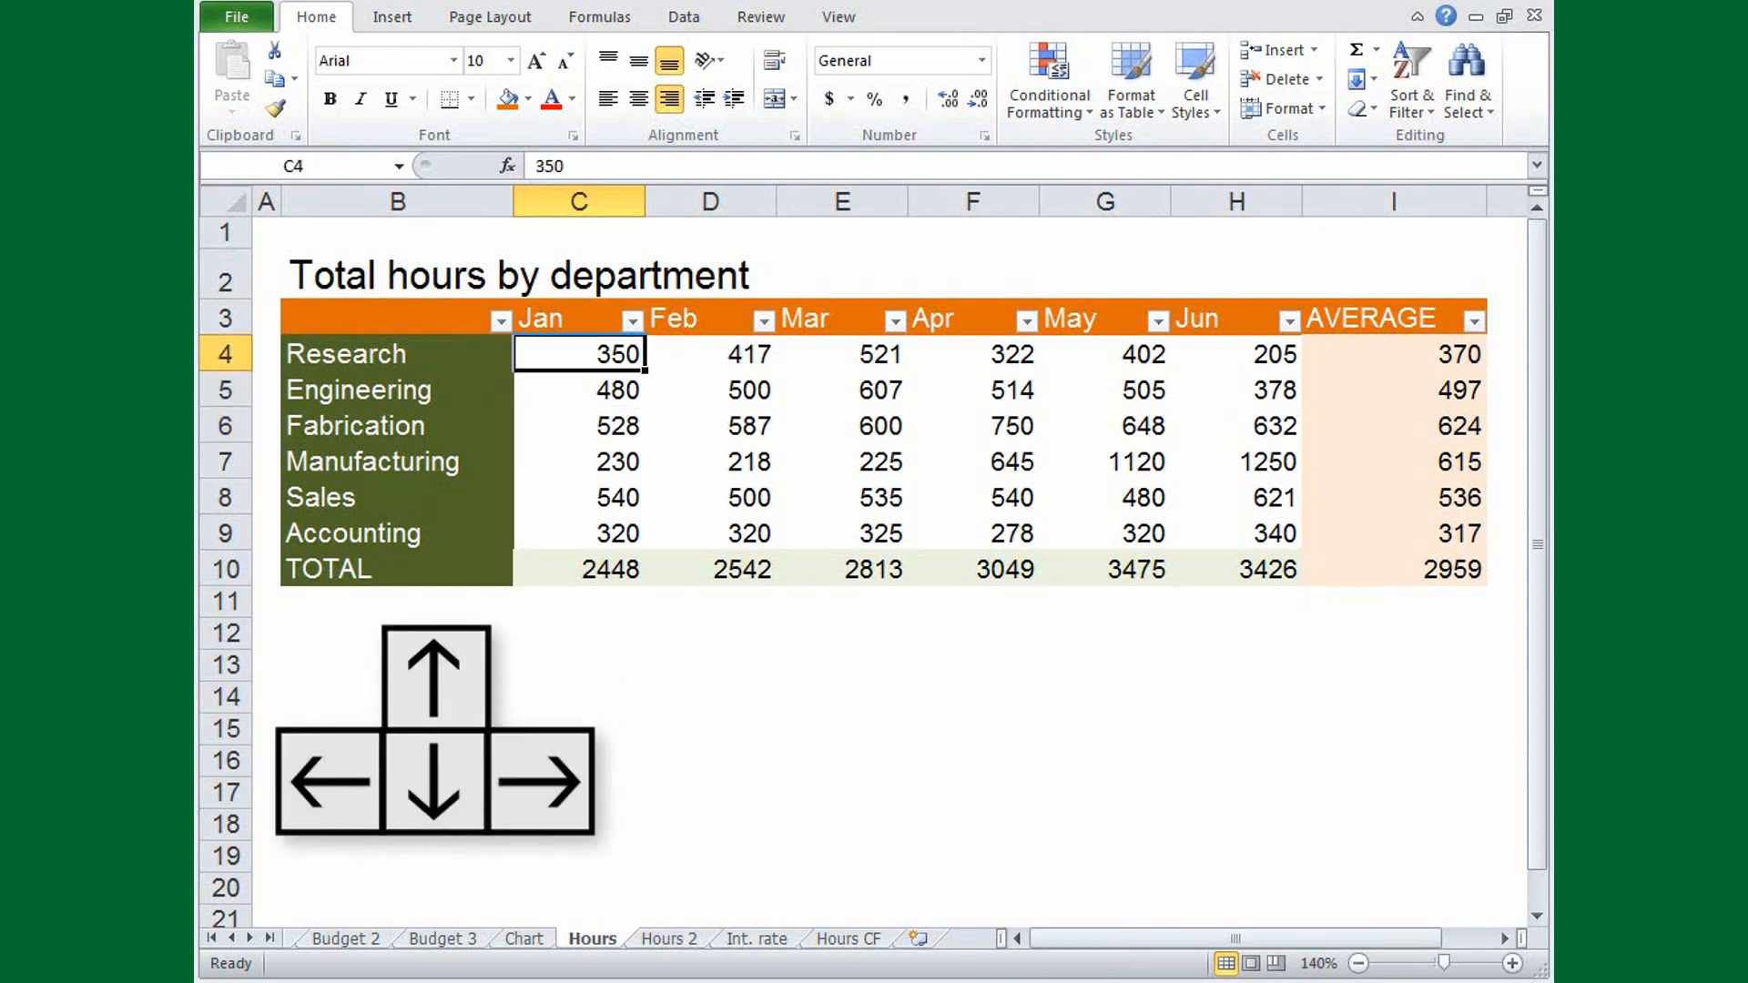
pyautogui.press('up')
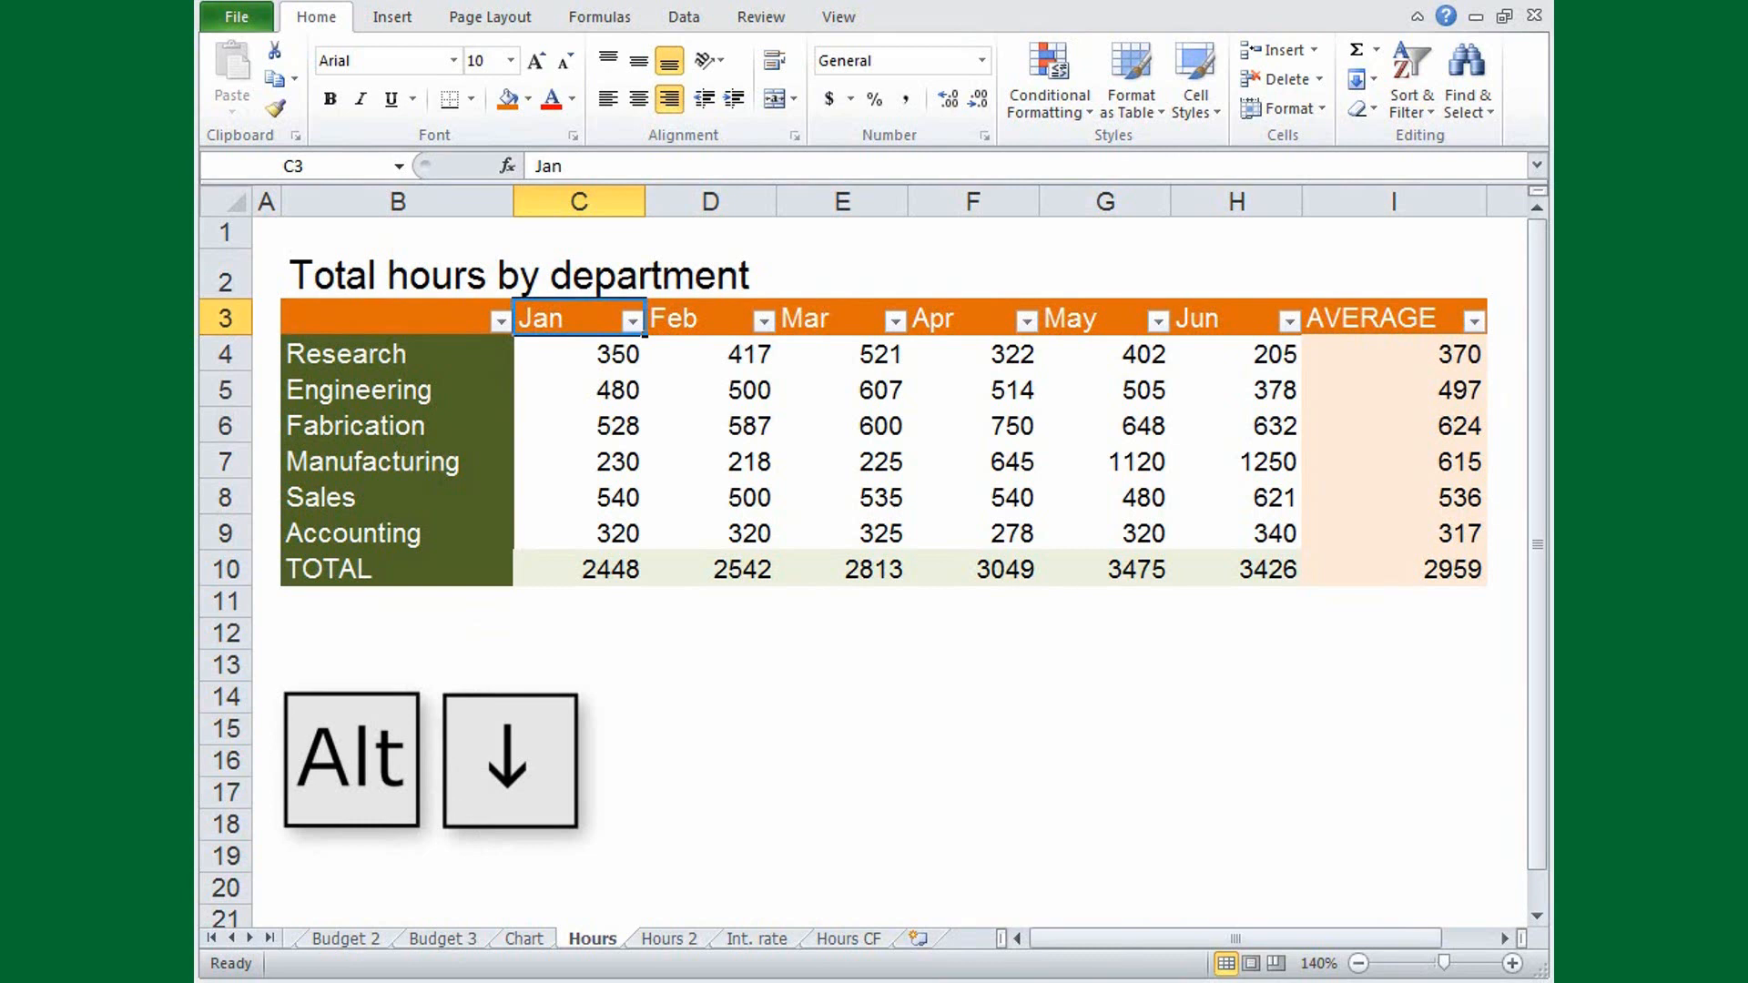
pyautogui.click(629, 318)
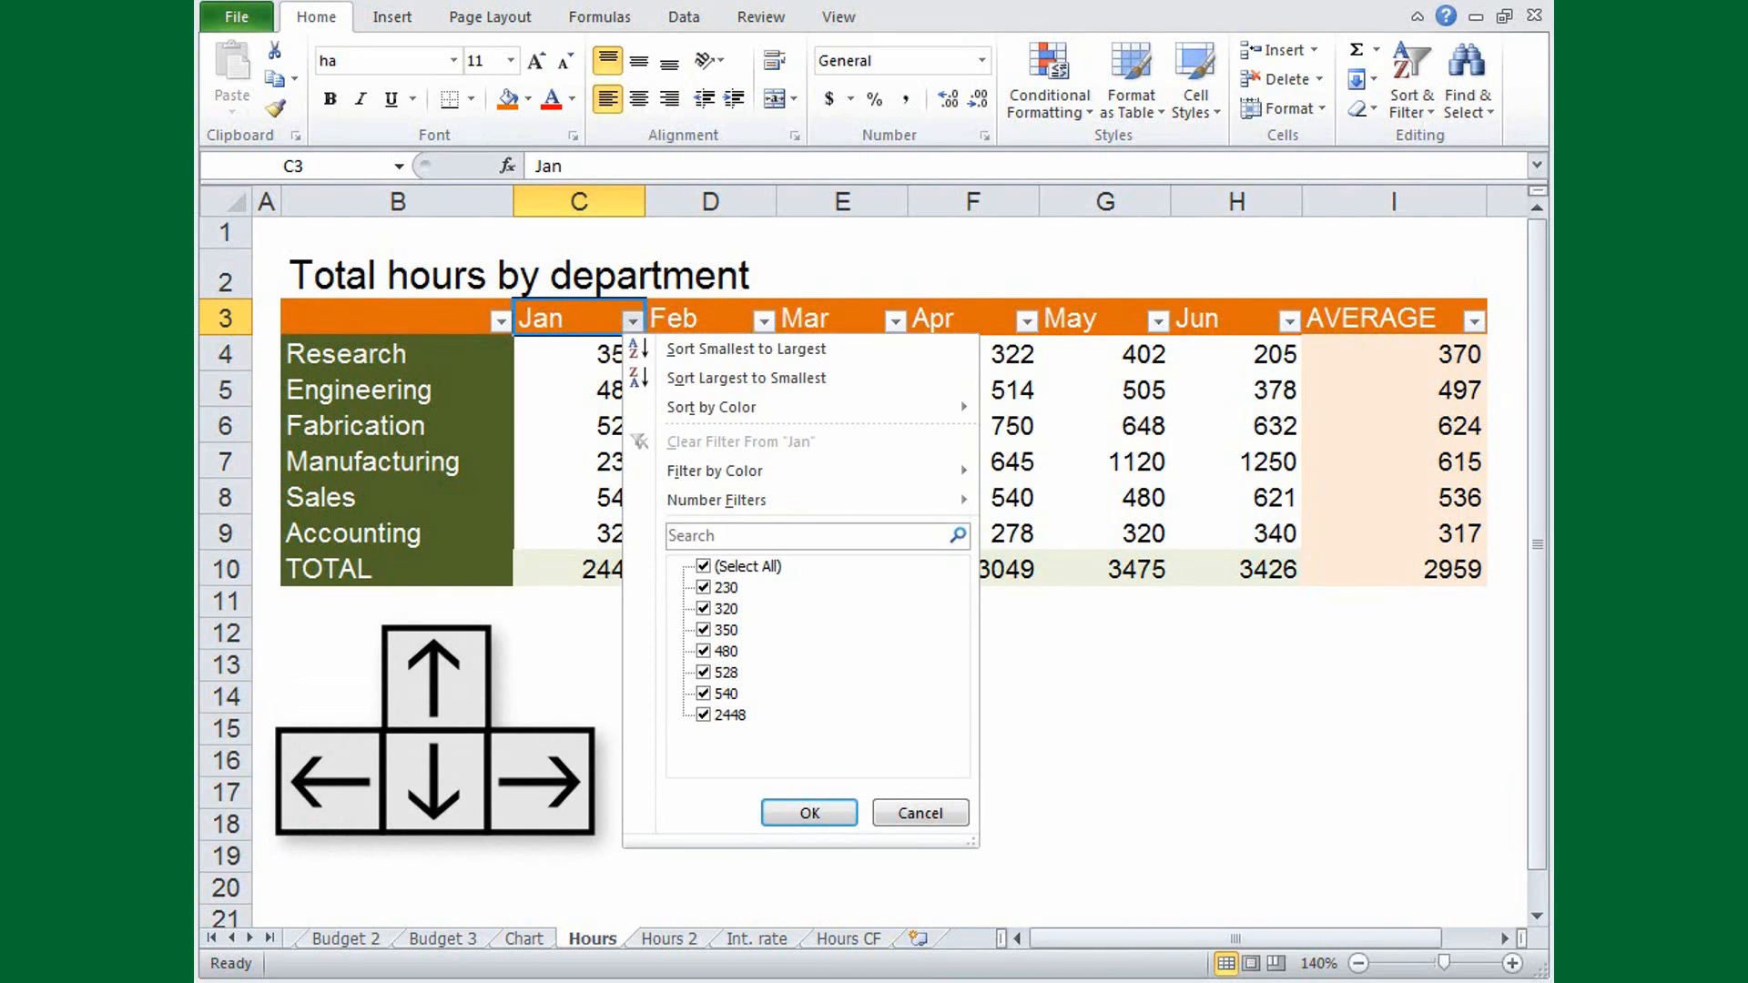
pyautogui.moveTo(714, 470)
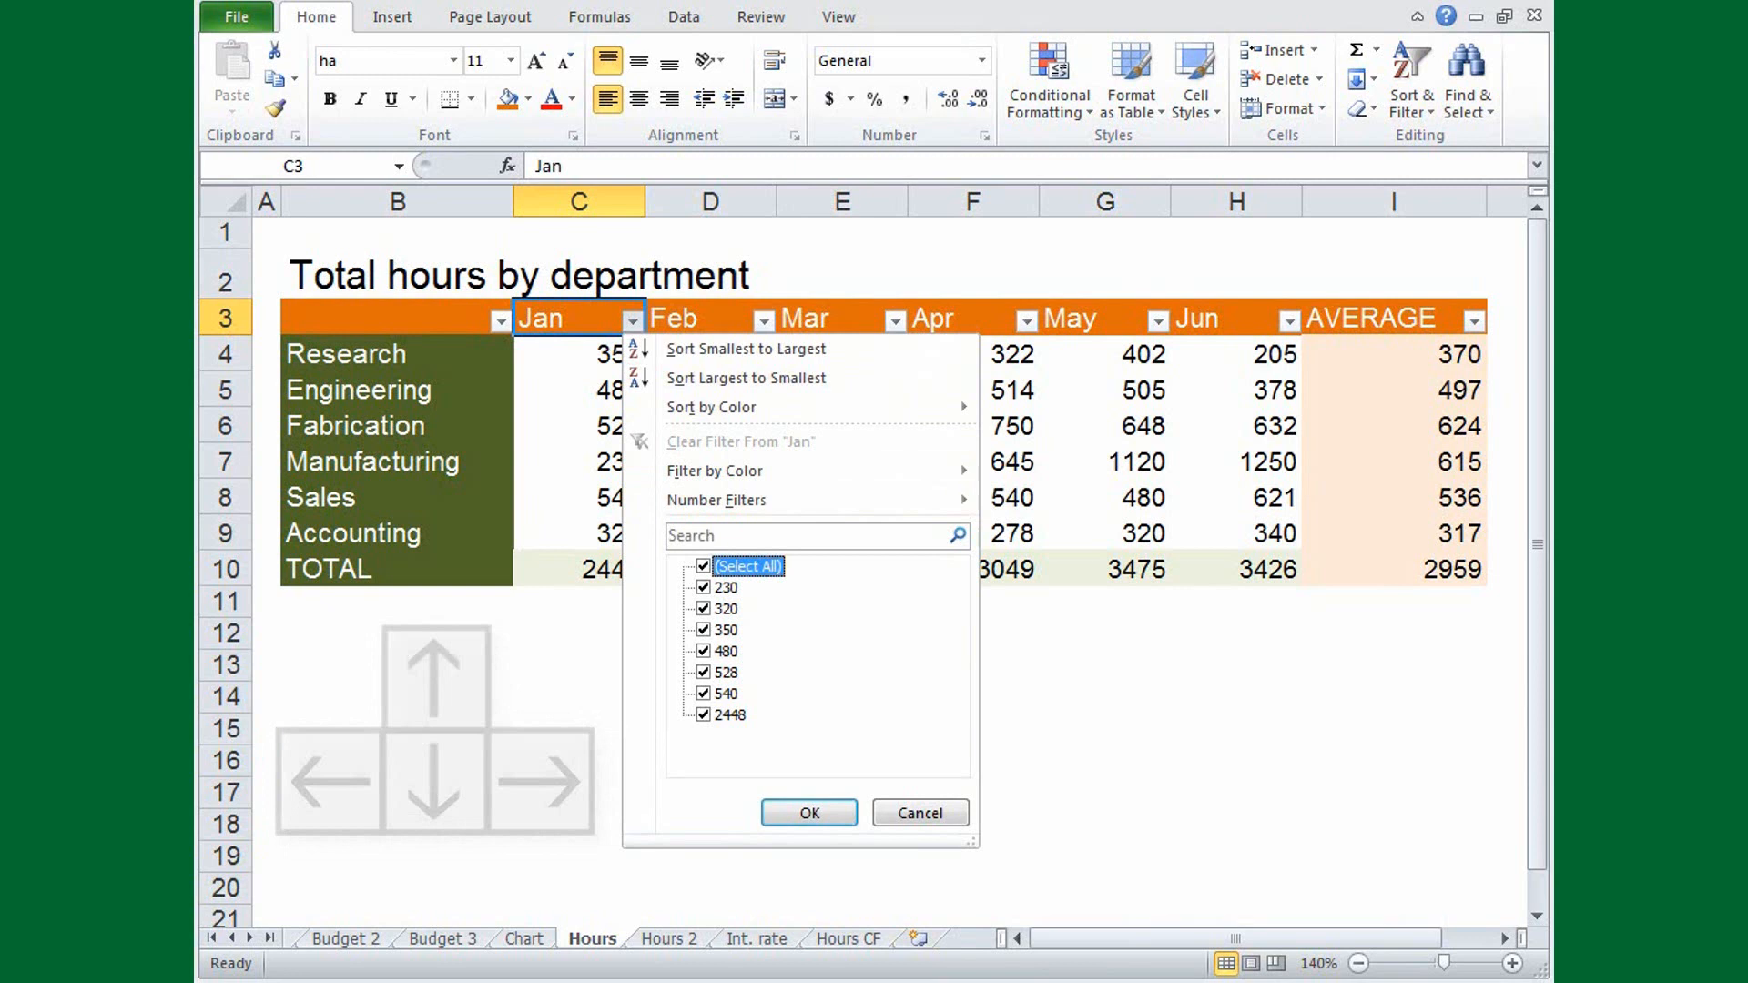
pyautogui.press('space')
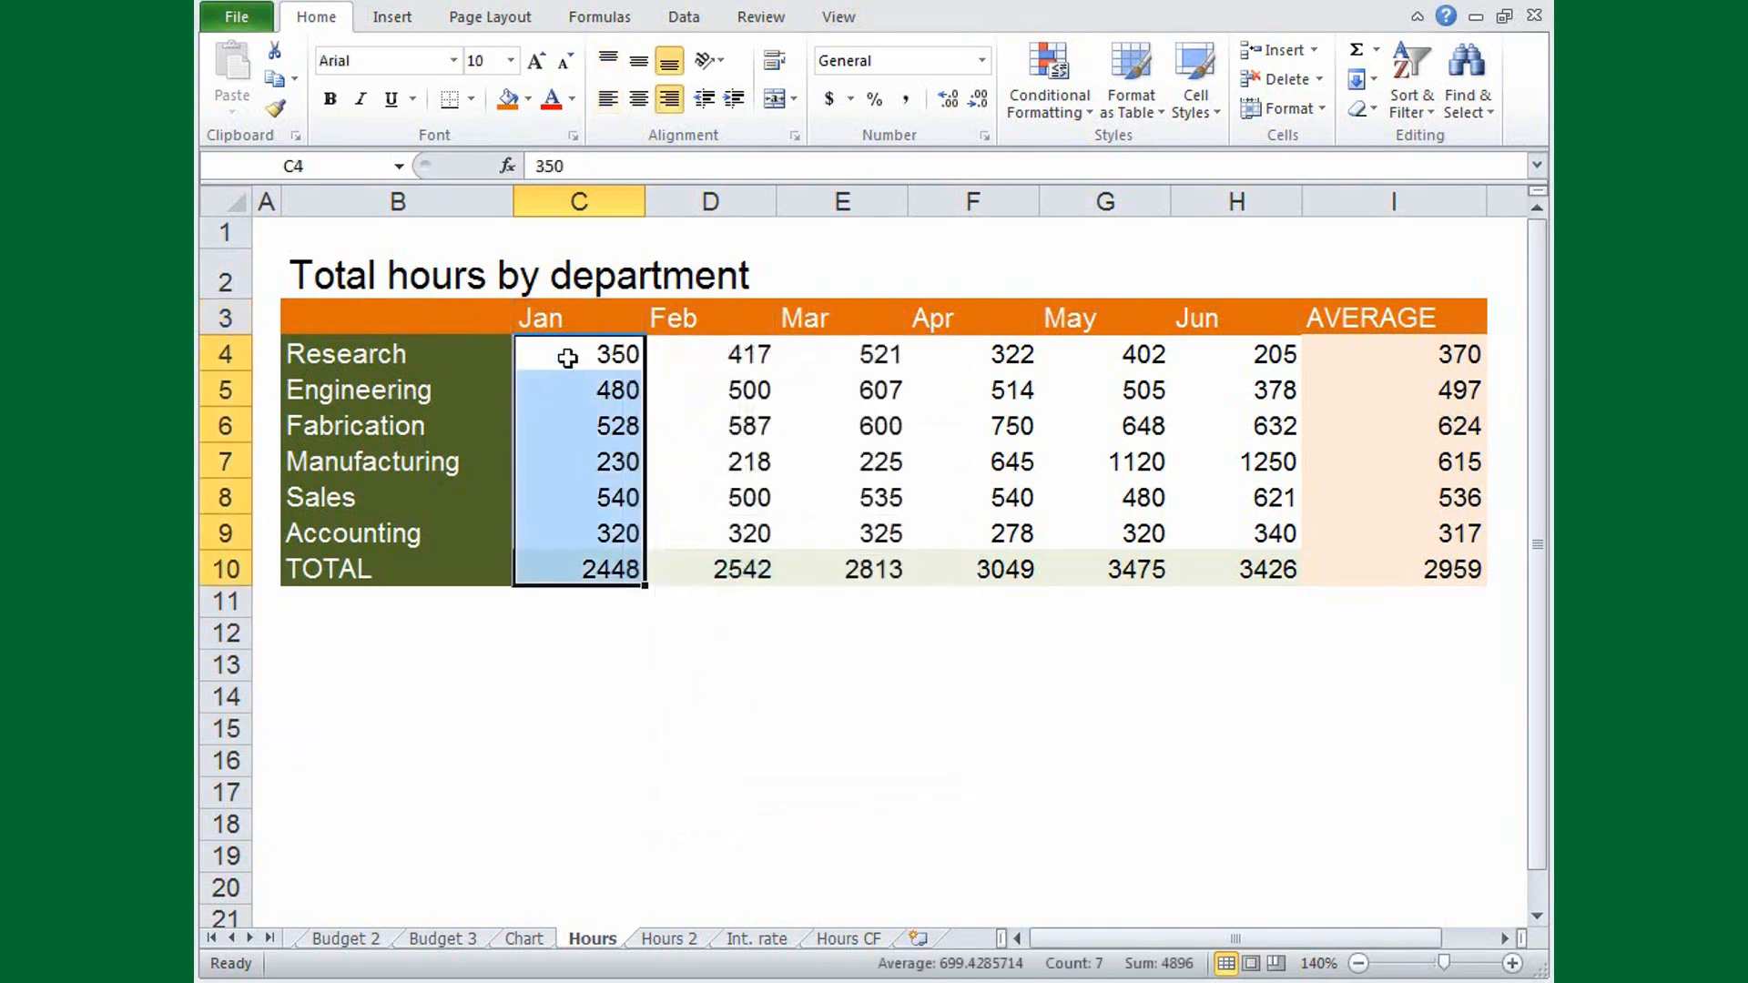
# Select the Jan values C4:C10 and open their shortcut menu with Shift+F10.
pyautogui.rightClick(576, 354)
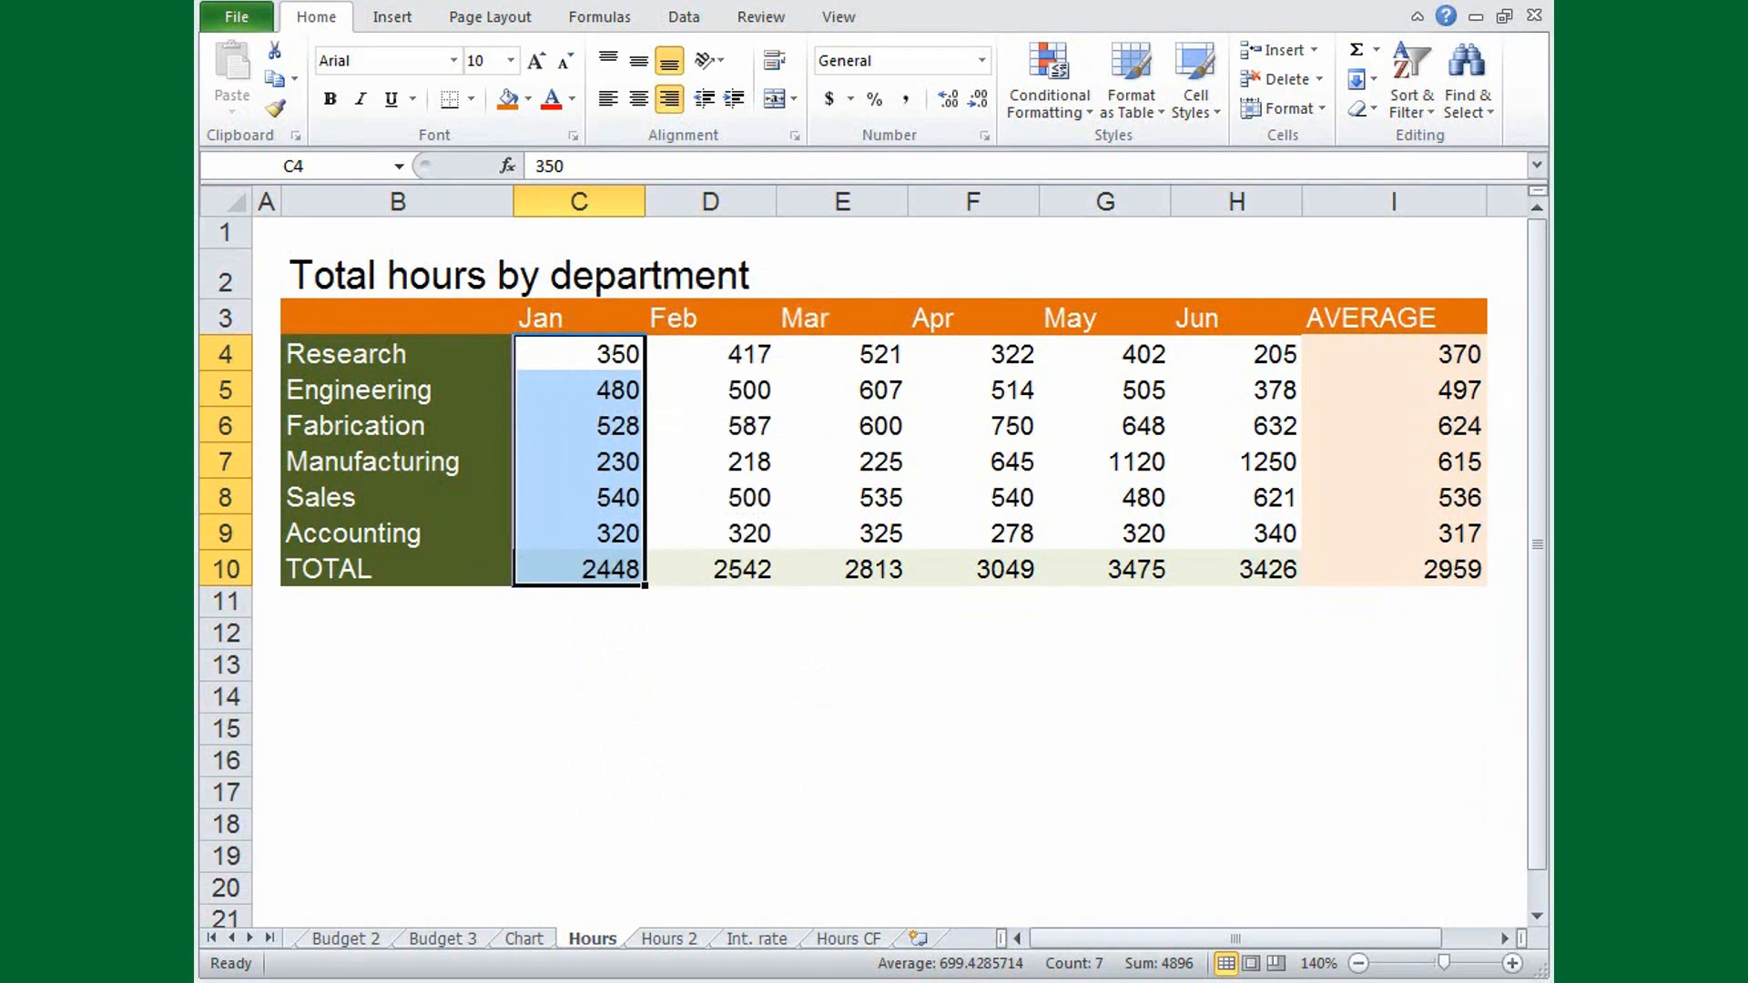
pyautogui.press('shift+f10')
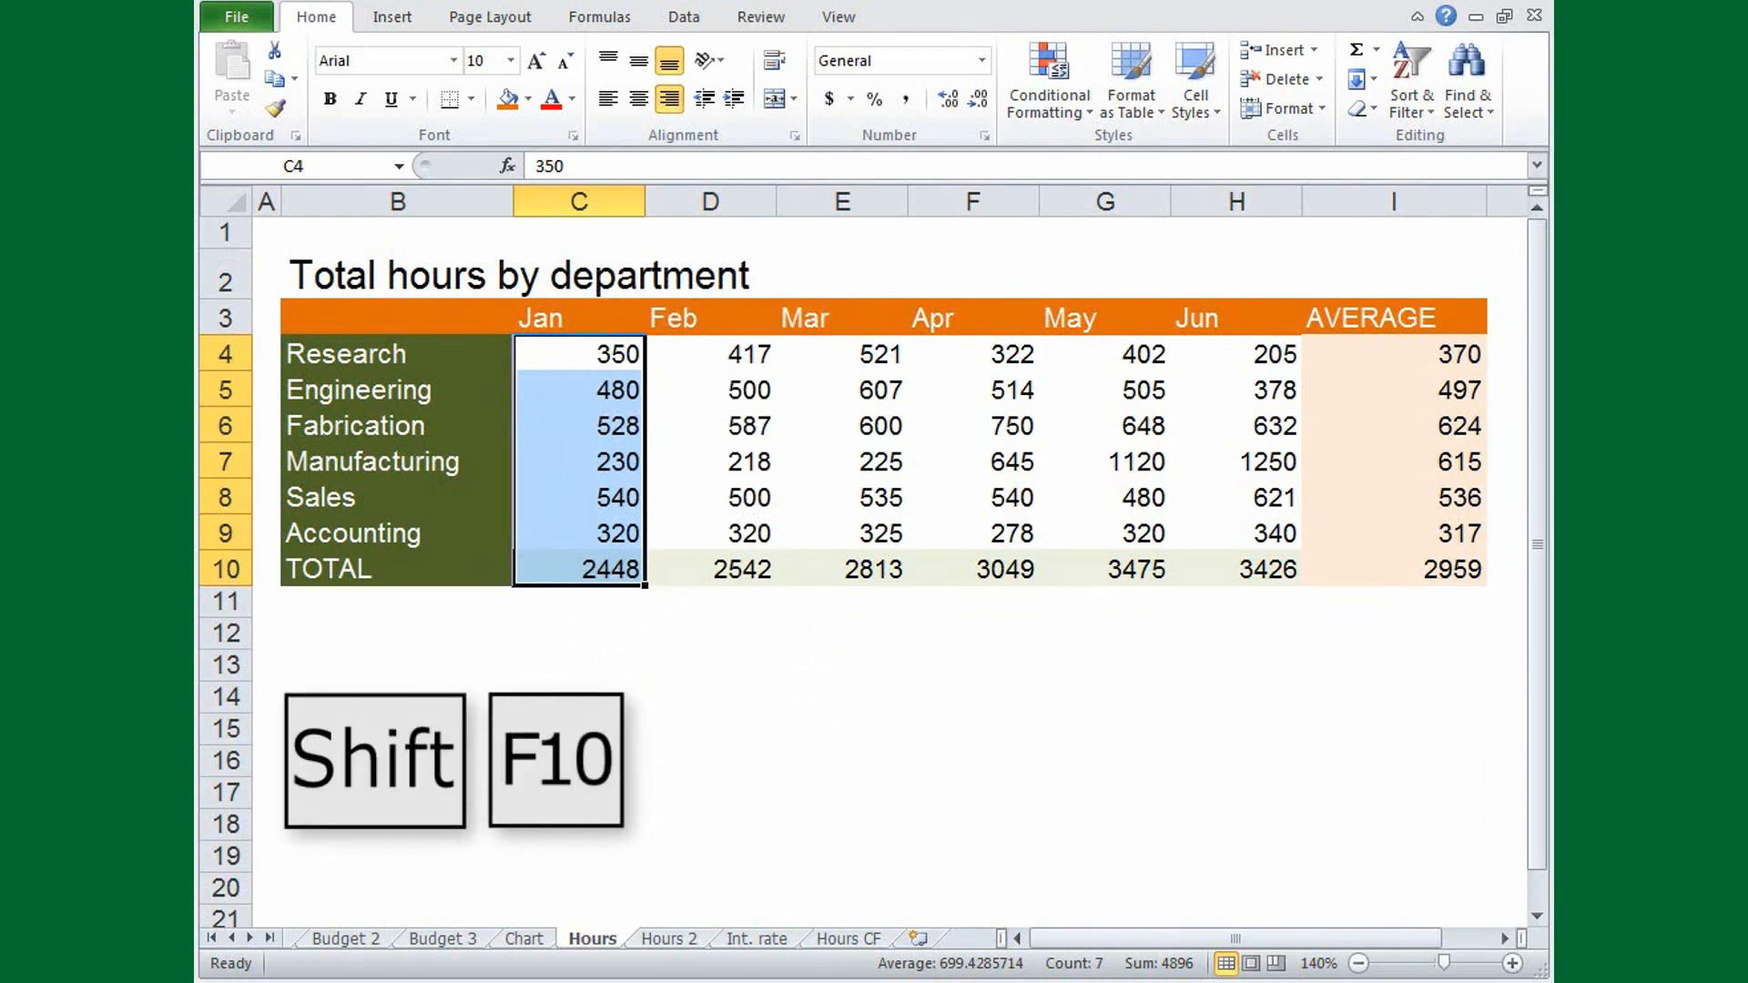
pyautogui.press('shift+f10')
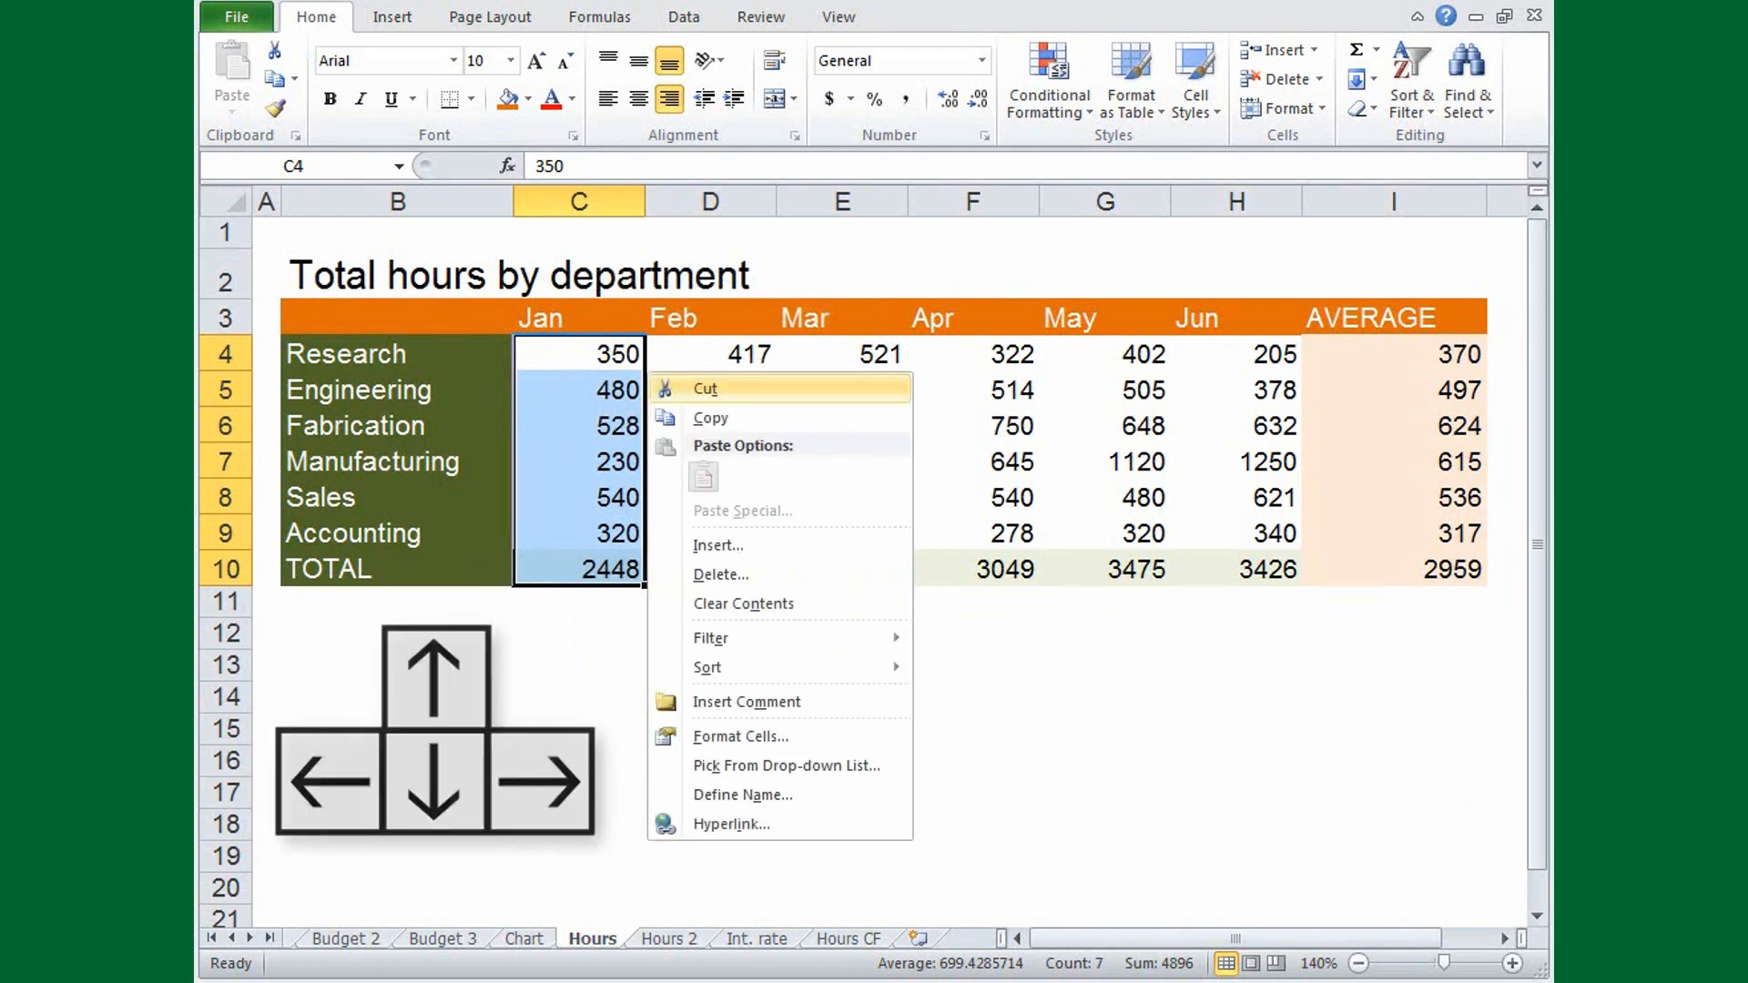